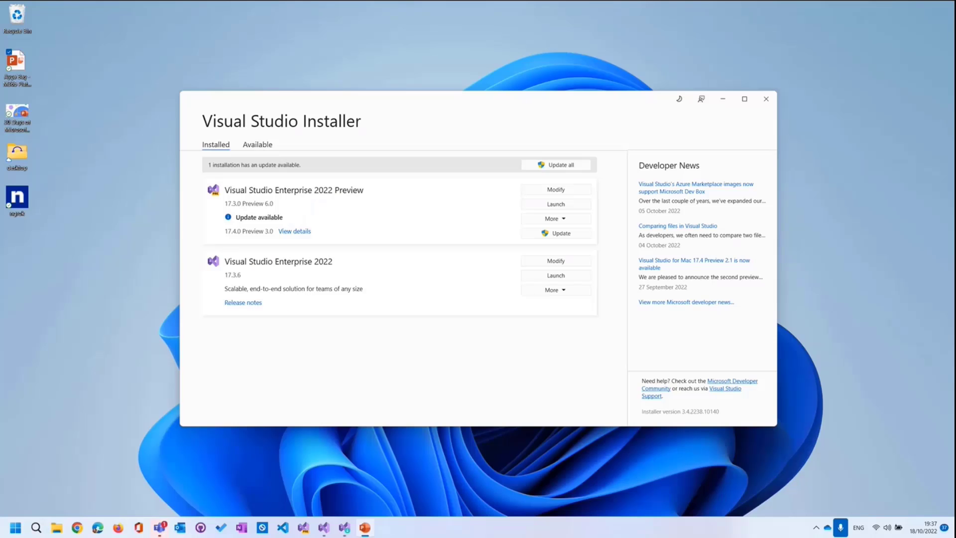
{"action": "mouse_move", "coordinate": [401, 375]}
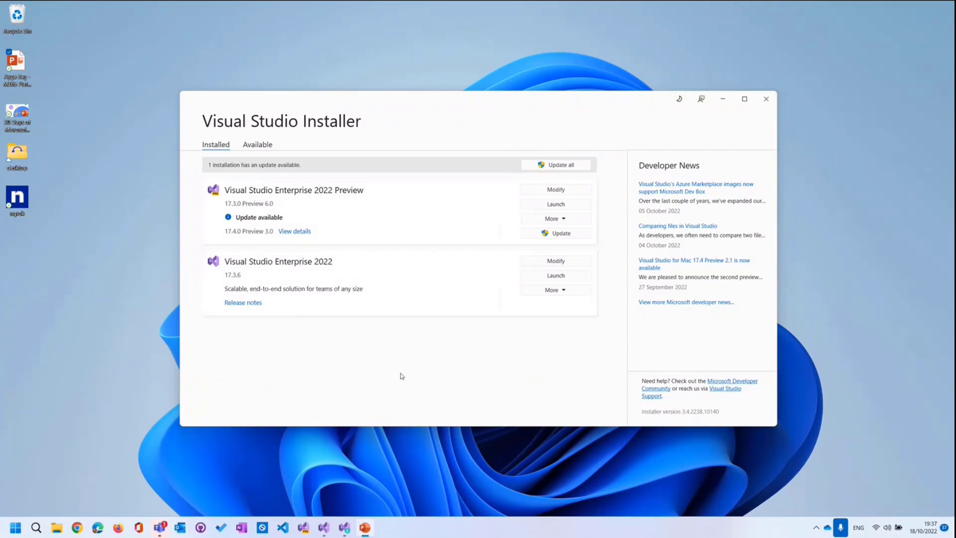
{"action": "mouse_move", "coordinate": [525, 279]}
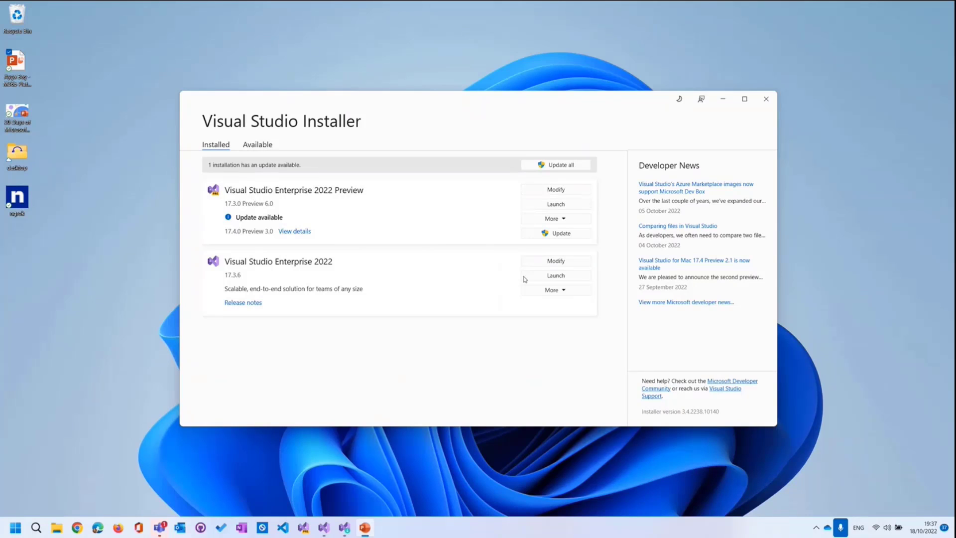
- Review Visual Studio Enterprise 2022 workloads for Teams tools, then leave the modify dialog unchanged
{"action": "left_click", "coordinate": [554, 260]}
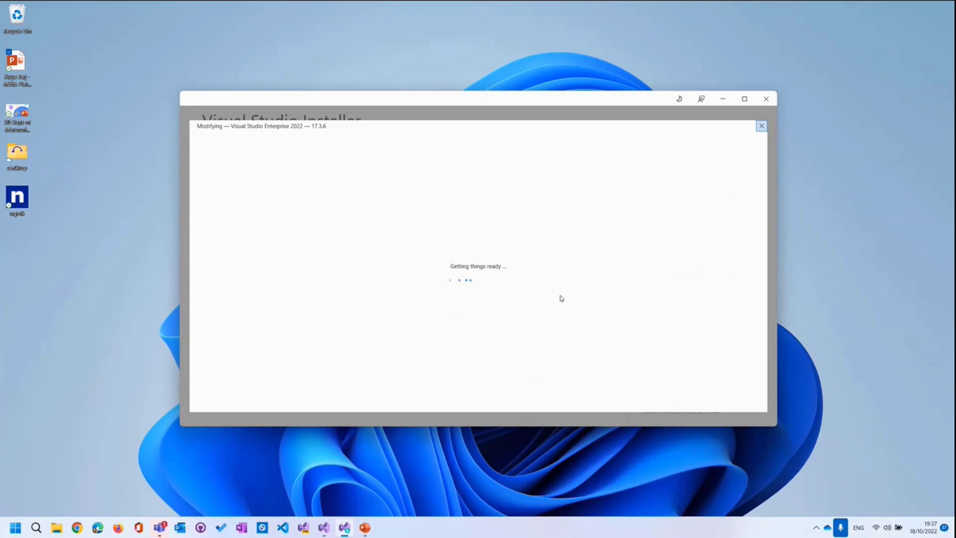
{"action": "mouse_move", "coordinate": [647, 302]}
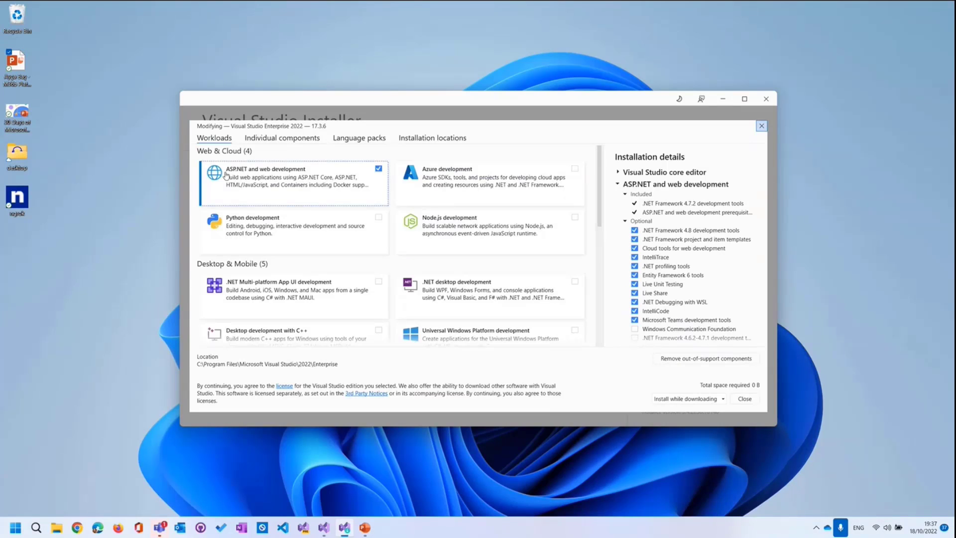
{"action": "mouse_move", "coordinate": [363, 177]}
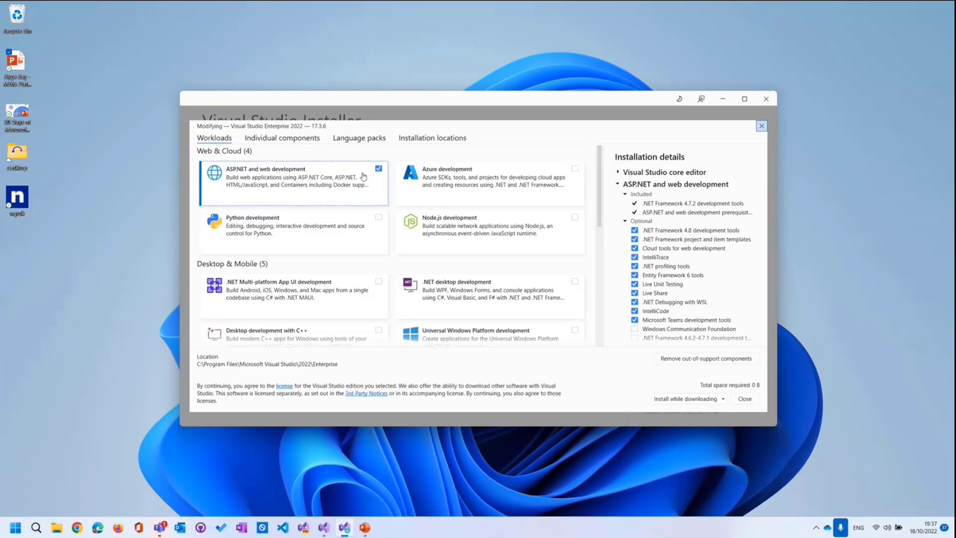
{"action": "mouse_move", "coordinate": [691, 319]}
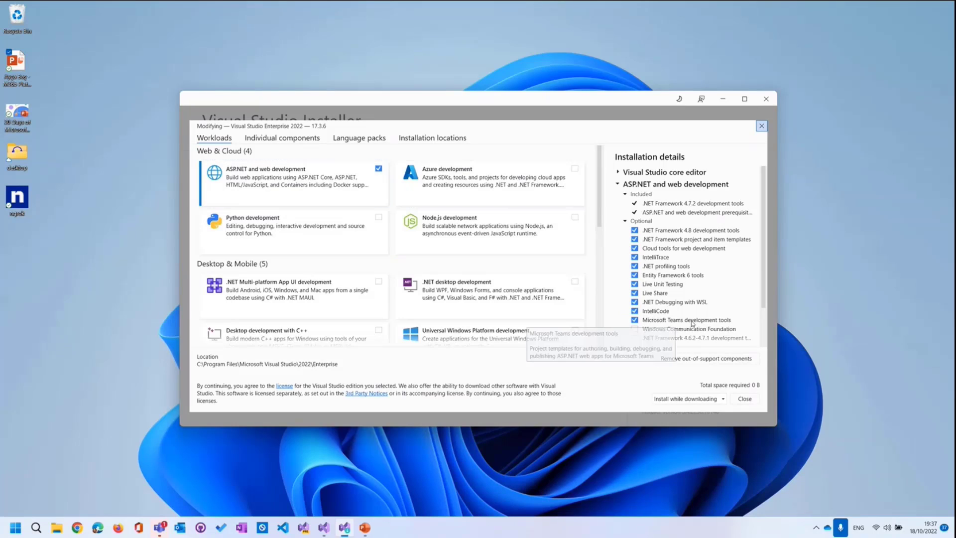
{"action": "mouse_move", "coordinate": [723, 324]}
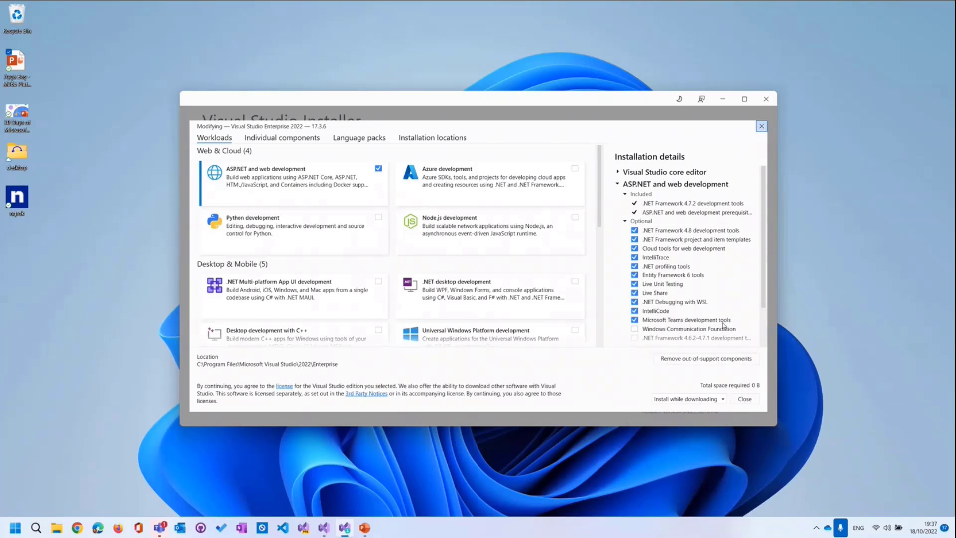
{"action": "mouse_move", "coordinate": [686, 319]}
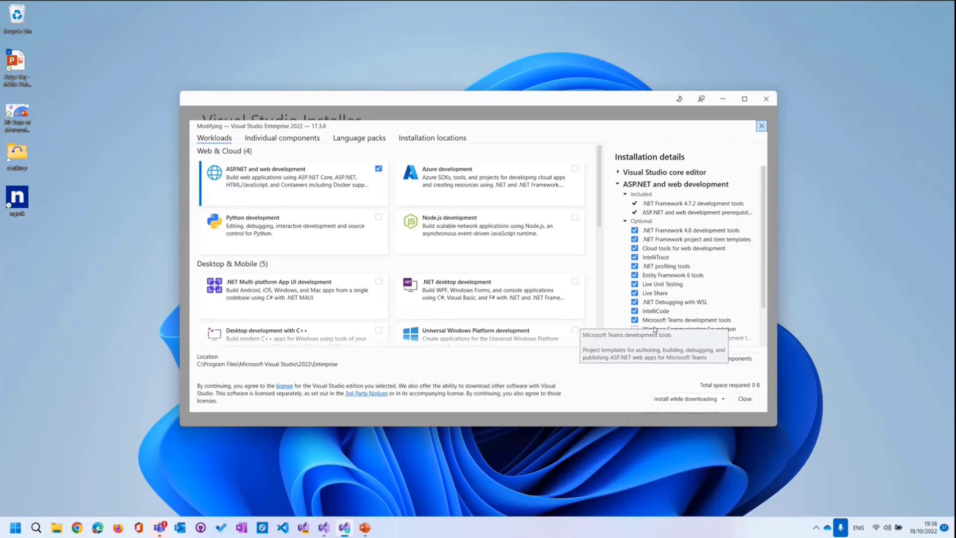
{"action": "mouse_move", "coordinate": [760, 132]}
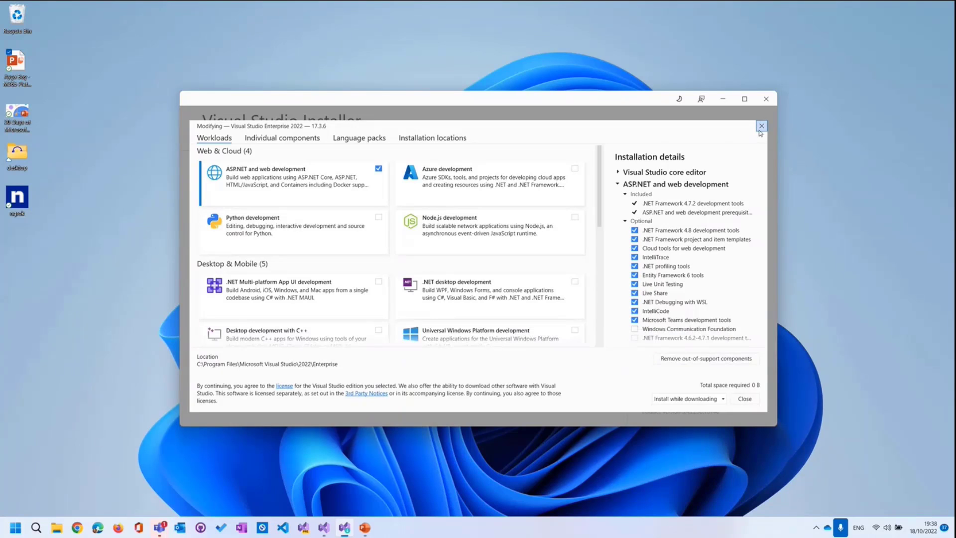
{"action": "left_click", "coordinate": [762, 125]}
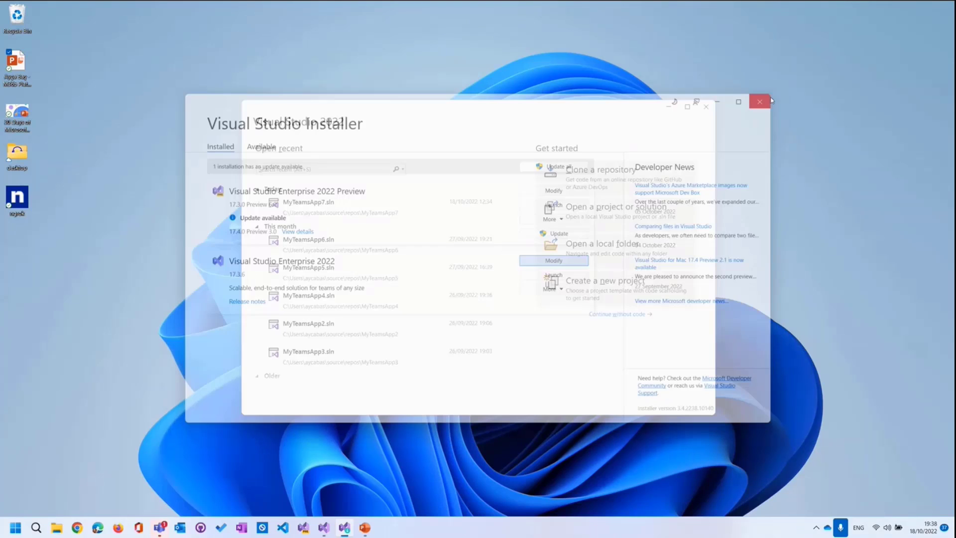
- Start a new project and filter templates by 'teams' to find Microsoft Teams App
{"action": "left_click", "coordinate": [759, 101]}
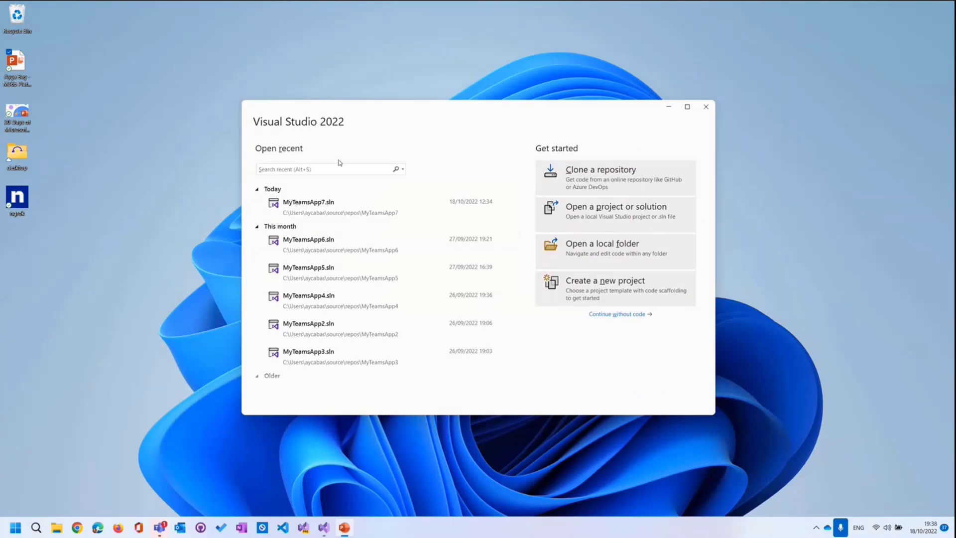
{"action": "mouse_move", "coordinate": [318, 150]}
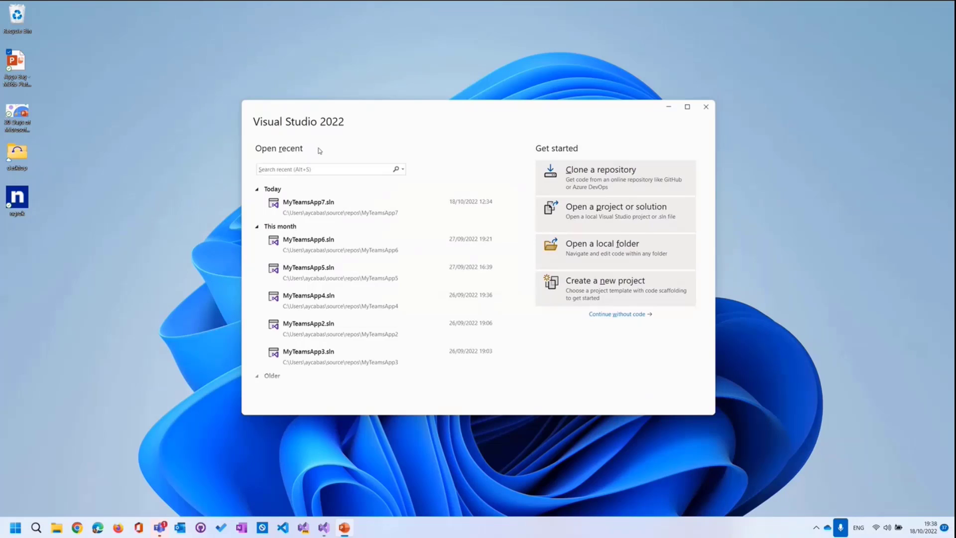
{"action": "mouse_move", "coordinate": [615, 251]}
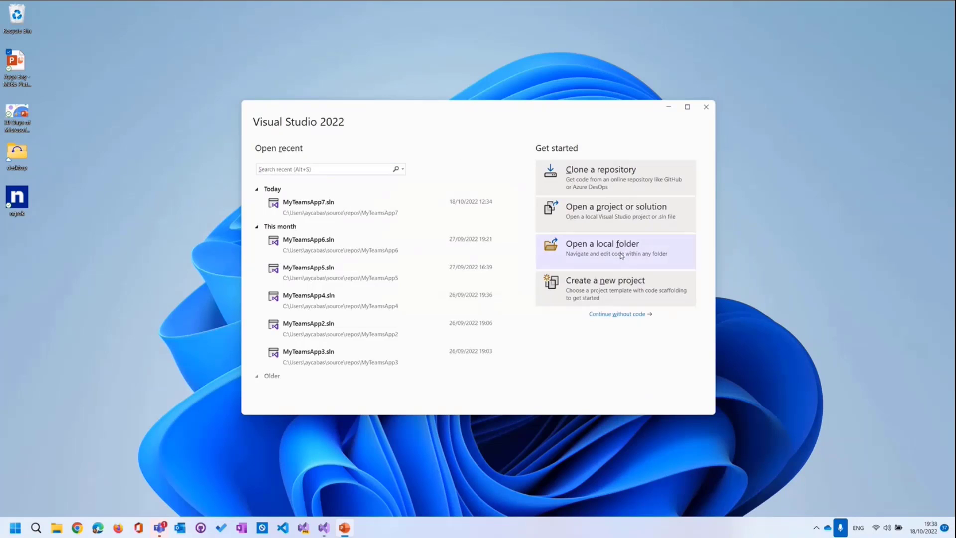
{"action": "mouse_move", "coordinate": [628, 293]}
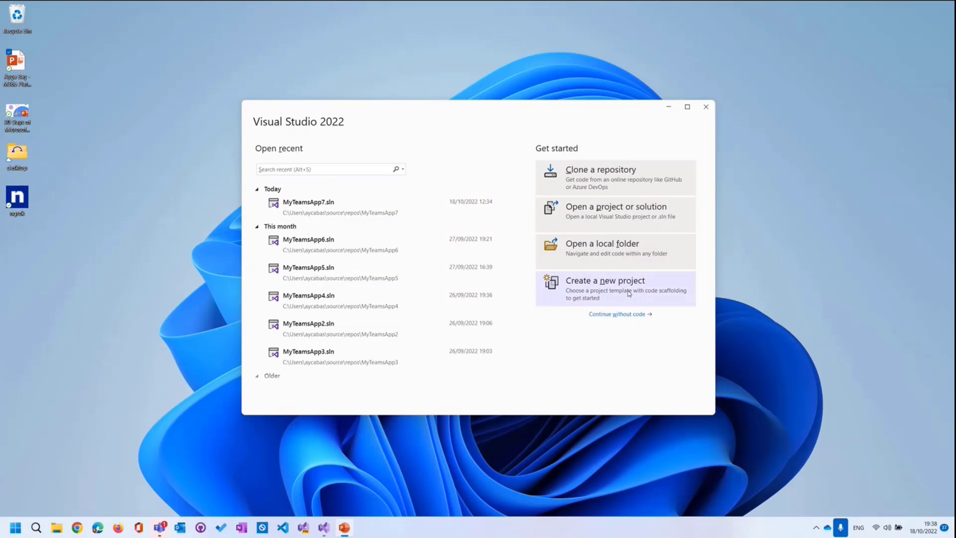
{"action": "left_click", "coordinate": [605, 281]}
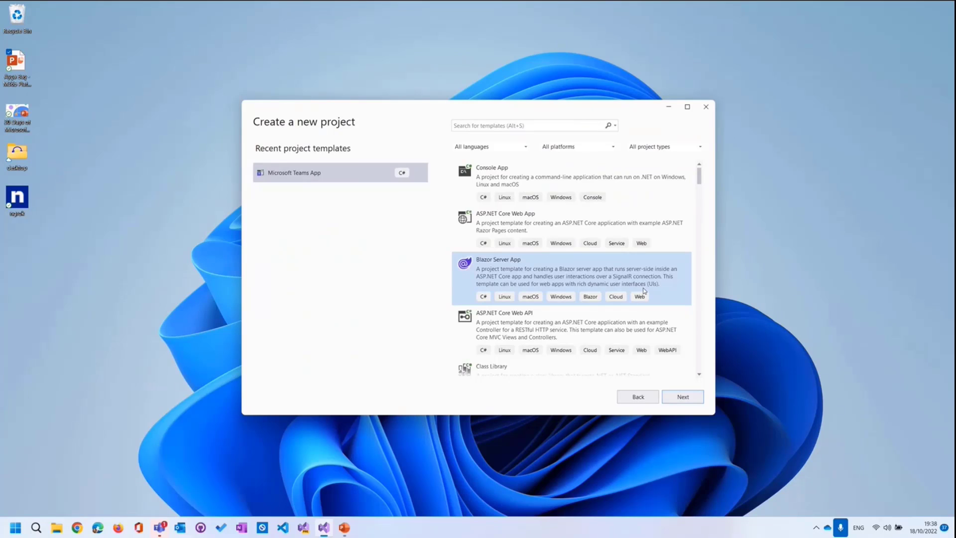
{"action": "mouse_move", "coordinate": [597, 185]}
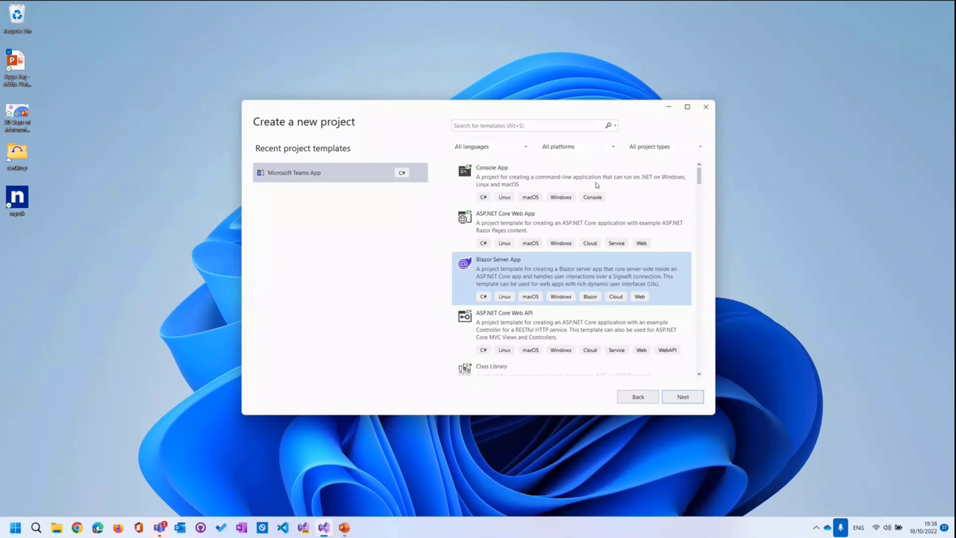
{"action": "type", "text": "tea"}
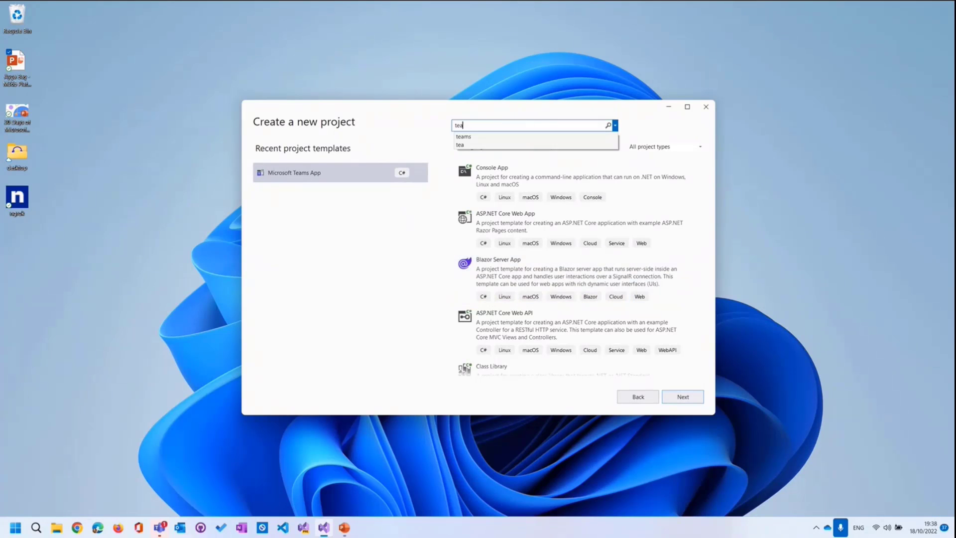
{"action": "left_click", "coordinate": [463, 137]}
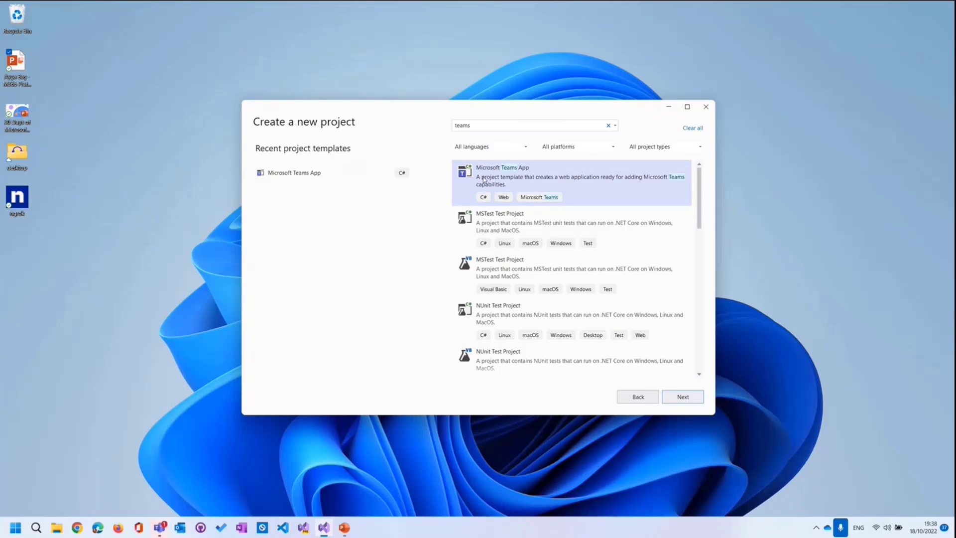
{"action": "mouse_move", "coordinate": [600, 183]}
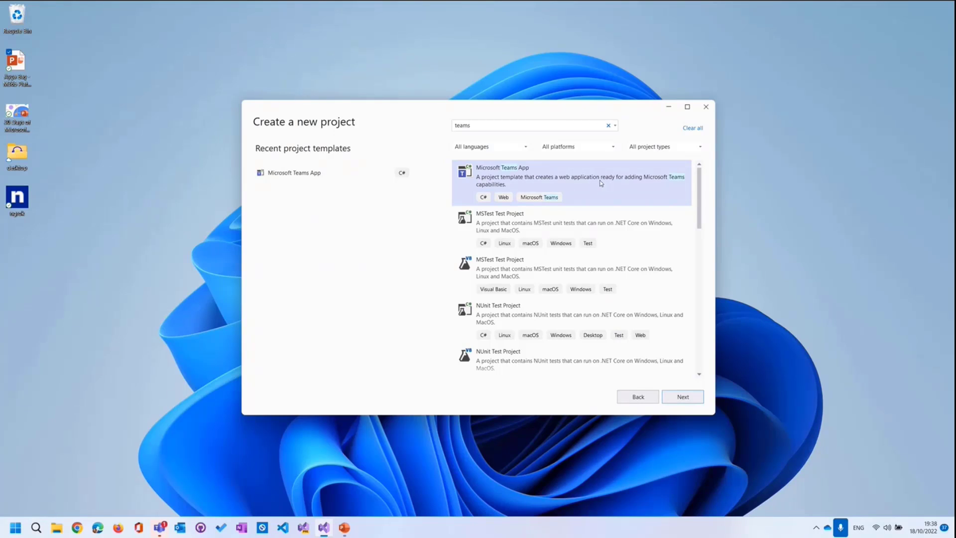
{"action": "mouse_move", "coordinate": [538, 173]}
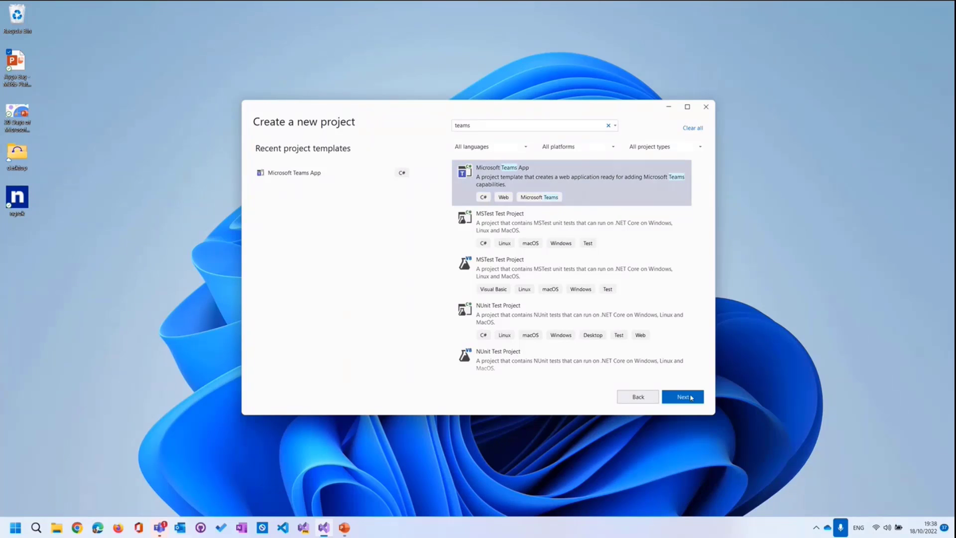
- Name the Microsoft Teams App project CommunityCallBot in the default location and create it
{"action": "left_click", "coordinate": [682, 396]}
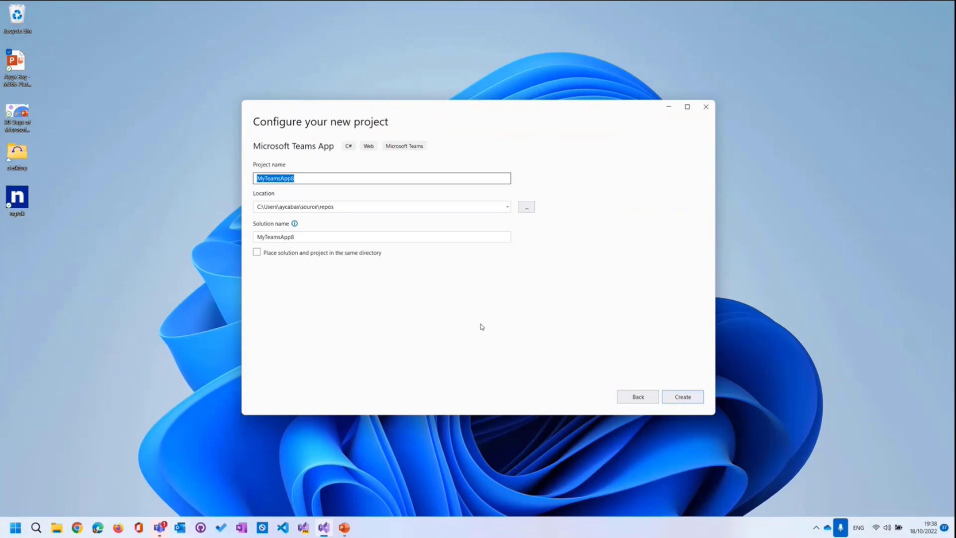
{"action": "mouse_move", "coordinate": [584, 263]}
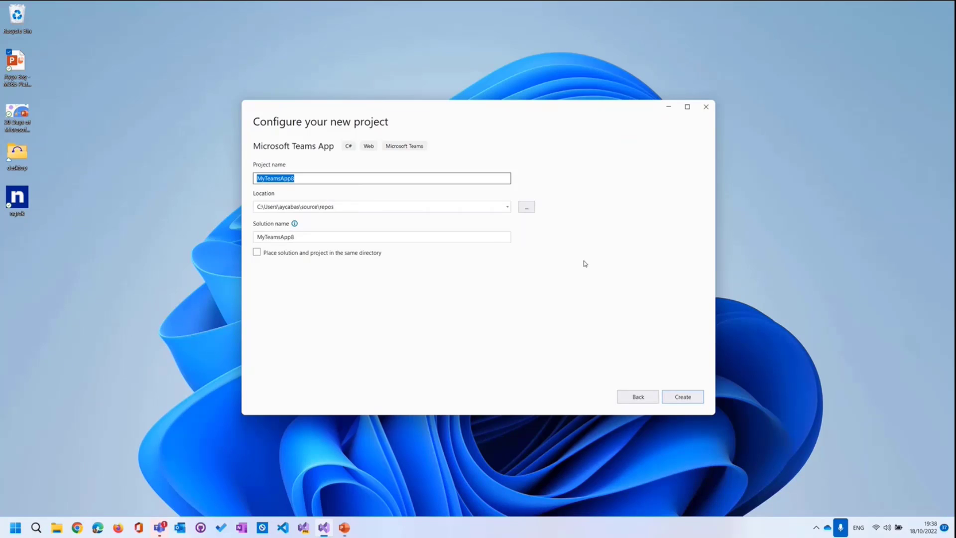
{"action": "type", "text": "Commun"}
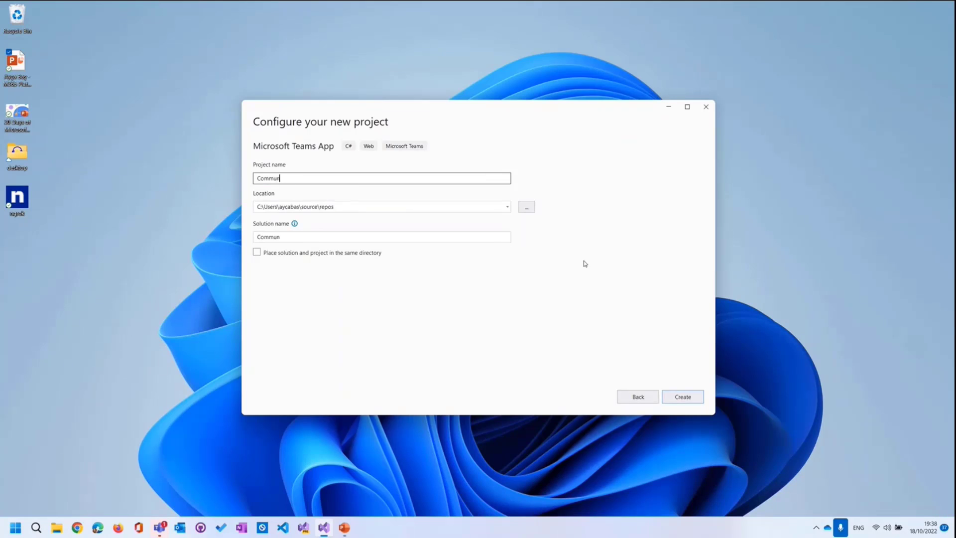
{"action": "type", "text": "ityCall"}
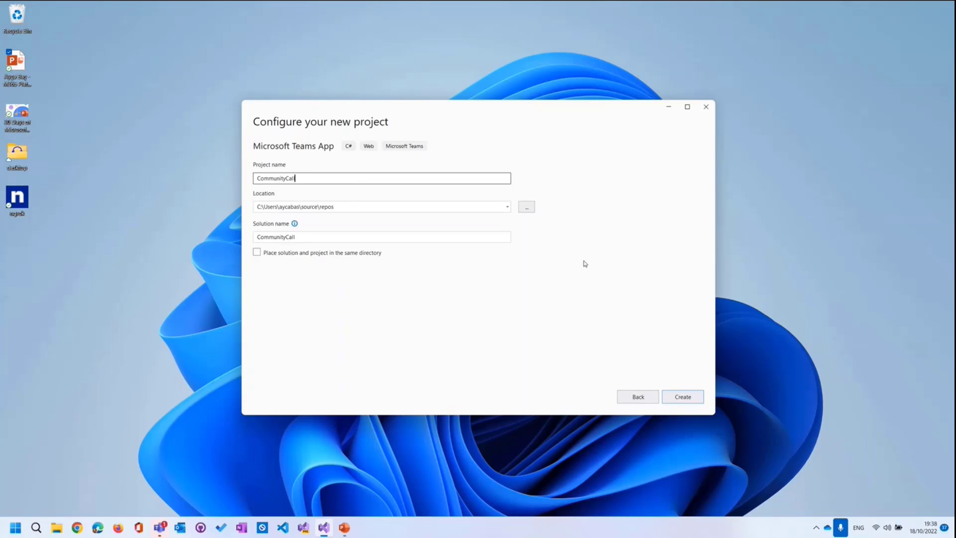
{"action": "type", "text": "Bot"}
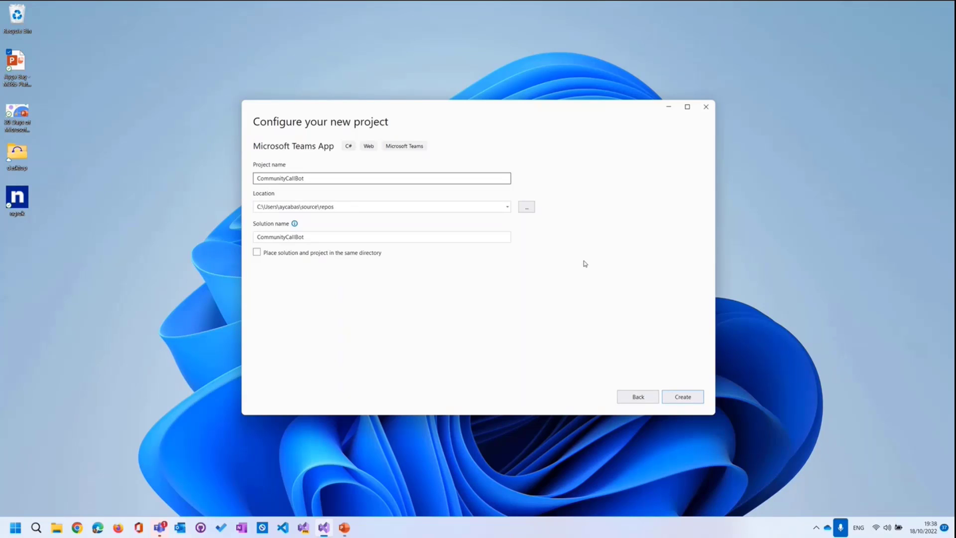
{"action": "left_click", "coordinate": [682, 396]}
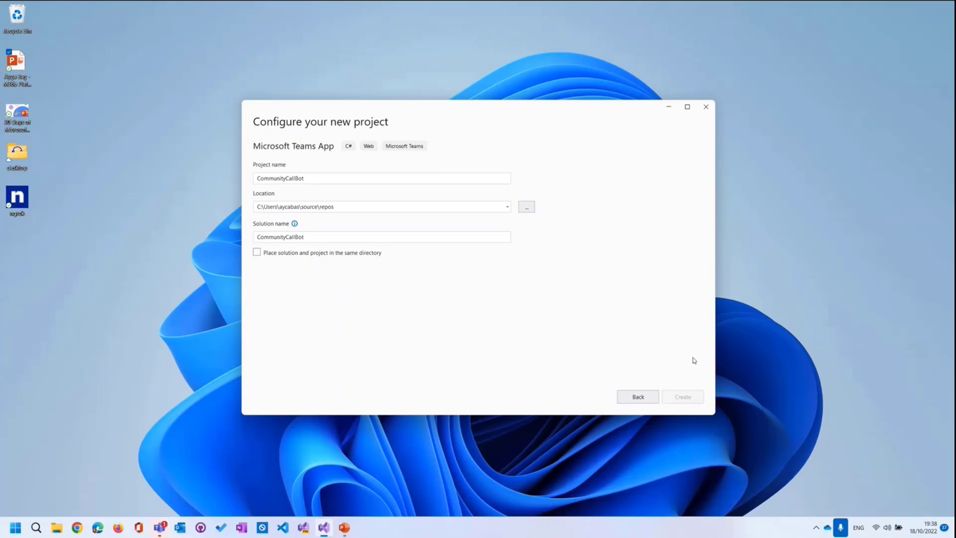
- Choose the Command Bot application type and create the Teams application
{"action": "left_click", "coordinate": [681, 396]}
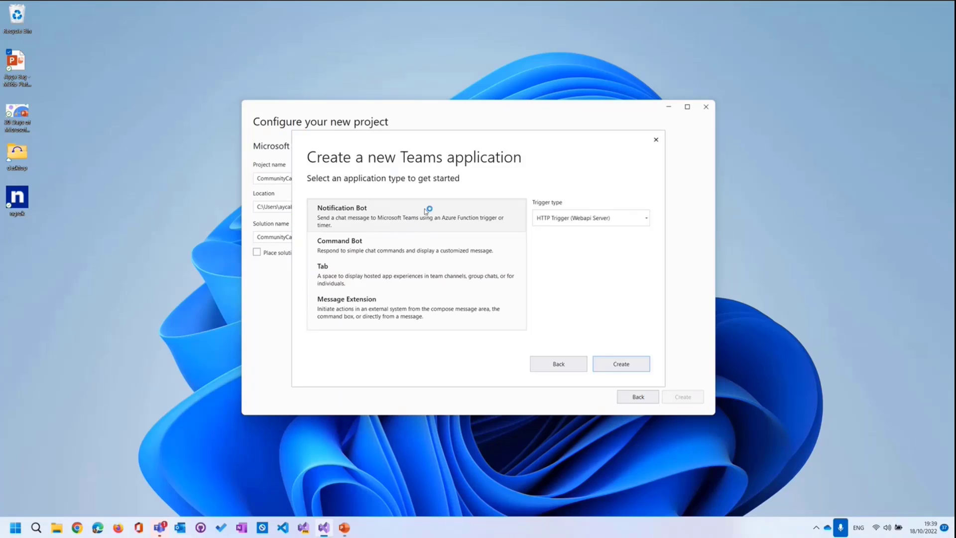
{"action": "mouse_move", "coordinate": [356, 205]}
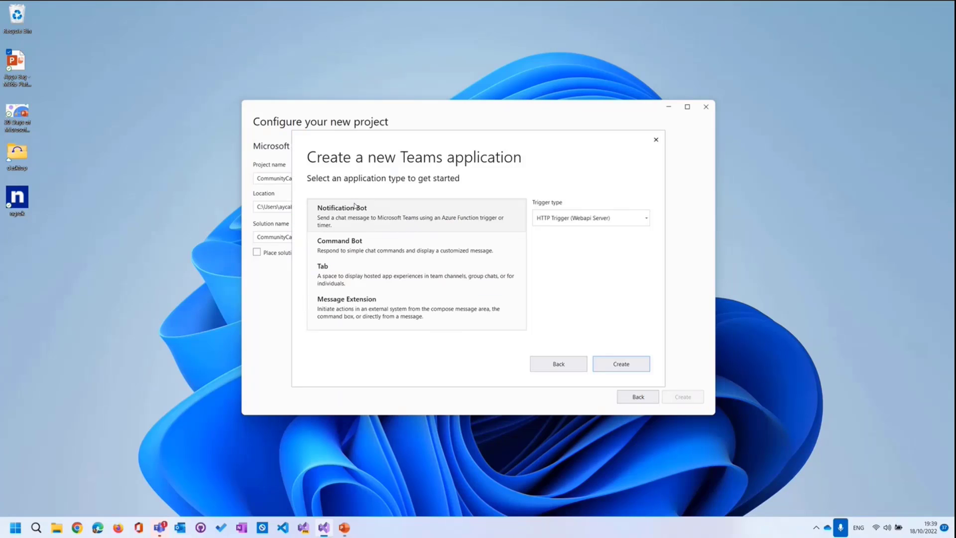
{"action": "mouse_move", "coordinate": [382, 215]}
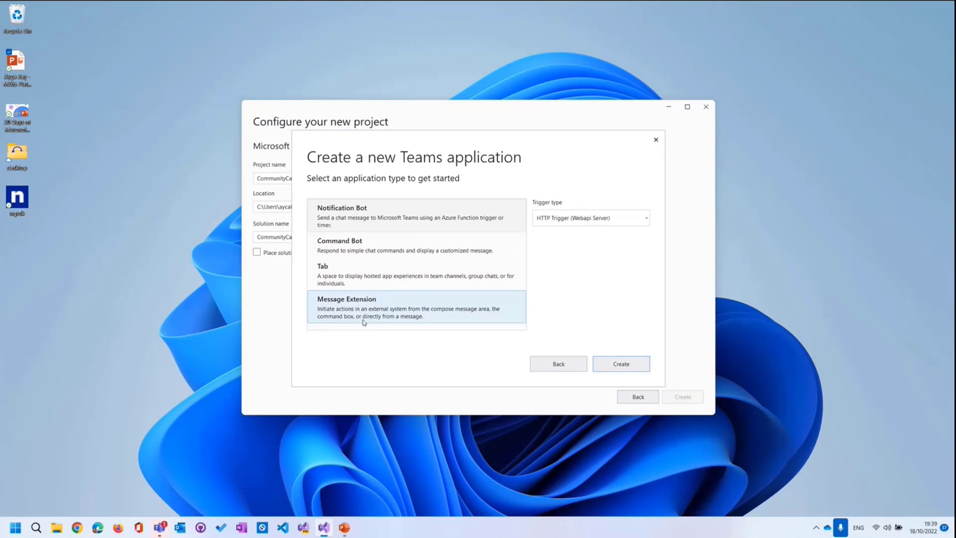
{"action": "mouse_move", "coordinate": [342, 207]}
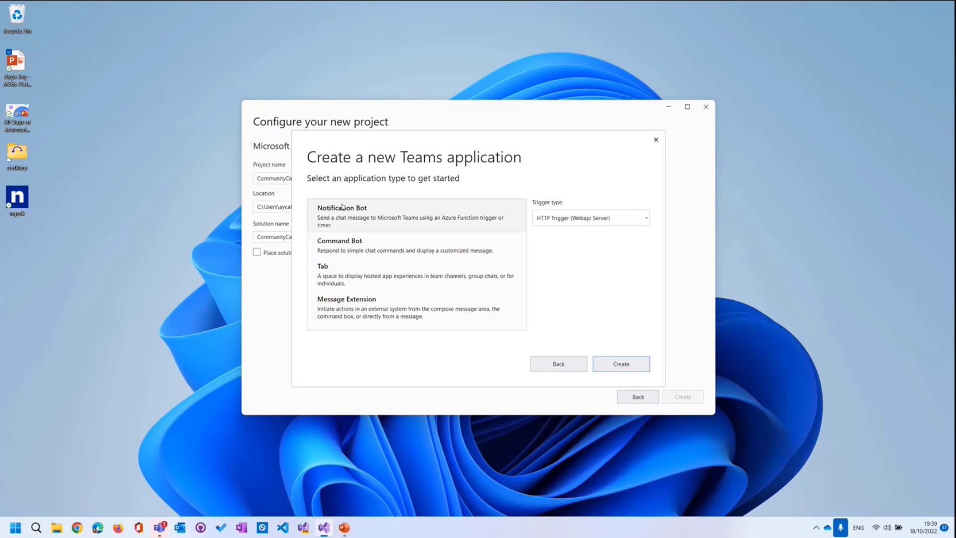
{"action": "mouse_move", "coordinate": [355, 212]}
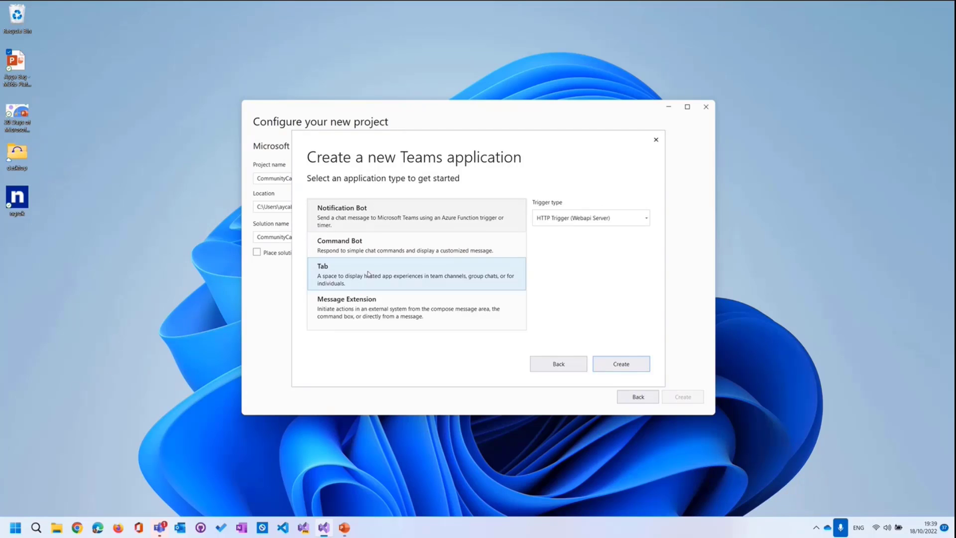
{"action": "mouse_move", "coordinate": [317, 280]}
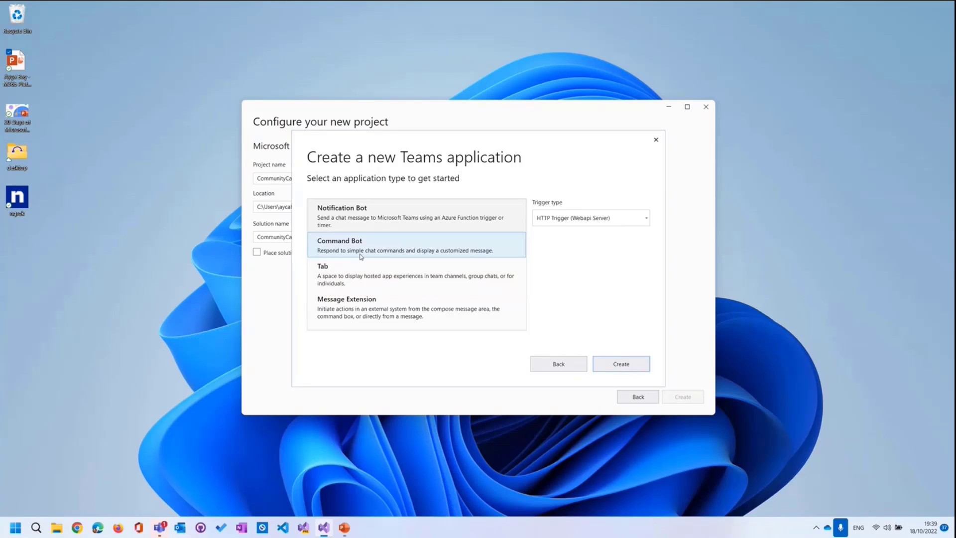
{"action": "left_click", "coordinate": [384, 245]}
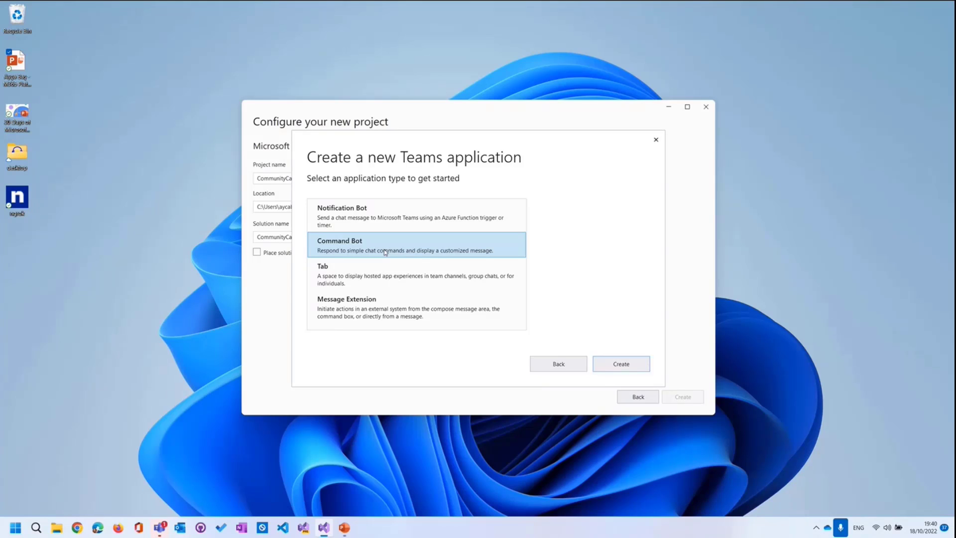
{"action": "mouse_move", "coordinate": [474, 240]}
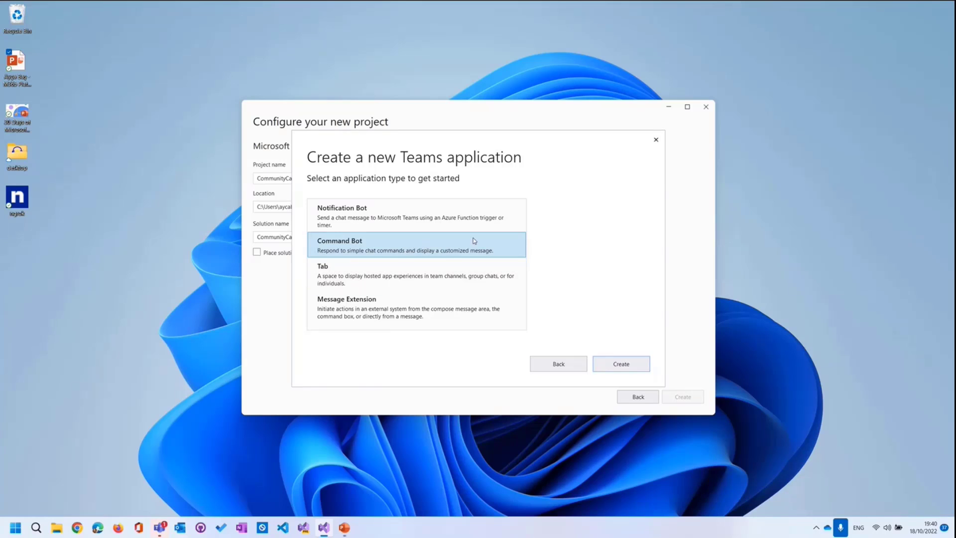
{"action": "left_click", "coordinate": [621, 363]}
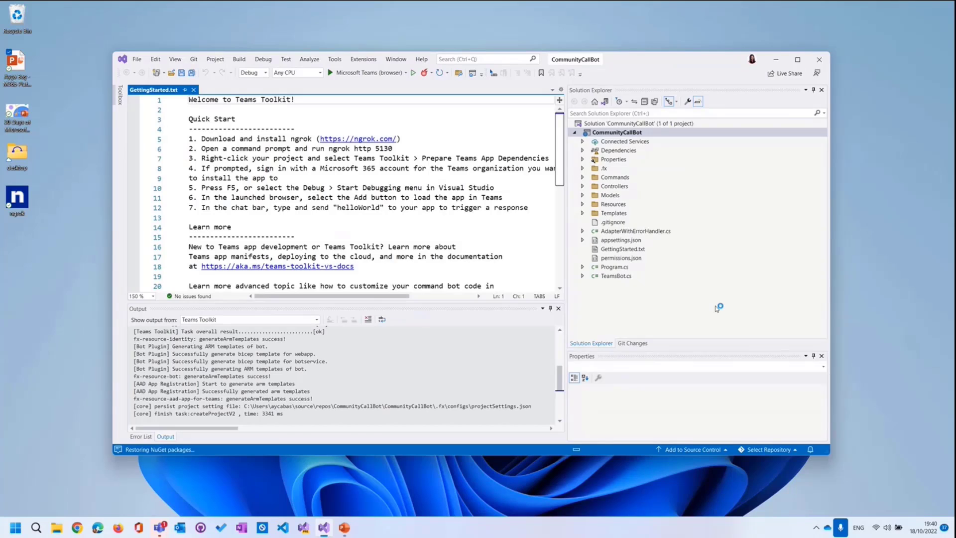
{"action": "mouse_move", "coordinate": [716, 309]}
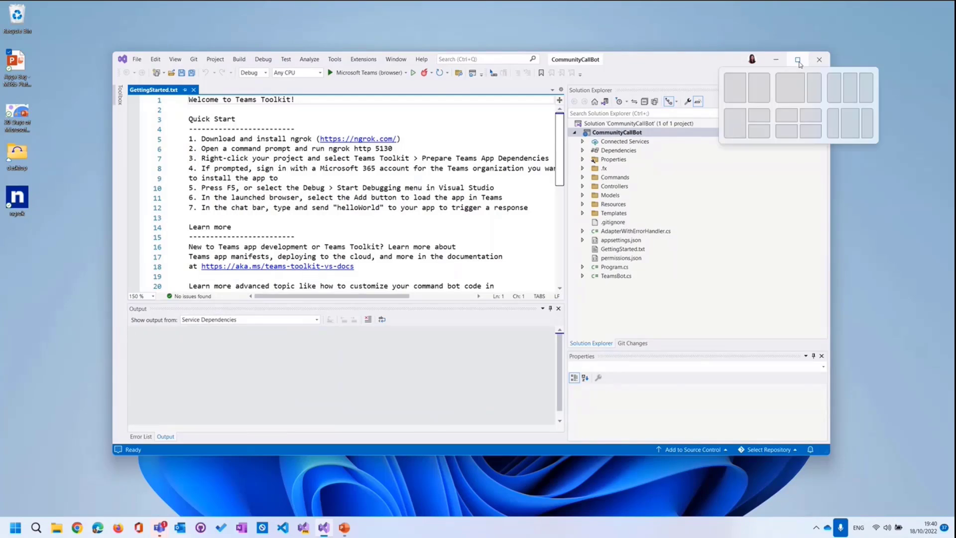
- Launch ngrok.exe so its command-line window appears over Visual Studio
{"action": "left_click", "coordinate": [798, 58]}
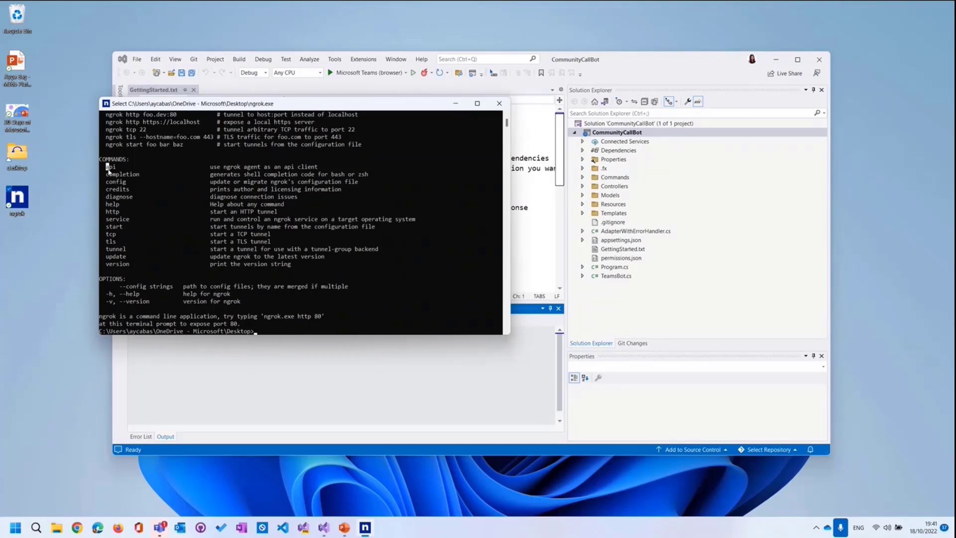
- Scroll GettingStarted.txt to the 'ngrok http 5130' command
{"action": "scroll", "scroll_direction": "up", "scroll_amount": 3}
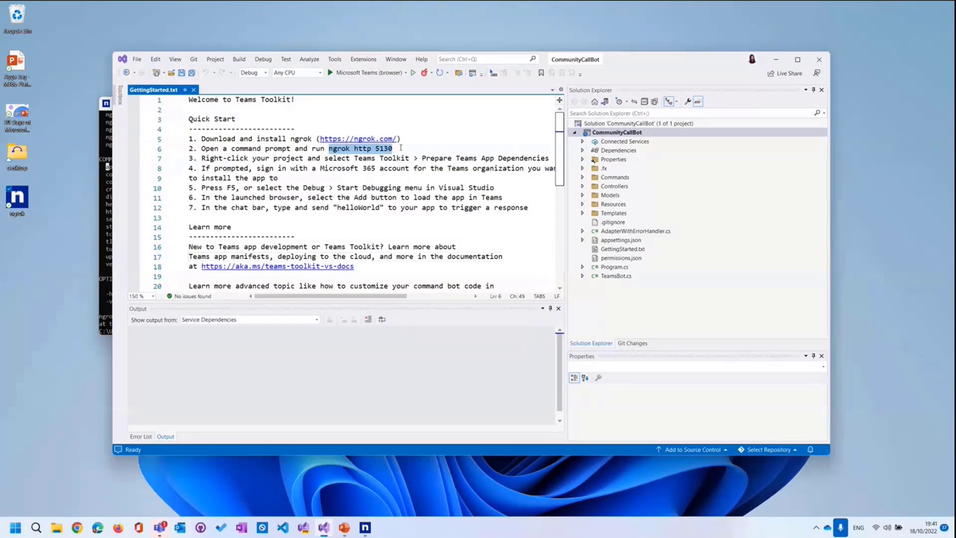
{"action": "mouse_move", "coordinate": [107, 216]}
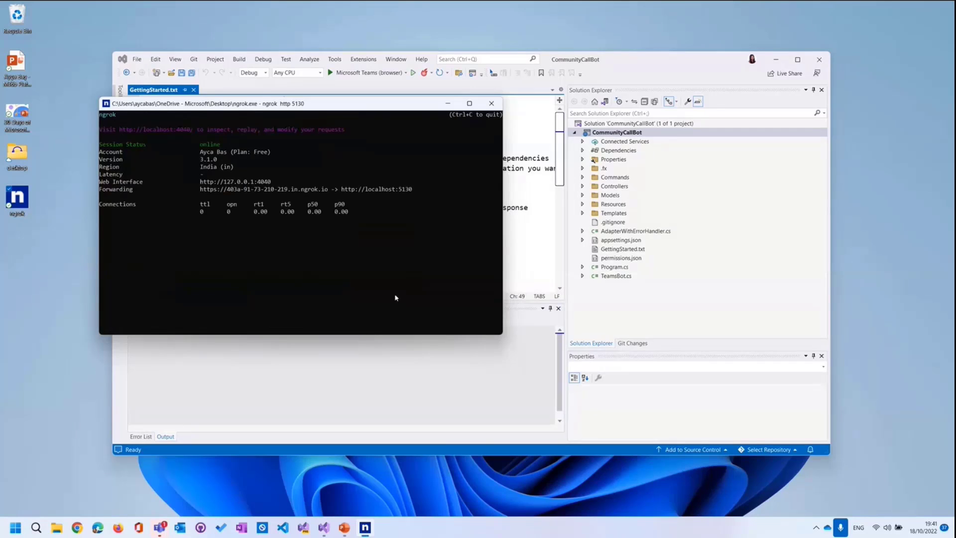
{"action": "mouse_move", "coordinate": [391, 286]}
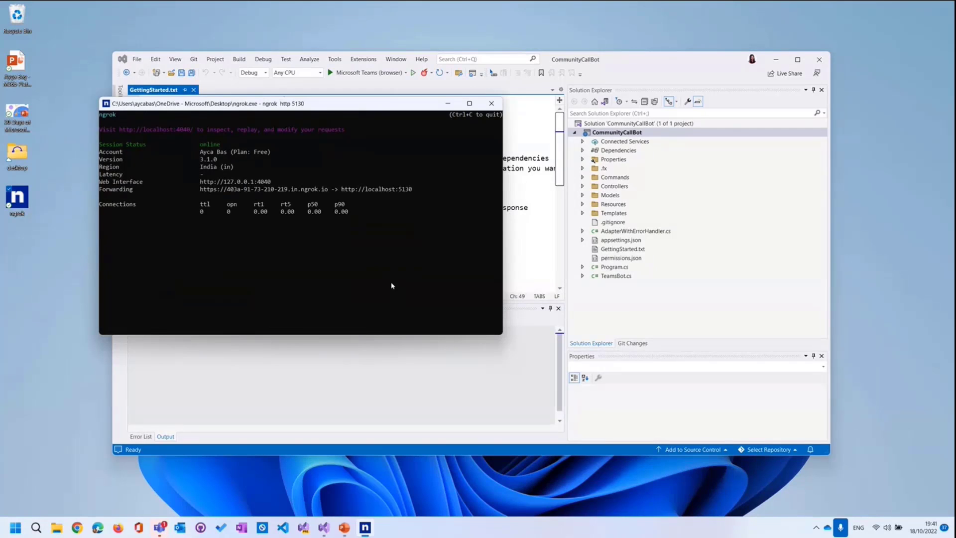
{"action": "mouse_move", "coordinate": [298, 254]}
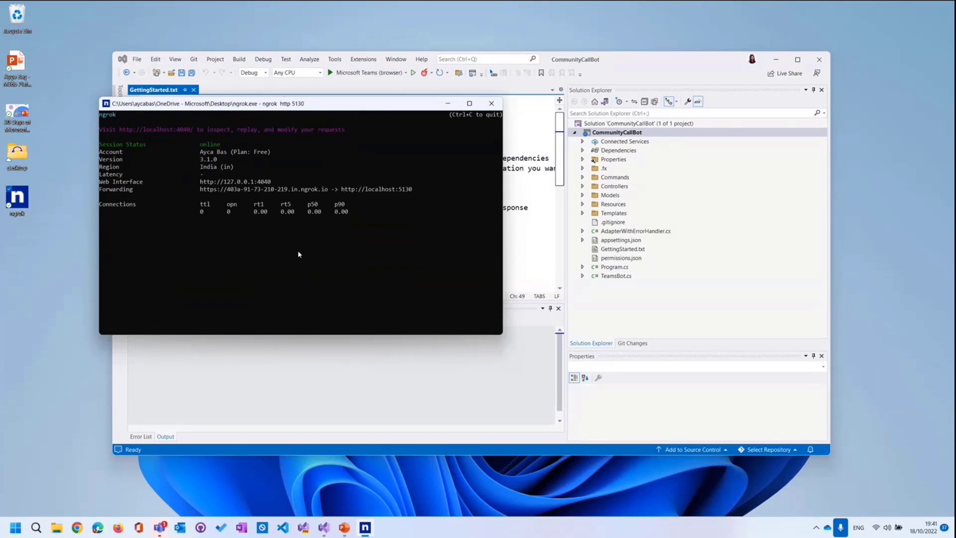
{"action": "mouse_move", "coordinate": [367, 195]}
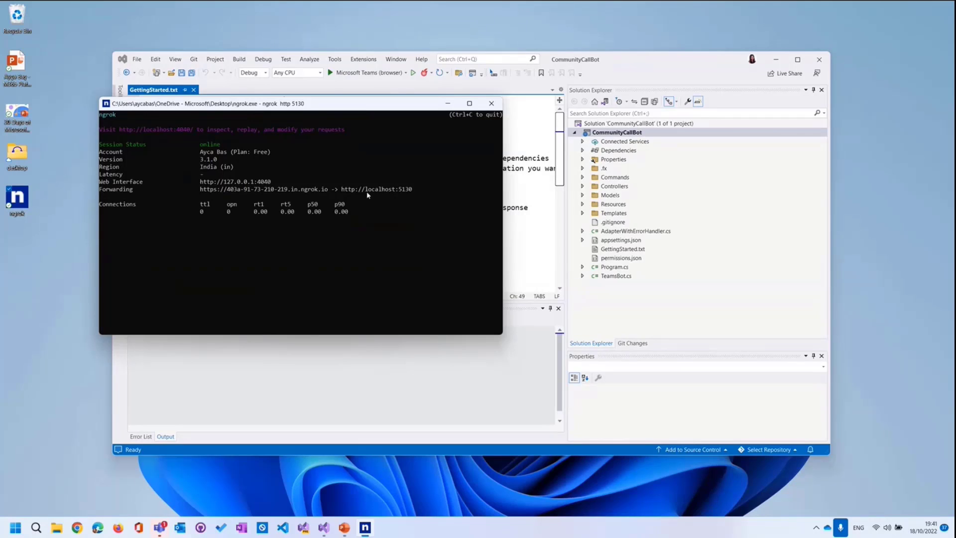
{"action": "mouse_move", "coordinate": [409, 202]}
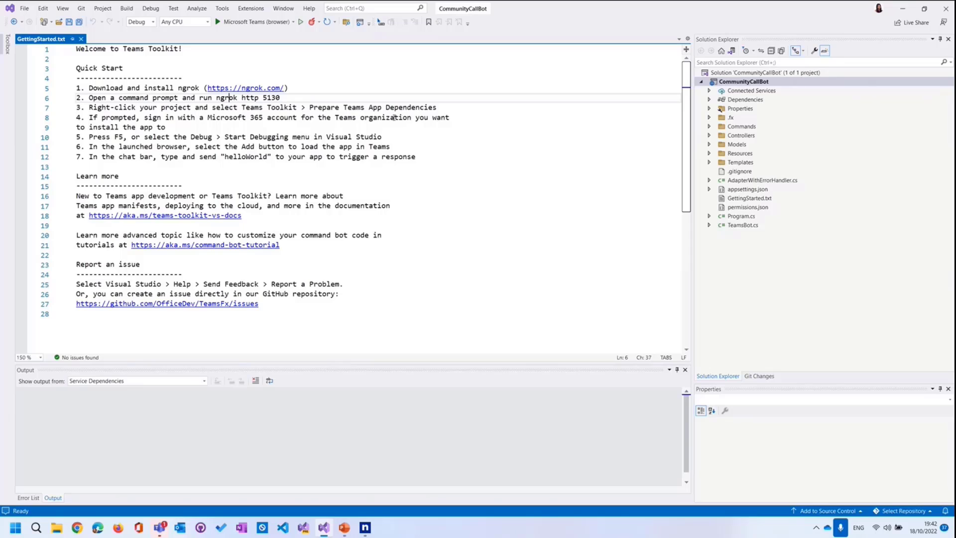
{"action": "mouse_move", "coordinate": [150, 132]}
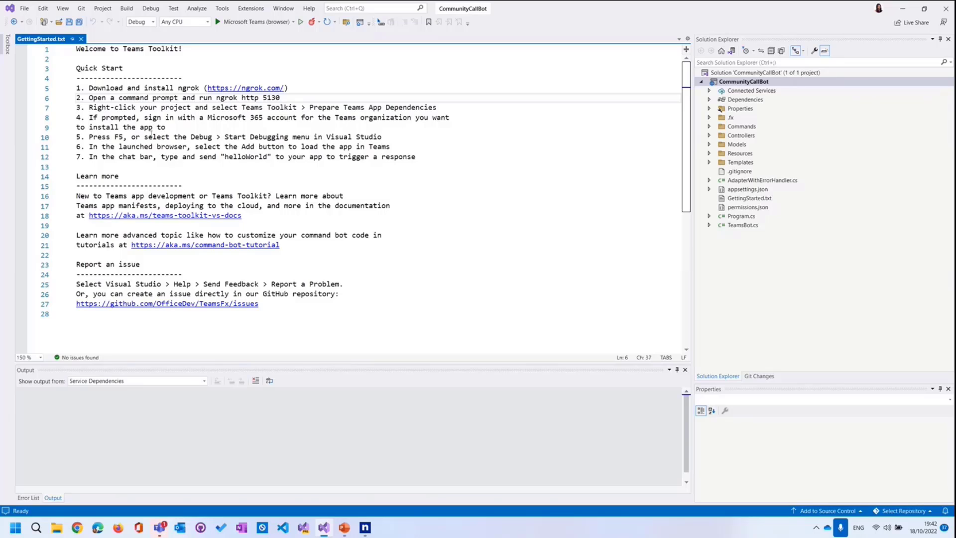
- Prepare Teams App Dependencies for CommunityCallBot, choosing the first Microsoft 365 account
{"action": "left_click", "coordinate": [743, 80]}
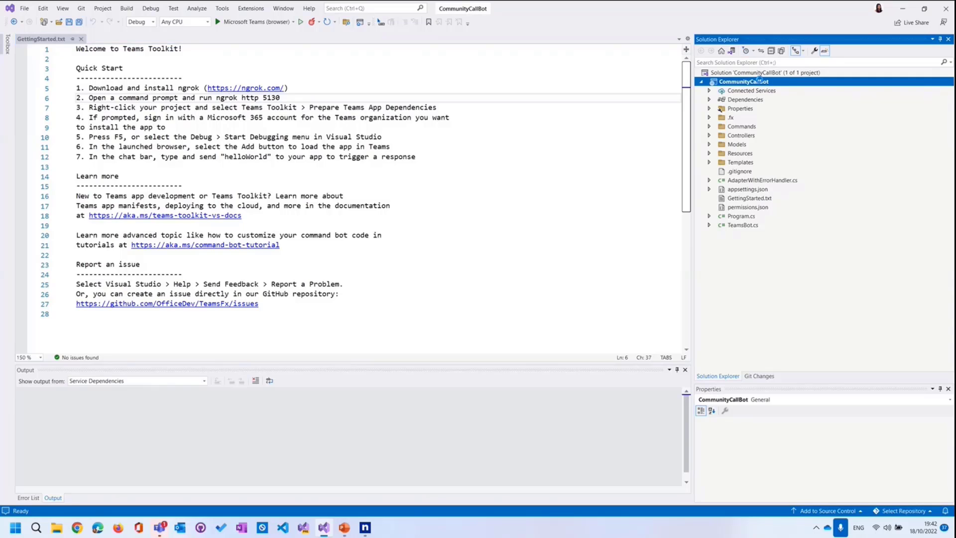
{"action": "right_click", "coordinate": [744, 81]}
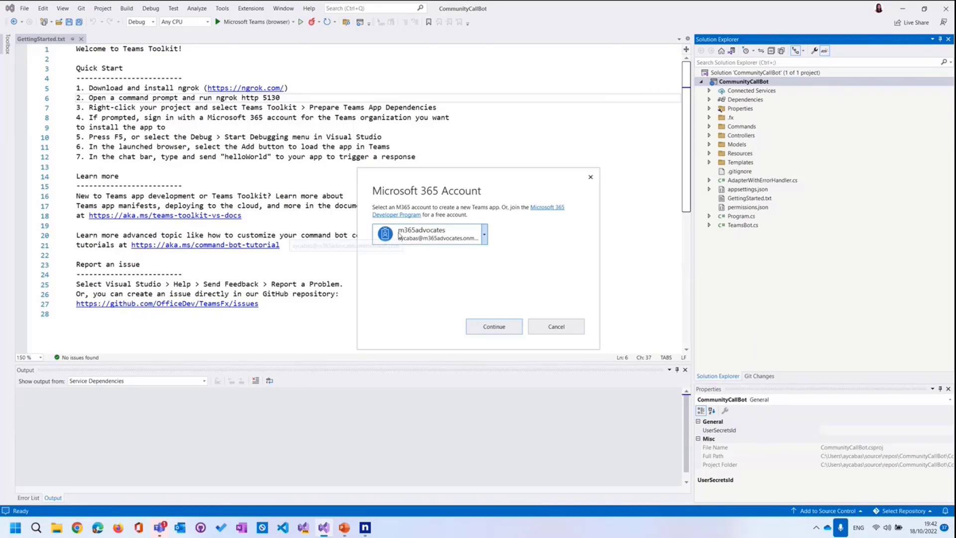
{"action": "left_click", "coordinate": [484, 235]}
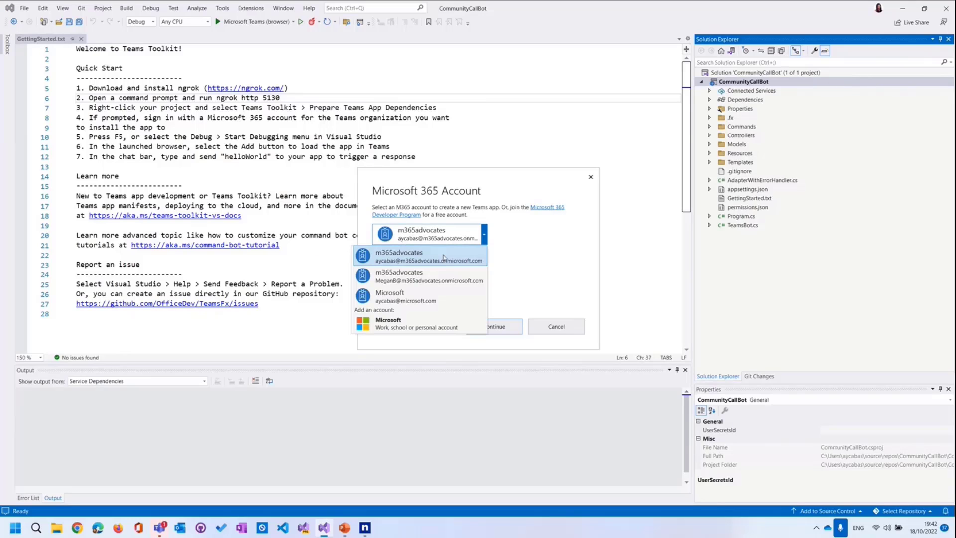
{"action": "left_click", "coordinate": [428, 256]}
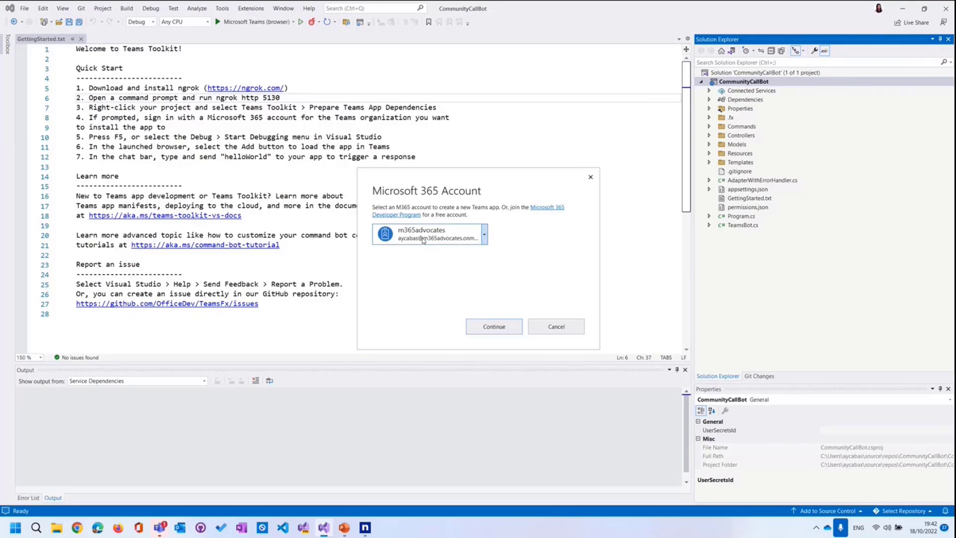
{"action": "mouse_move", "coordinate": [427, 238]}
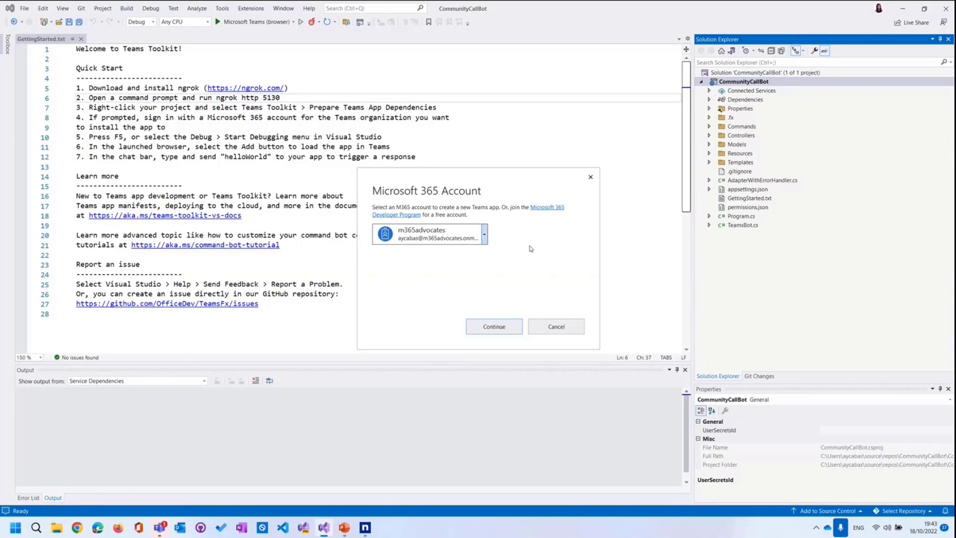
{"action": "mouse_move", "coordinate": [456, 241]}
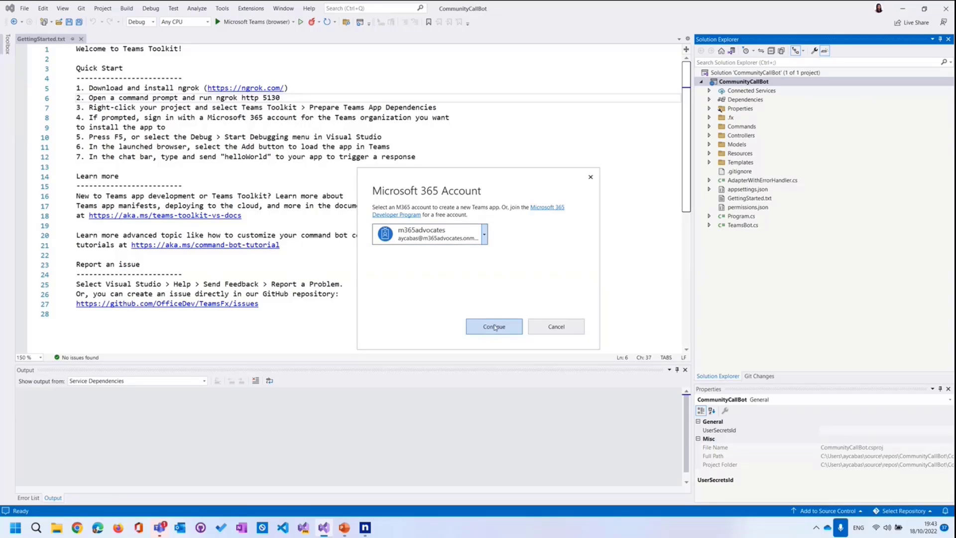
- Continue with the account and let Azure AD app and bot registration complete successfully
{"action": "left_click", "coordinate": [493, 327]}
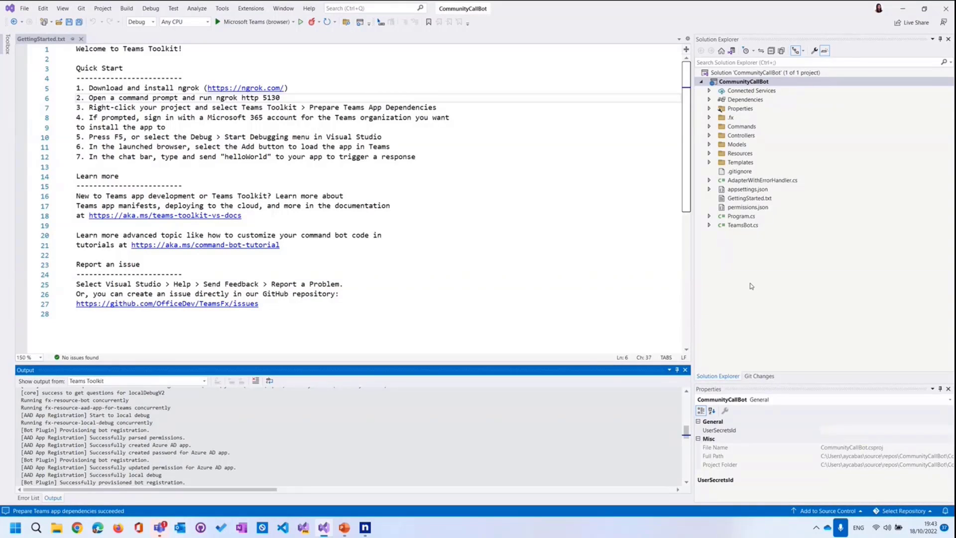
{"action": "mouse_move", "coordinate": [736, 183]}
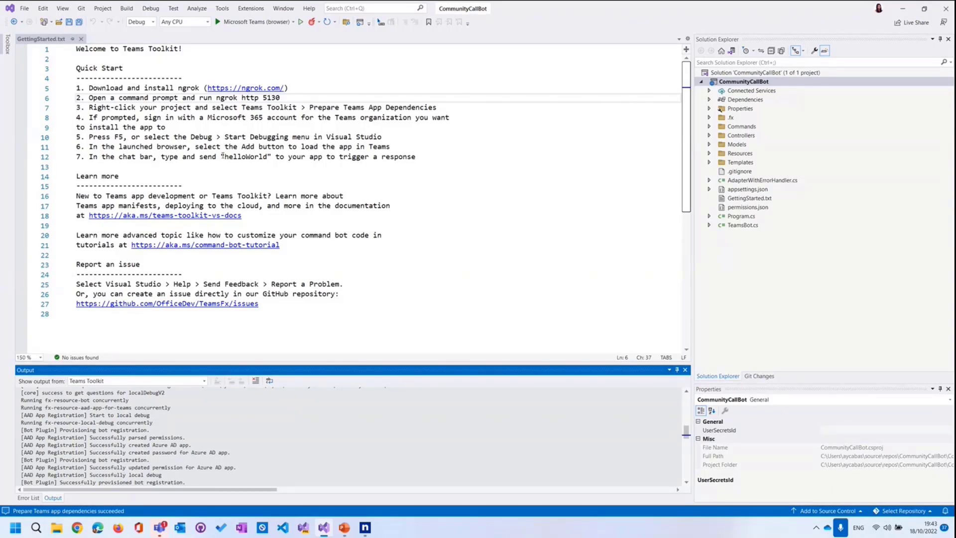
{"action": "double_click", "coordinate": [245, 156]}
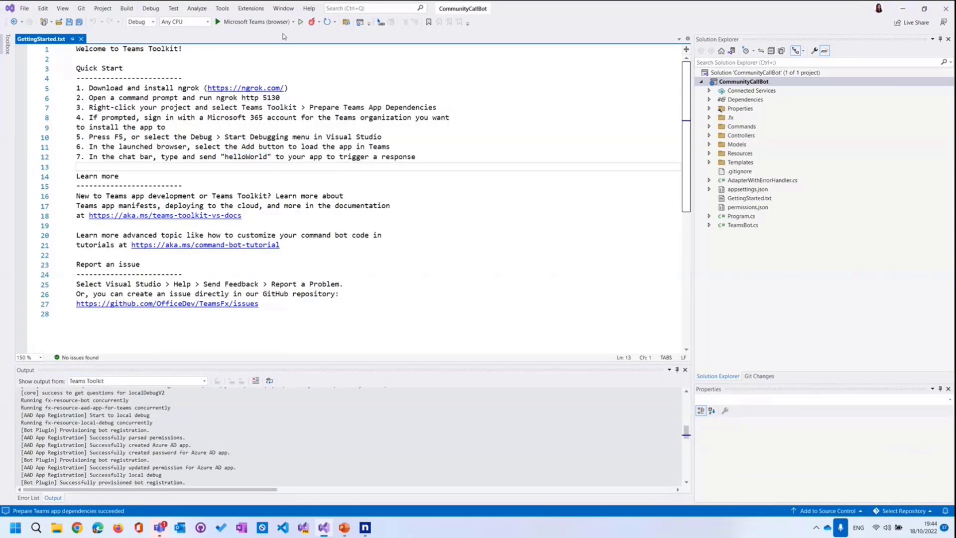
{"action": "mouse_move", "coordinate": [256, 21]}
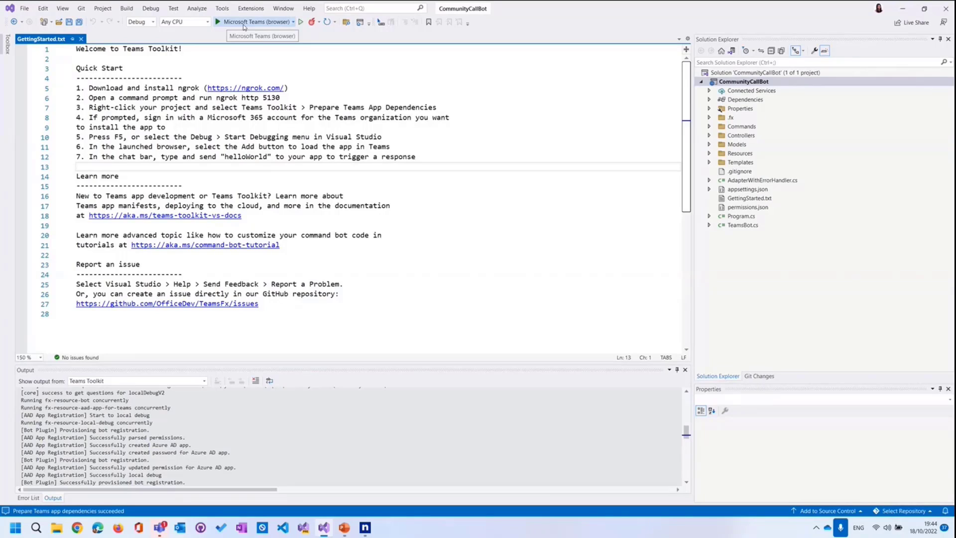
- Keep Microsoft Teams (browser) as the launch target and start debugging
{"action": "left_click", "coordinate": [292, 21]}
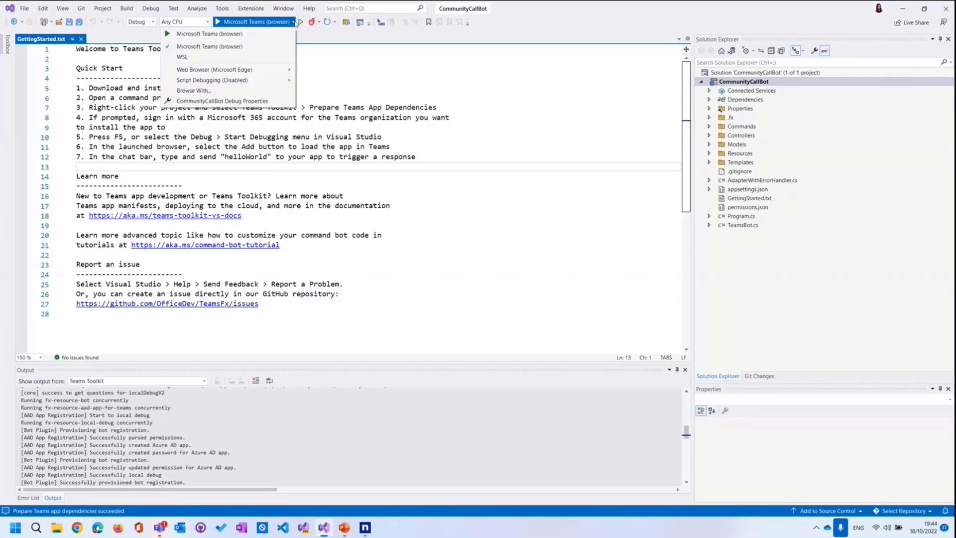
{"action": "mouse_move", "coordinate": [213, 68]}
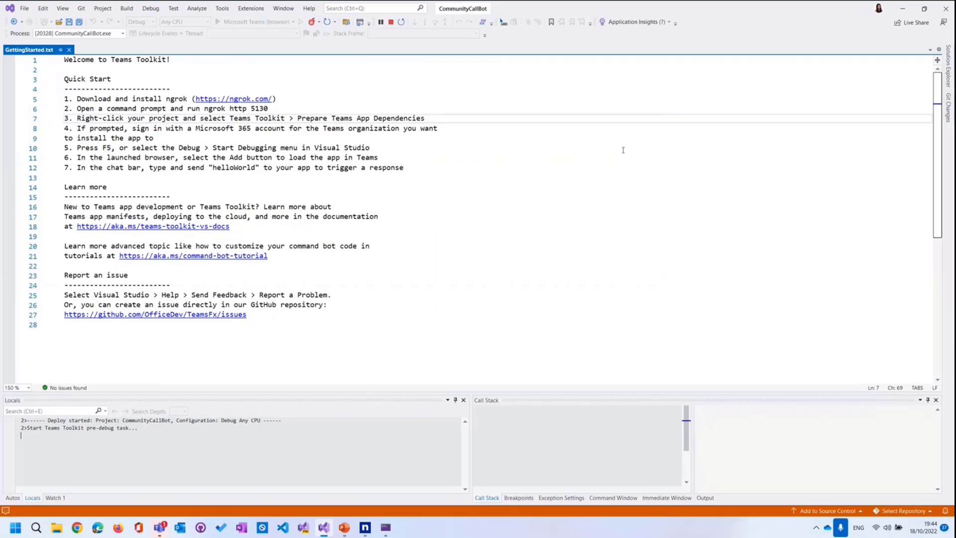
{"action": "left_click", "coordinate": [218, 22]}
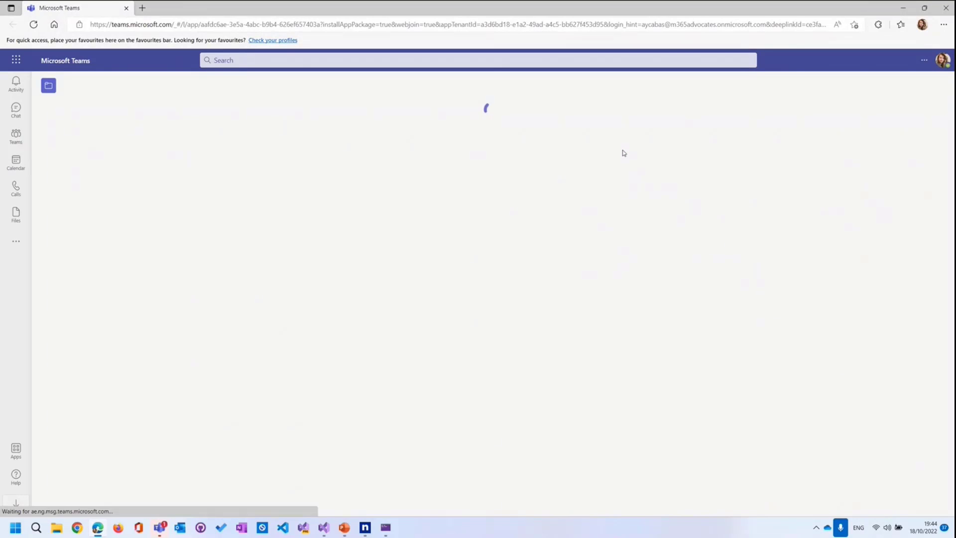
- Add the CommunityCallBot-local-debug app to Teams so its chat opens
{"action": "left_click", "coordinate": [16, 451]}
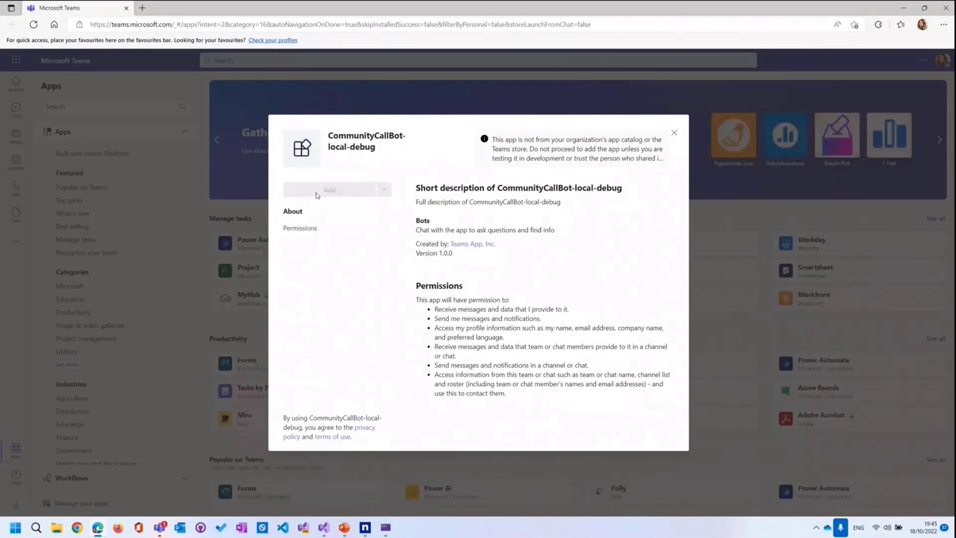
{"action": "left_click", "coordinate": [329, 189]}
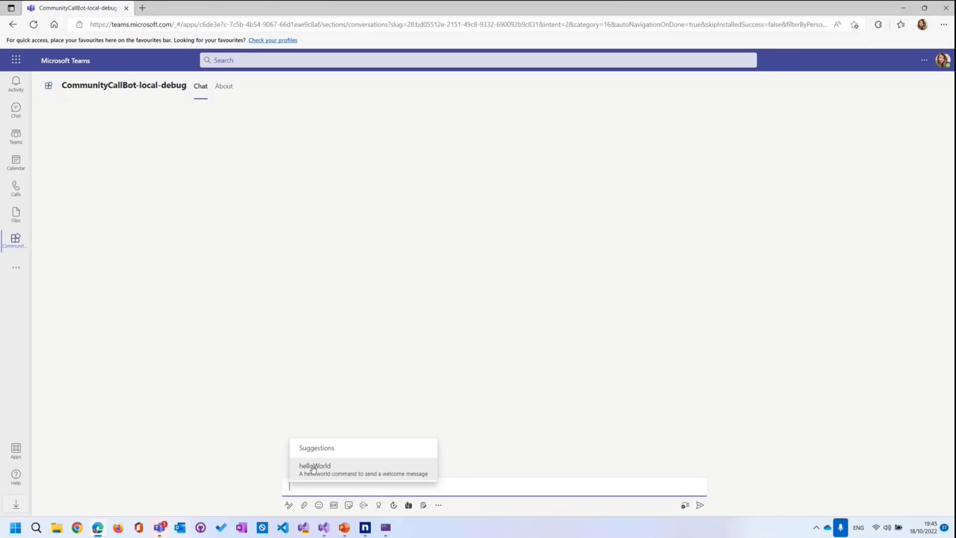
- Send the helloWorld command to the bot in Teams and receive its Hello World Bot is Running card
{"action": "left_click", "coordinate": [315, 469]}
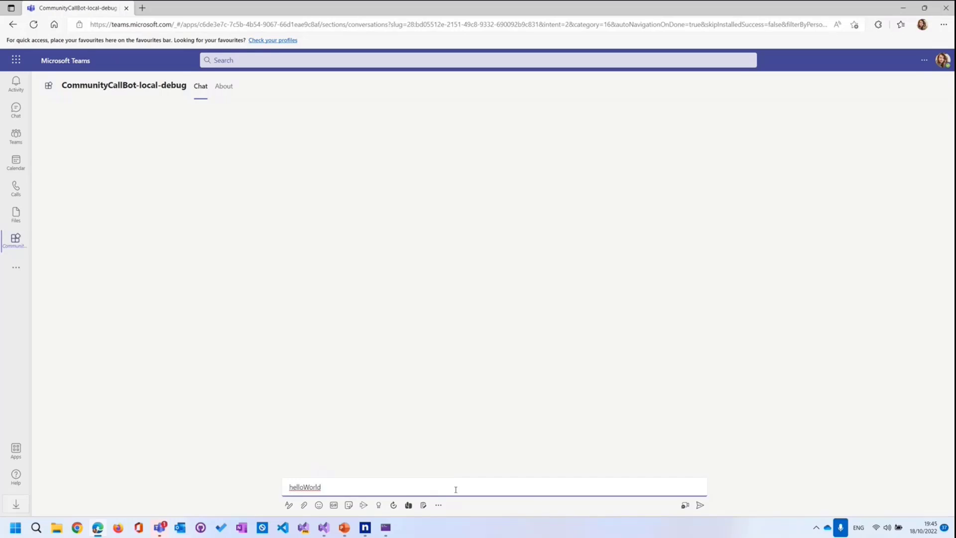
{"action": "mouse_move", "coordinate": [700, 505]}
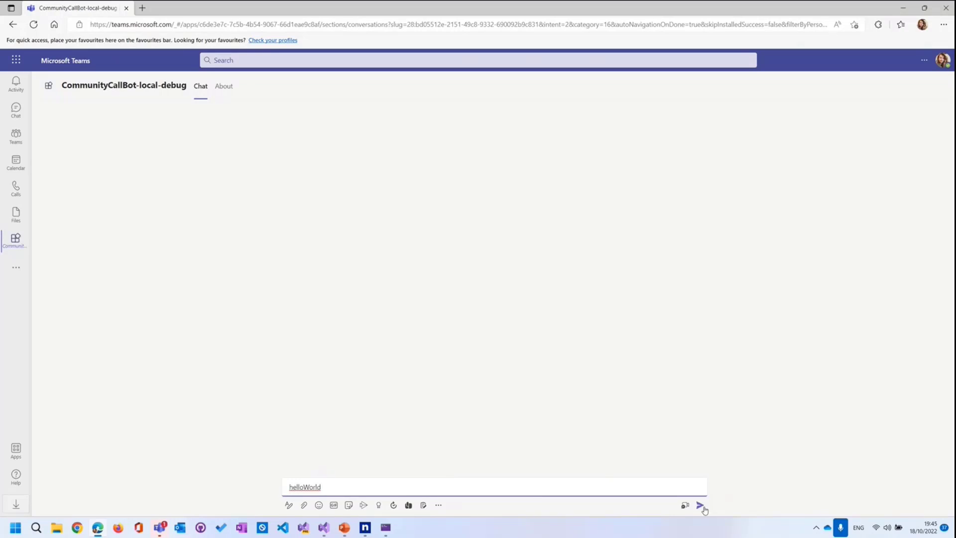
{"action": "left_click", "coordinate": [701, 504]}
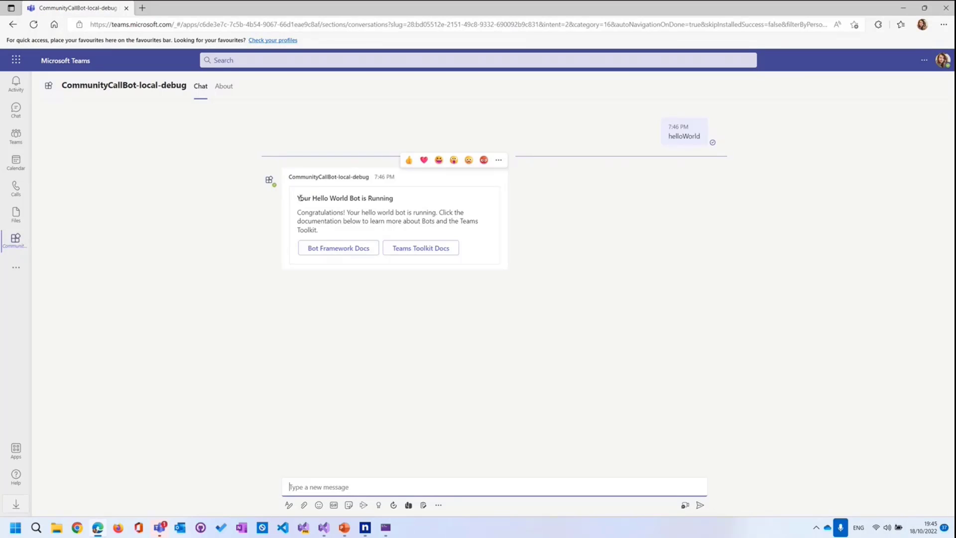
{"action": "mouse_move", "coordinate": [272, 219]}
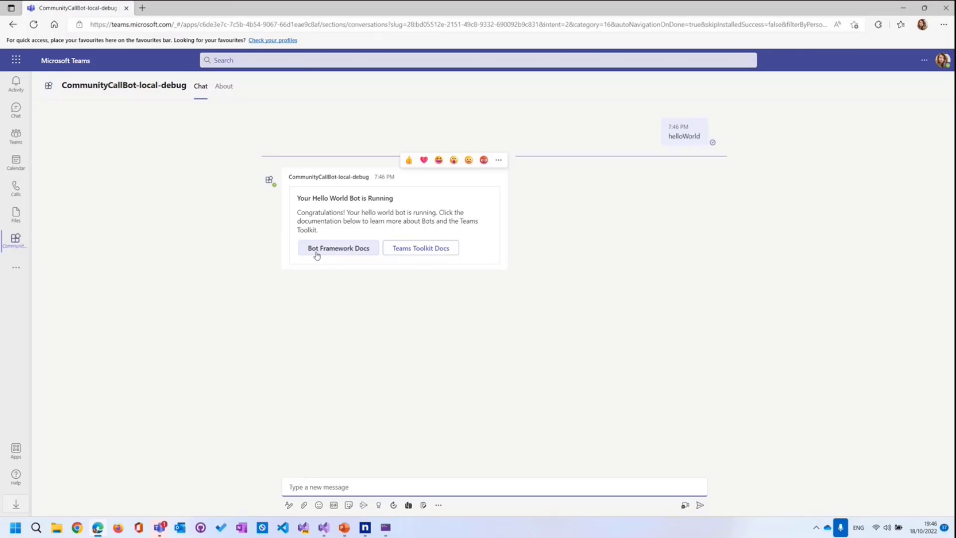
{"action": "mouse_move", "coordinate": [339, 248]}
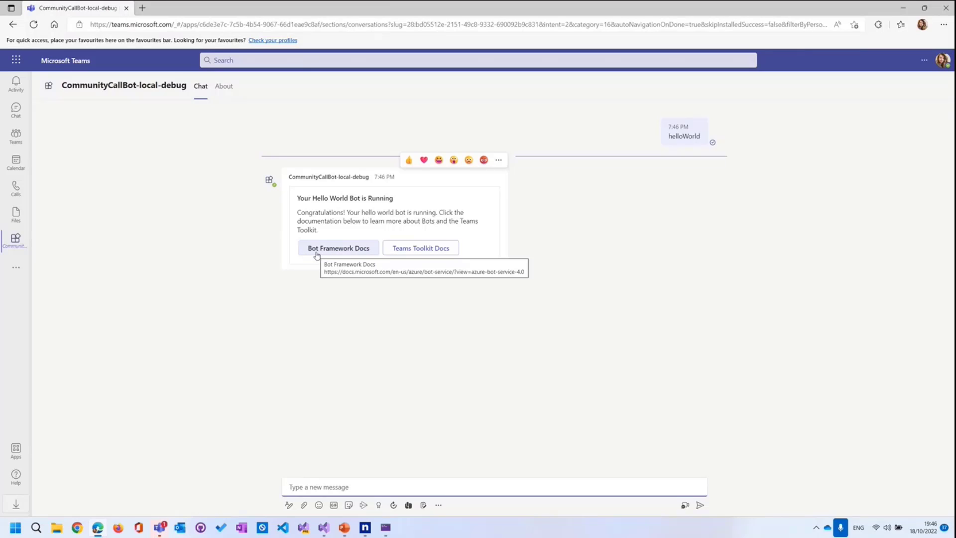
{"action": "mouse_move", "coordinate": [420, 248]}
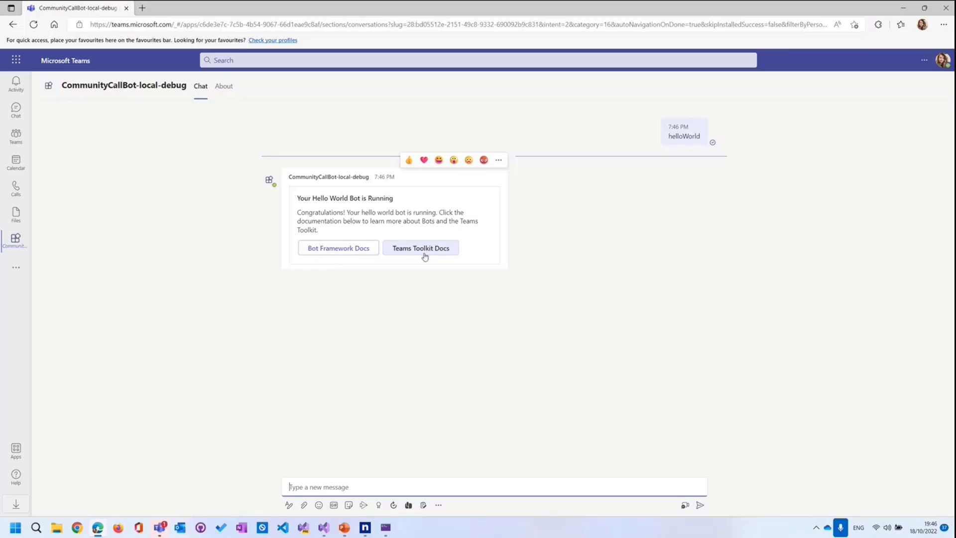
{"action": "mouse_move", "coordinate": [339, 248]}
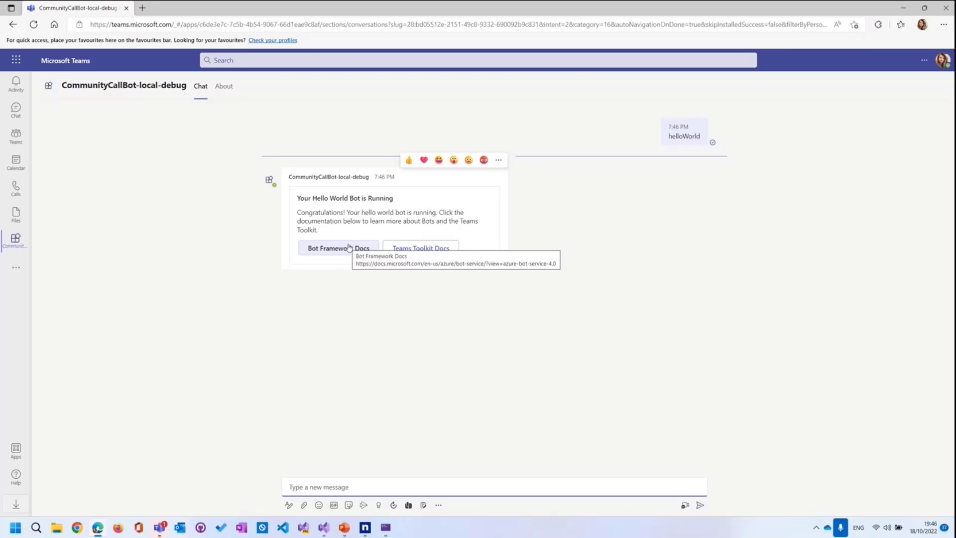
{"action": "mouse_move", "coordinate": [500, 228]}
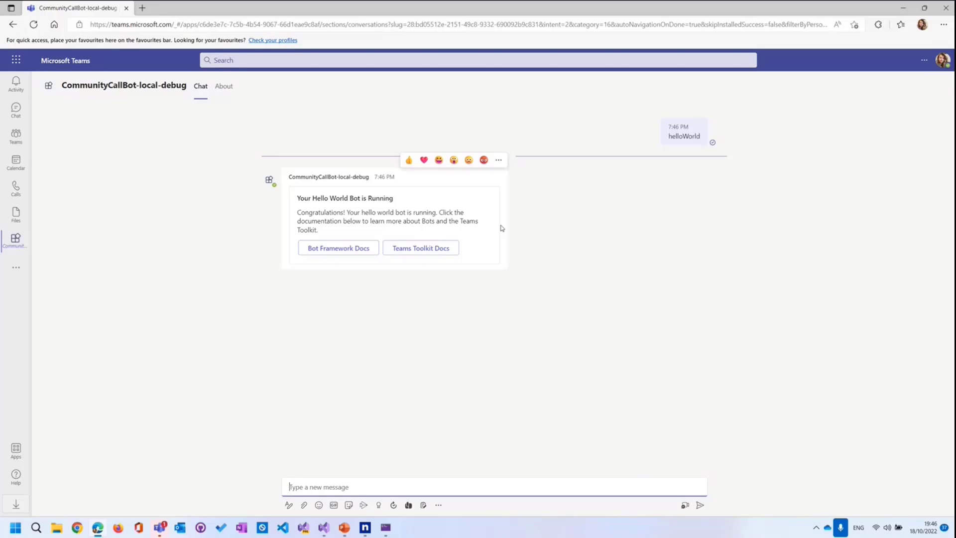
{"action": "mouse_move", "coordinate": [833, 127]}
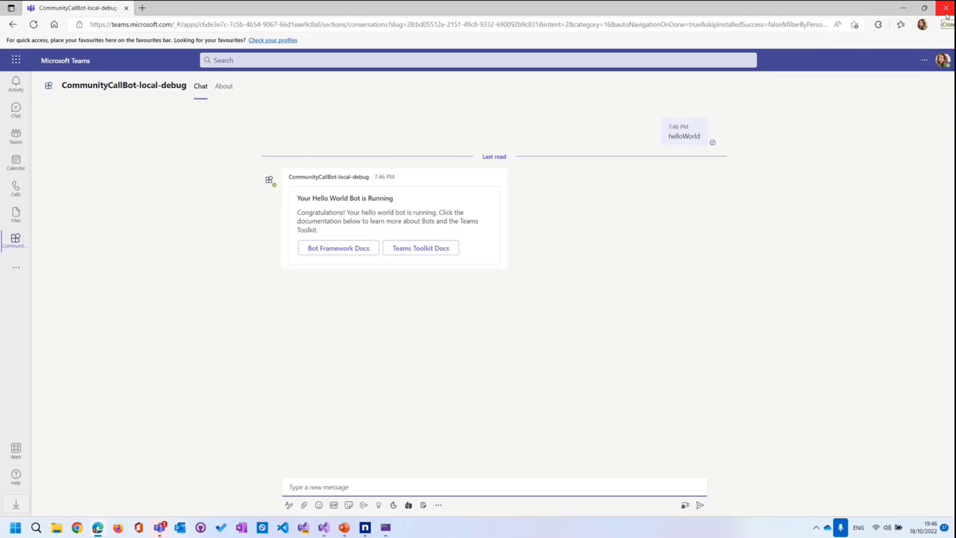
{"action": "mouse_move", "coordinate": [378, 190]}
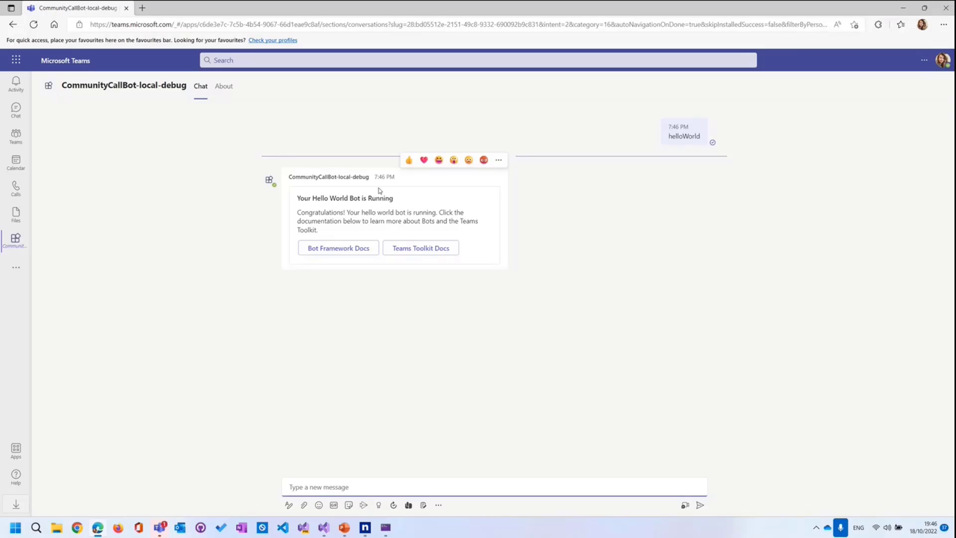
{"action": "mouse_move", "coordinate": [637, 114]}
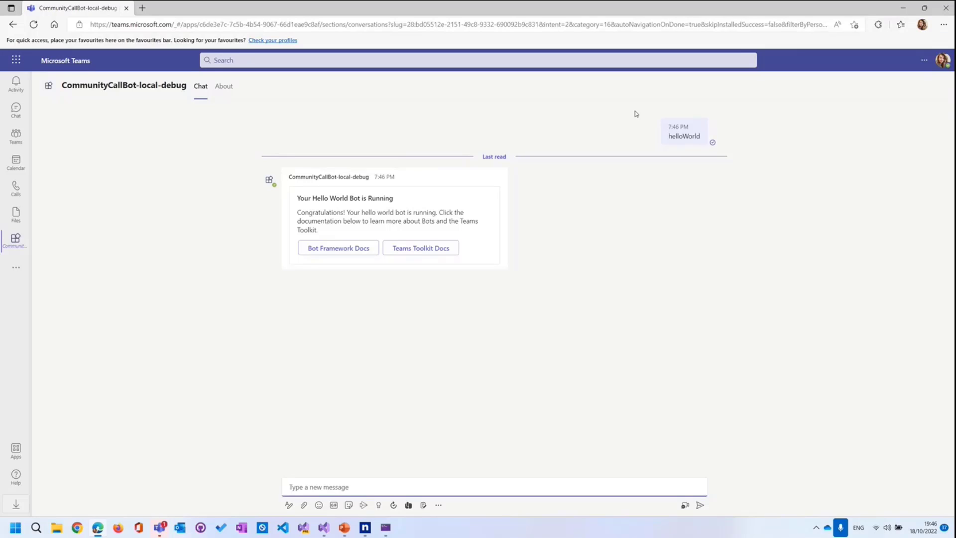
{"action": "mouse_move", "coordinate": [947, 8]}
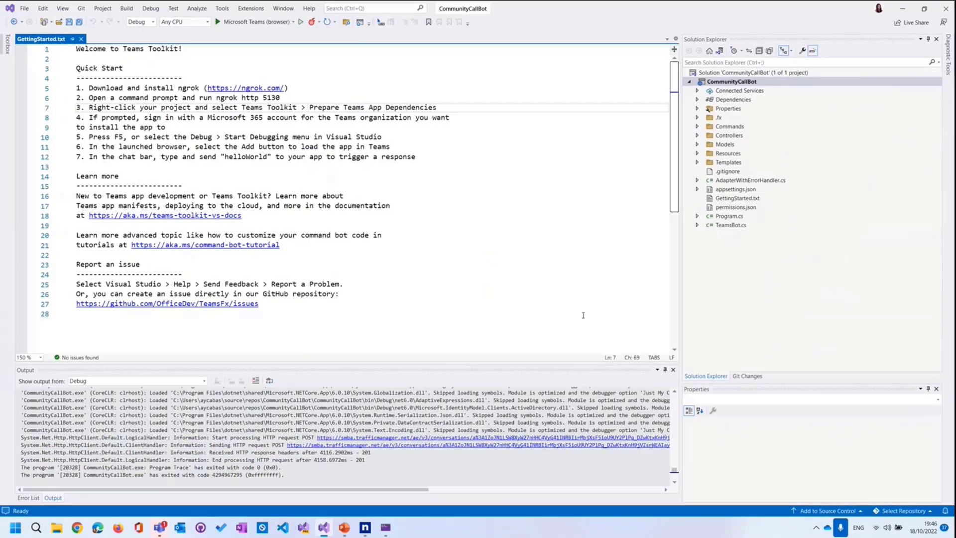
{"action": "mouse_move", "coordinate": [423, 255]}
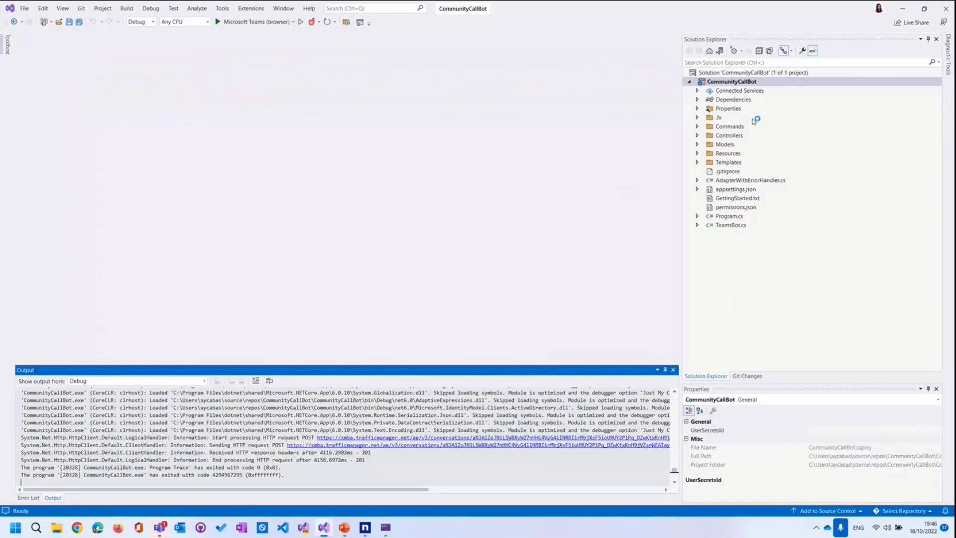
- Bring up HelloWorldCommandHandler.cs from the Commands folder in the editor
{"action": "left_click", "coordinate": [697, 126]}
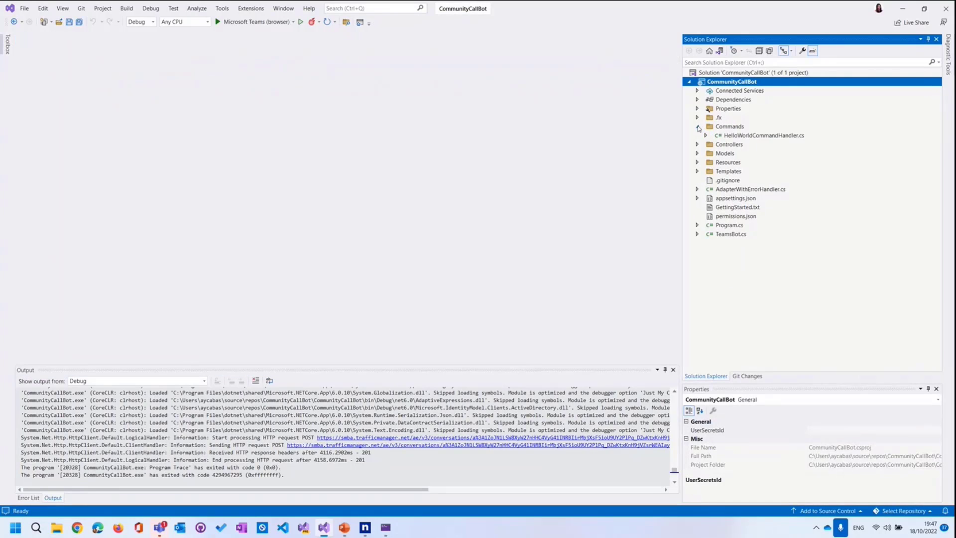
{"action": "left_click", "coordinate": [758, 135]}
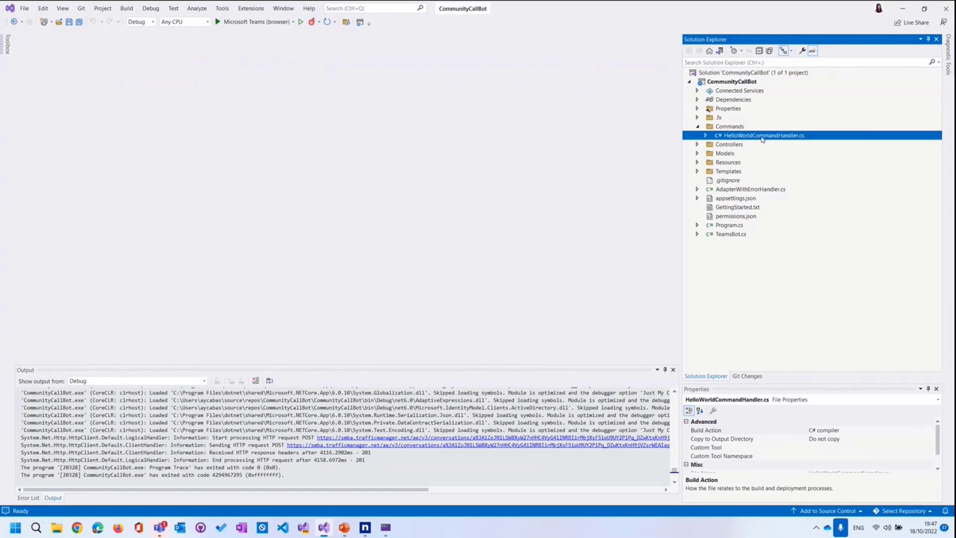
{"action": "double_click", "coordinate": [764, 135]}
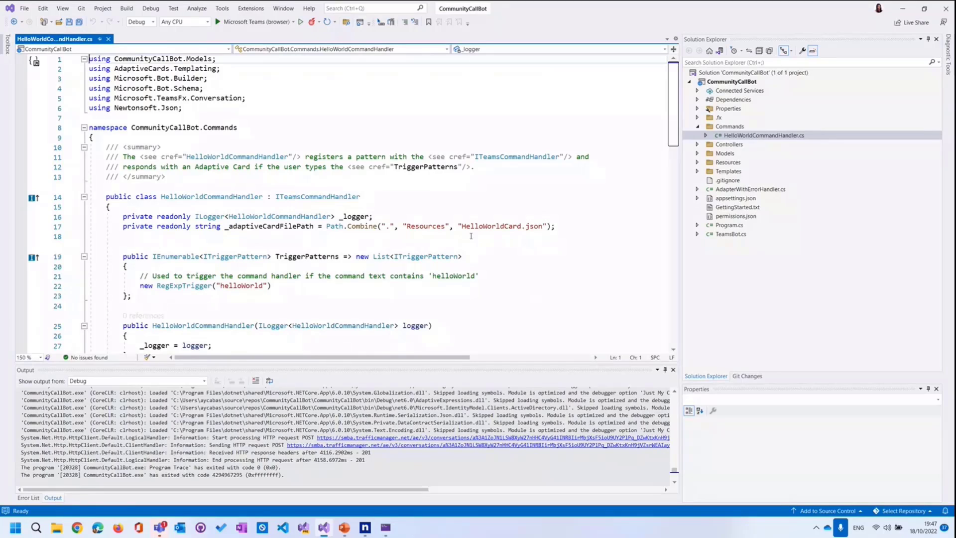
{"action": "mouse_move", "coordinate": [208, 226]}
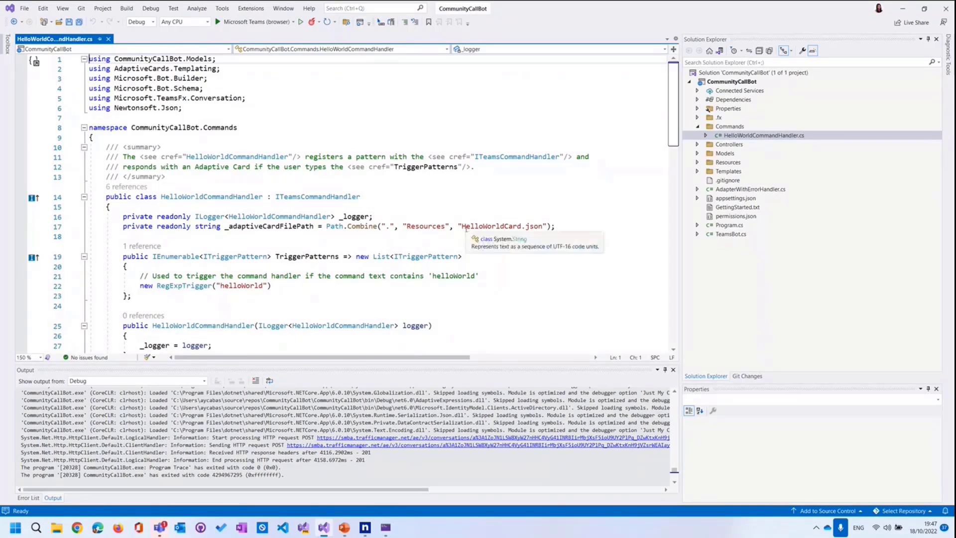
{"action": "mouse_move", "coordinate": [468, 256]}
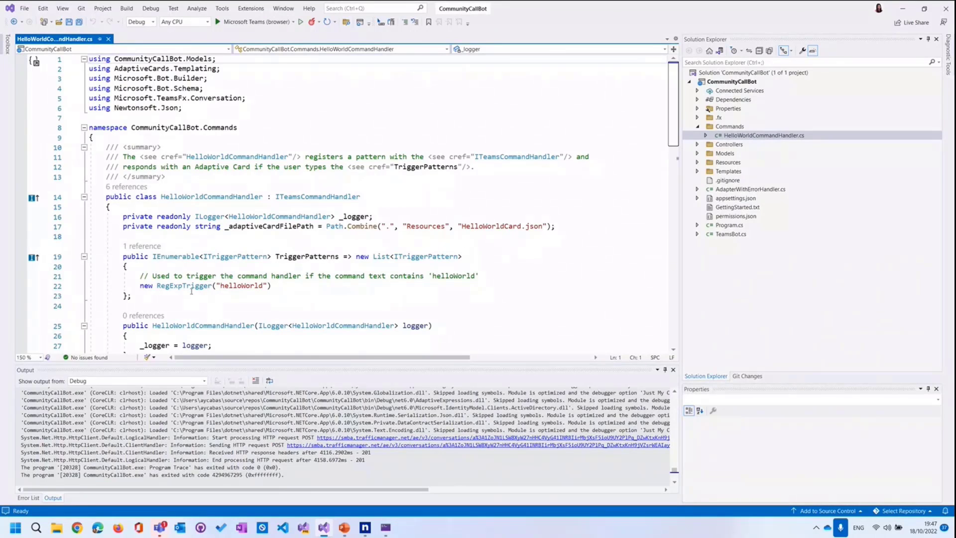
- Try the trigger pattern as "ping" then restore it to "helloWorld" in TriggerPatterns
{"action": "double_click", "coordinate": [307, 226]}
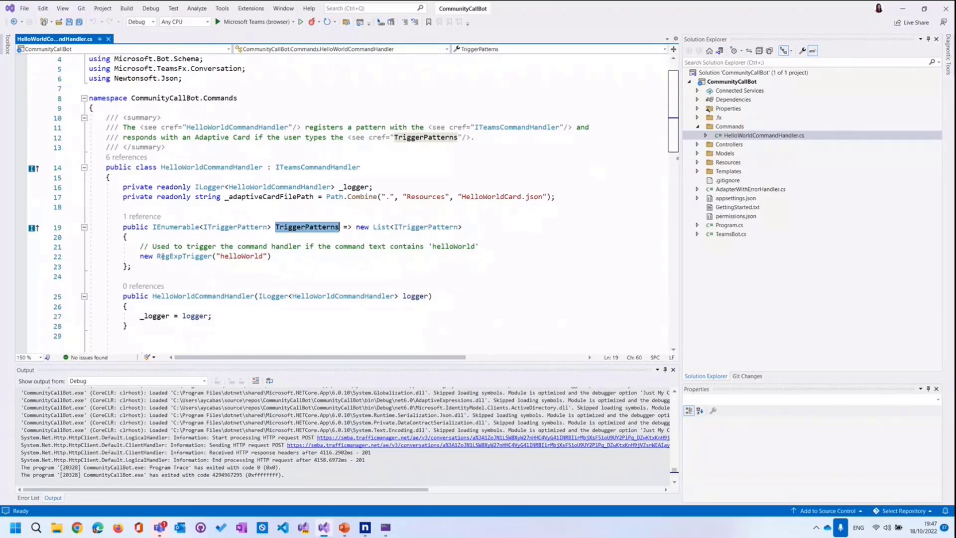
{"action": "left_click", "coordinate": [177, 245]}
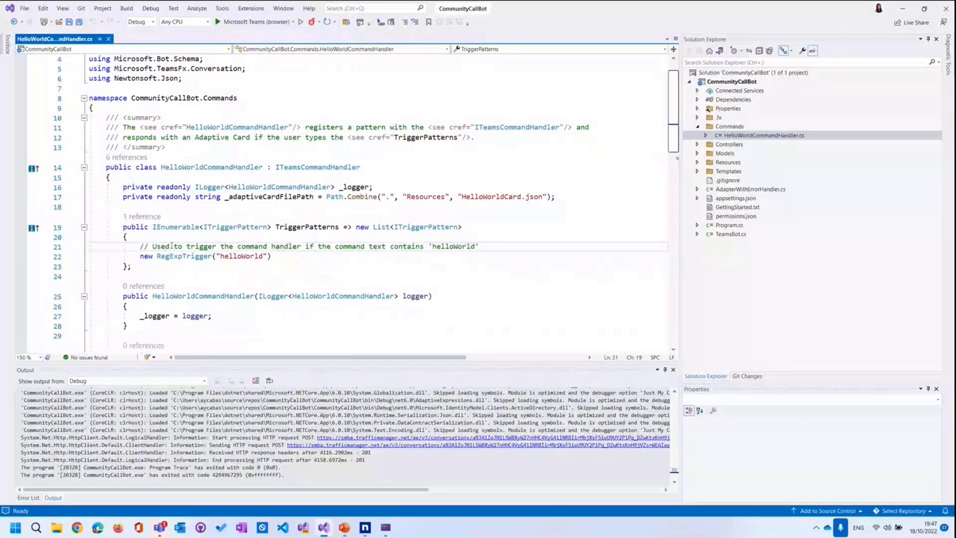
{"action": "scroll", "scroll_direction": "down", "scroll_amount": 3}
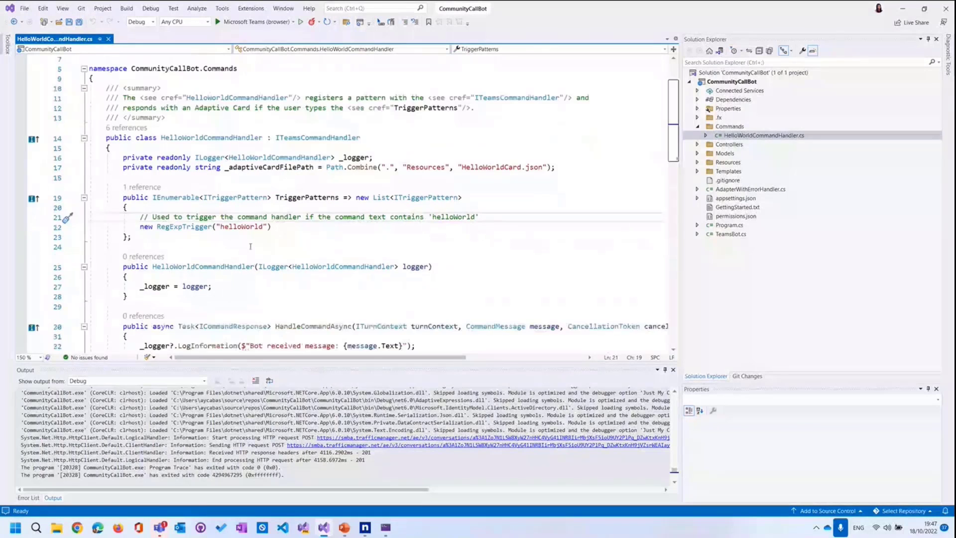
{"action": "double_click", "coordinate": [240, 226]}
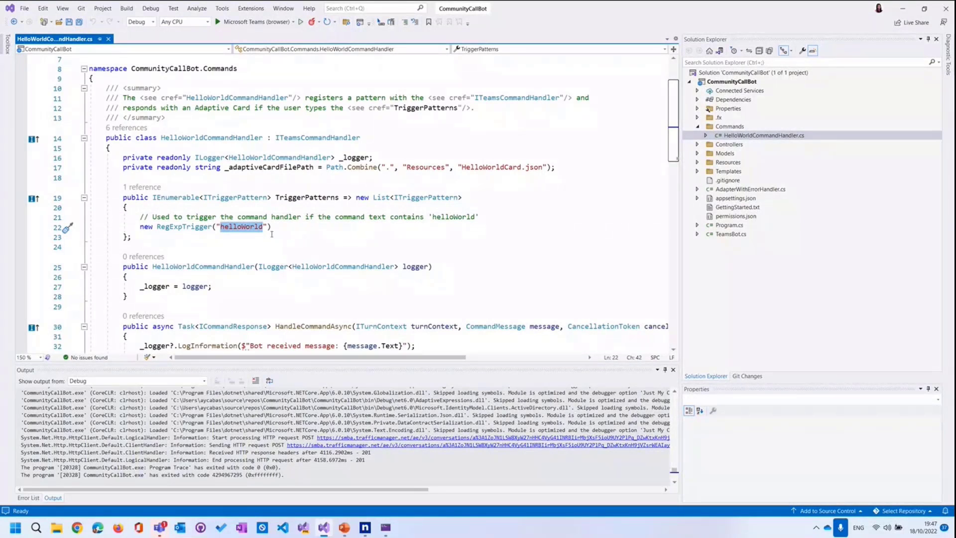
{"action": "type", "text": "ping"}
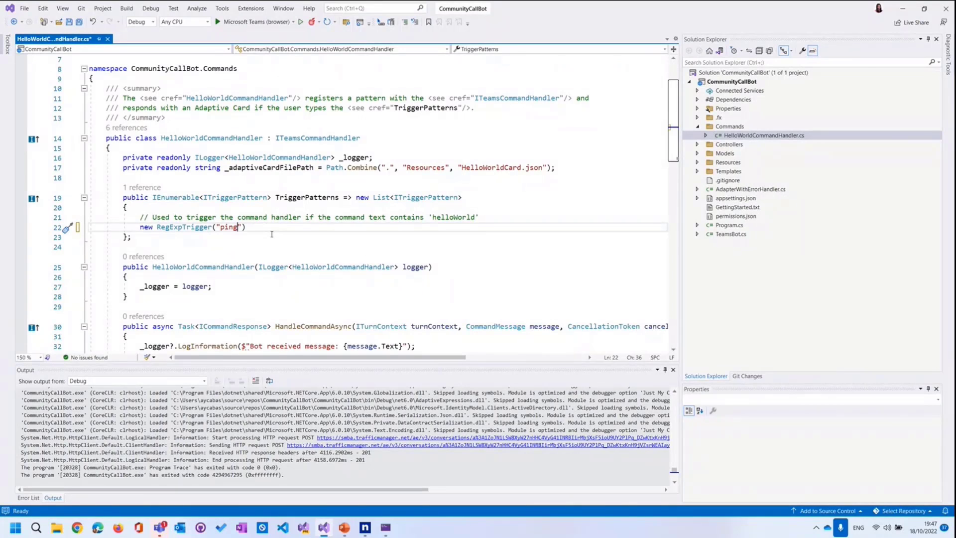
{"action": "type", "text": "helloWorld"}
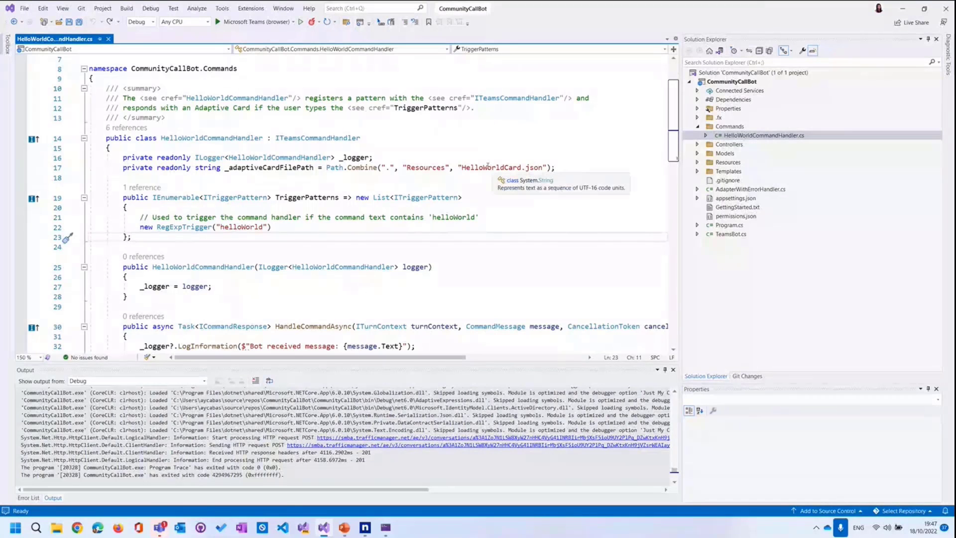
- Point out the adaptive card file path and reveal HelloWorldCard.json in the Resources folder
{"action": "double_click", "coordinate": [494, 167]}
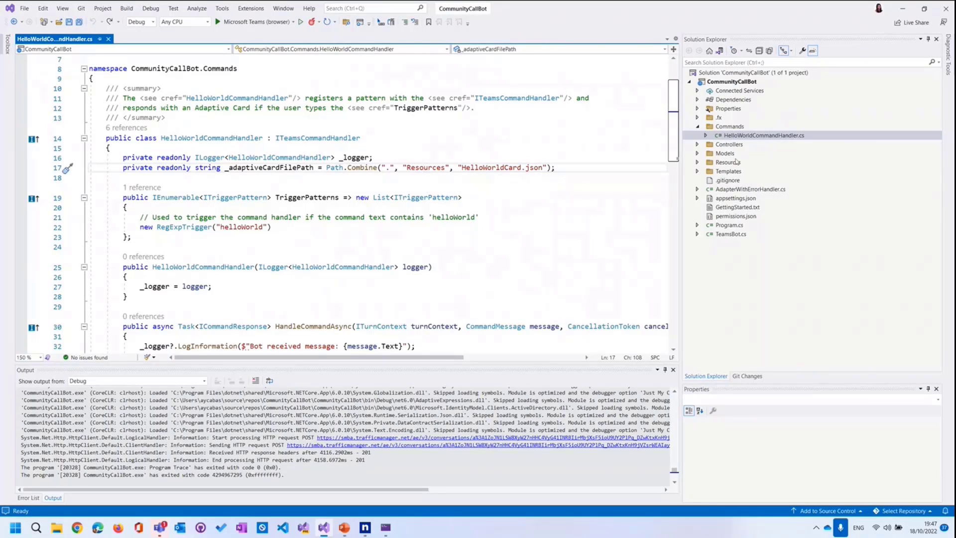
{"action": "left_click", "coordinate": [710, 162]}
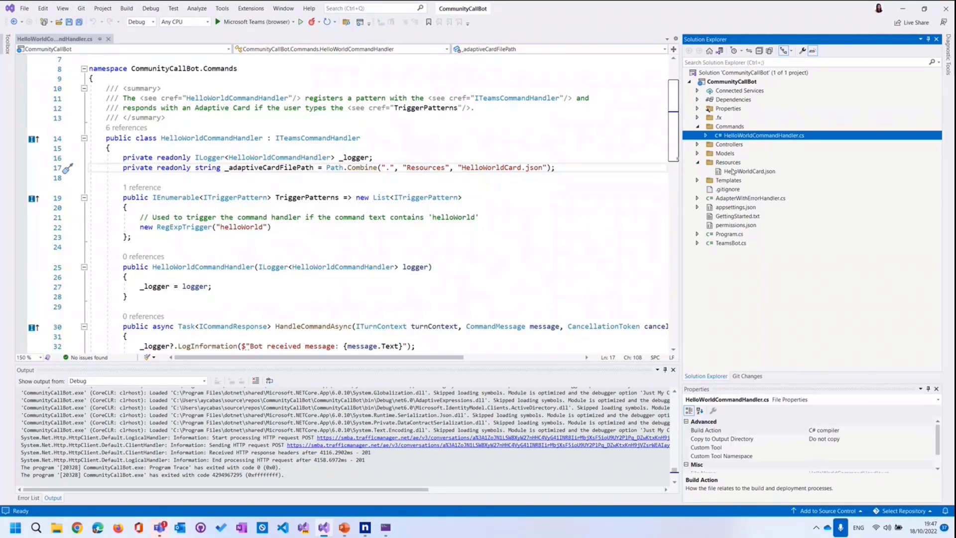
{"action": "left_click", "coordinate": [748, 170]}
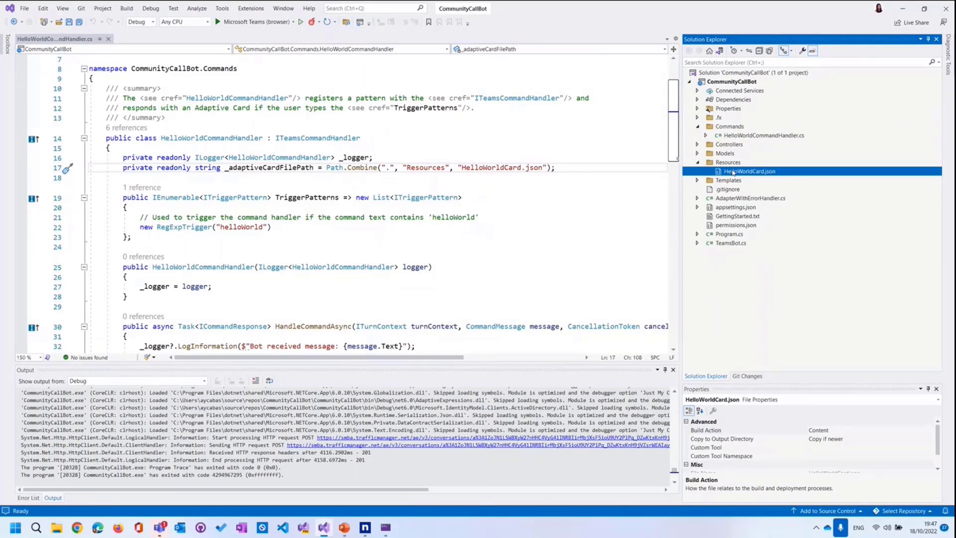
- Show HelloWorldCard.json with its title and body TextBlocks and two Action.OpenUrl buttons
{"action": "double_click", "coordinate": [748, 170]}
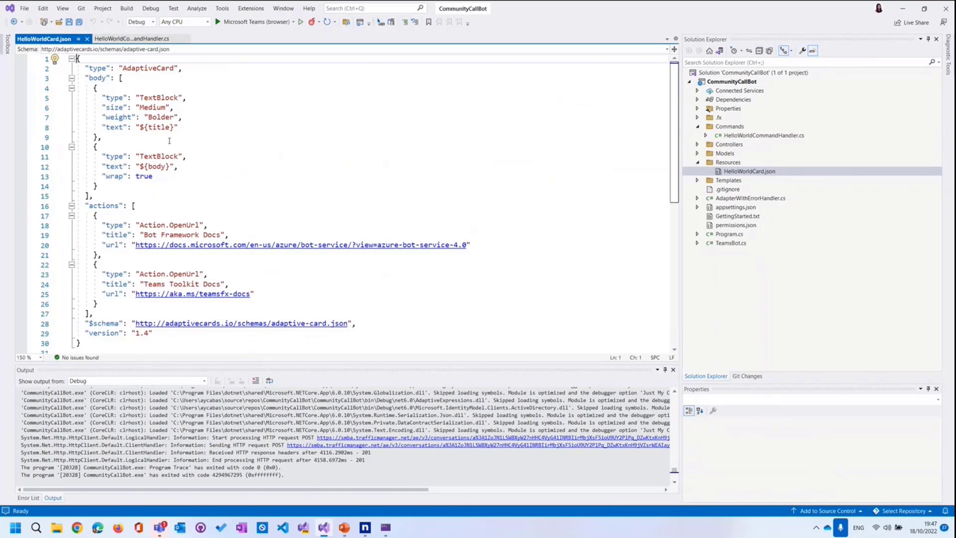
{"action": "double_click", "coordinate": [156, 166]}
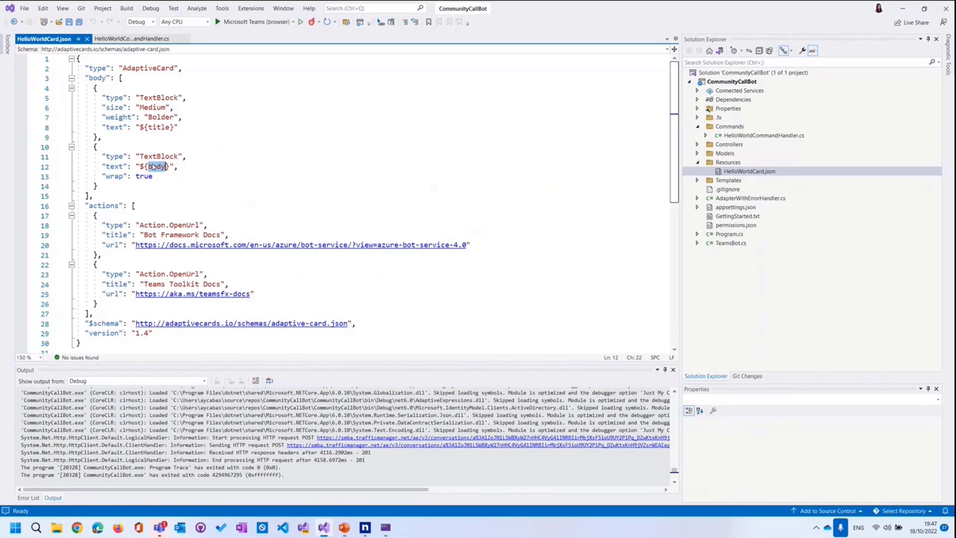
{"action": "left_click", "coordinate": [207, 274]}
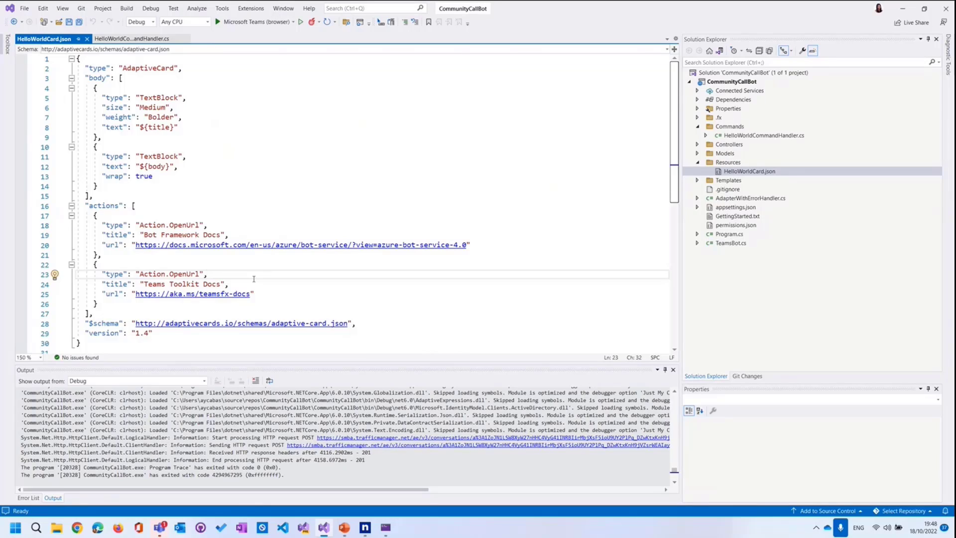
{"action": "mouse_move", "coordinate": [233, 322]}
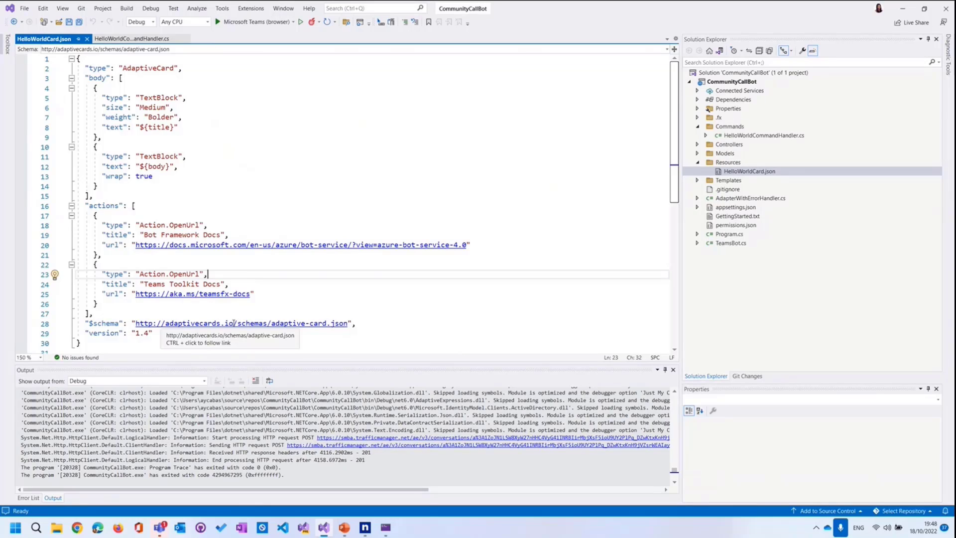
{"action": "mouse_move", "coordinate": [305, 305]}
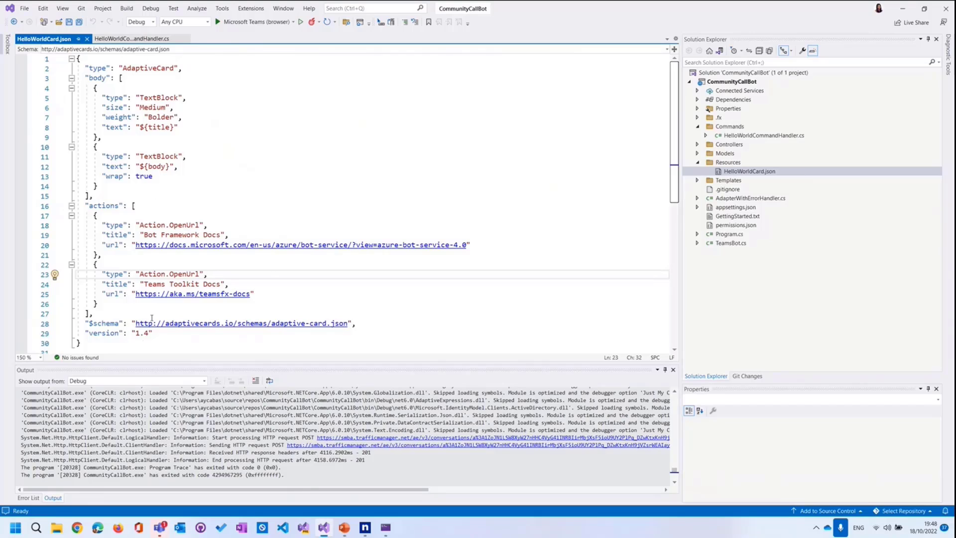
{"action": "mouse_move", "coordinate": [131, 39]}
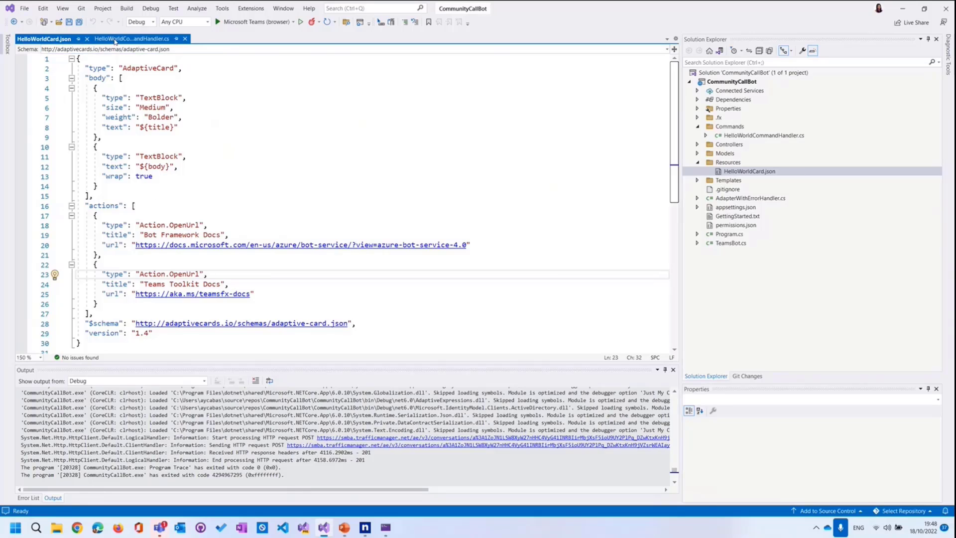
- Return to HelloWorldCommandHandler.cs and highlight the helloWorld trigger and _adaptiveCardFilePath
{"action": "left_click", "coordinate": [131, 39]}
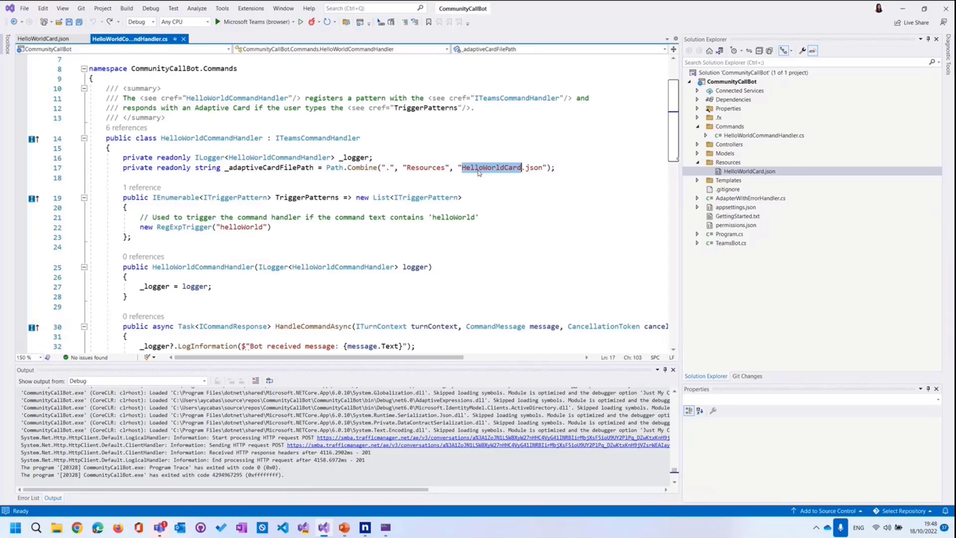
{"action": "mouse_move", "coordinate": [471, 189]}
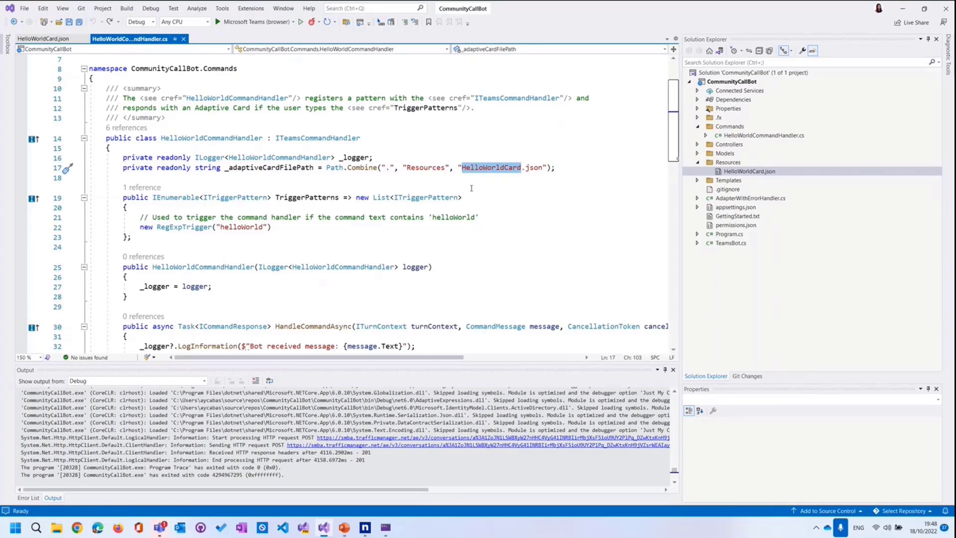
{"action": "left_click", "coordinate": [373, 158]}
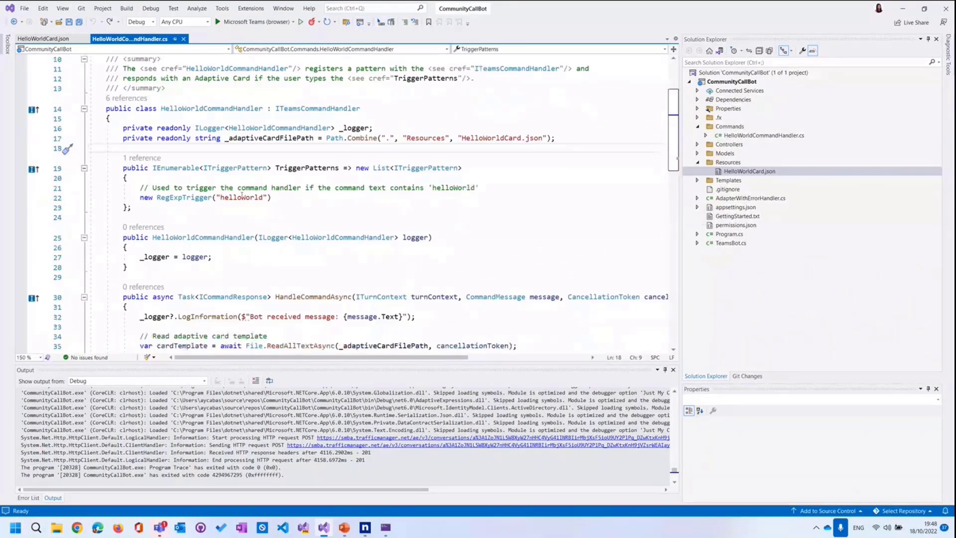
{"action": "double_click", "coordinate": [240, 197]}
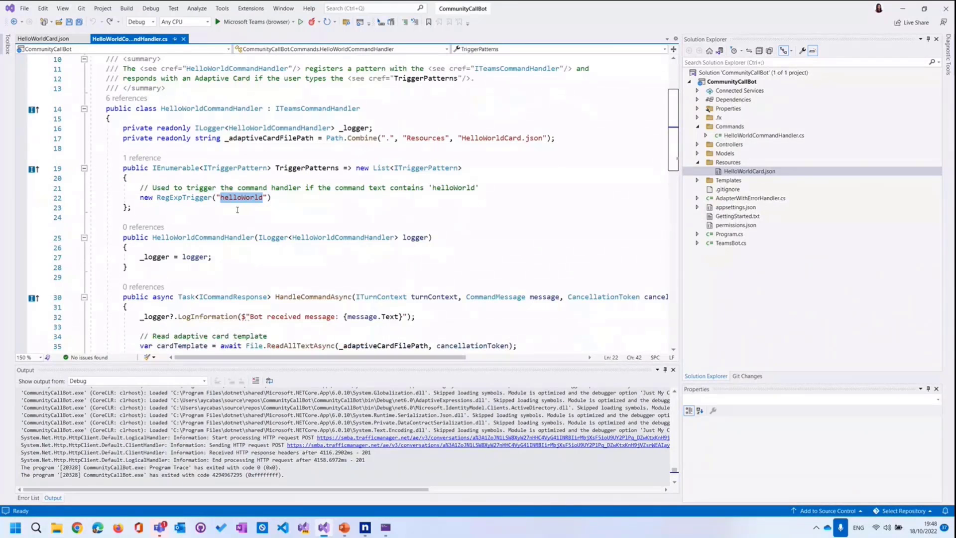
{"action": "scroll", "scroll_direction": "down", "scroll_amount": 3}
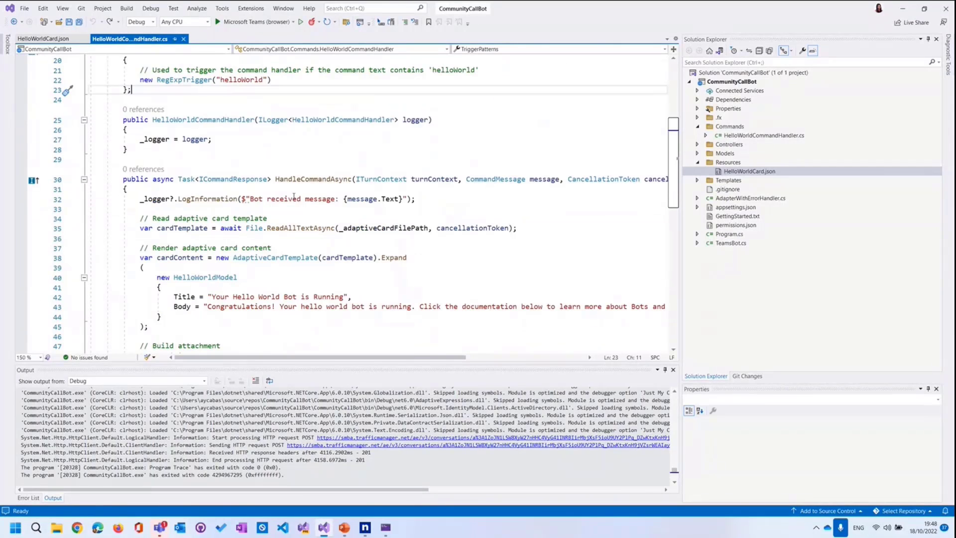
{"action": "double_click", "coordinate": [313, 178]}
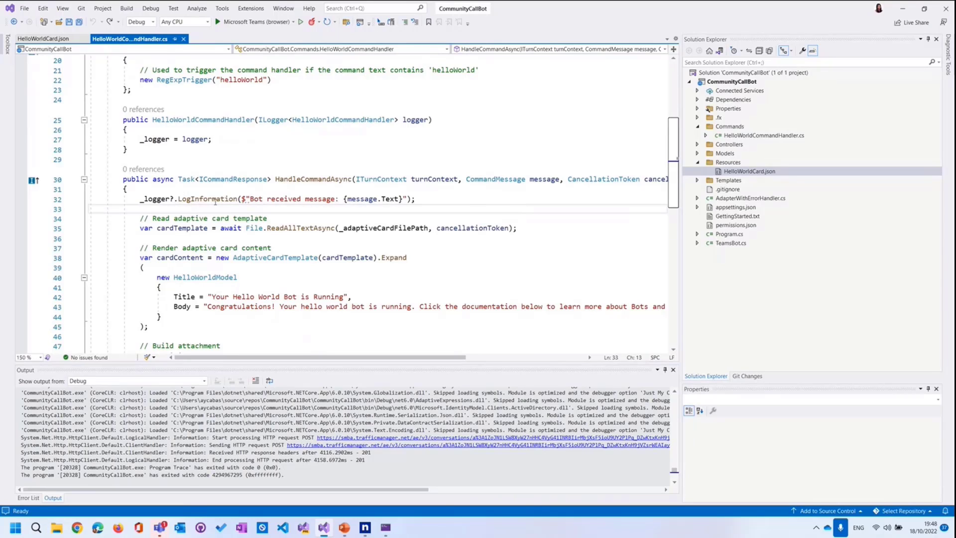
{"action": "mouse_move", "coordinate": [389, 199]}
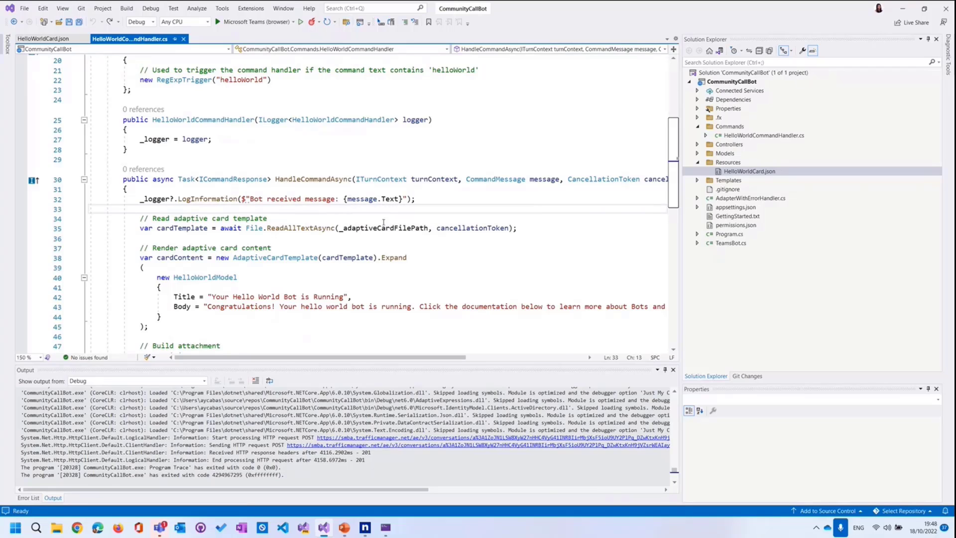
{"action": "left_click", "coordinate": [139, 209]}
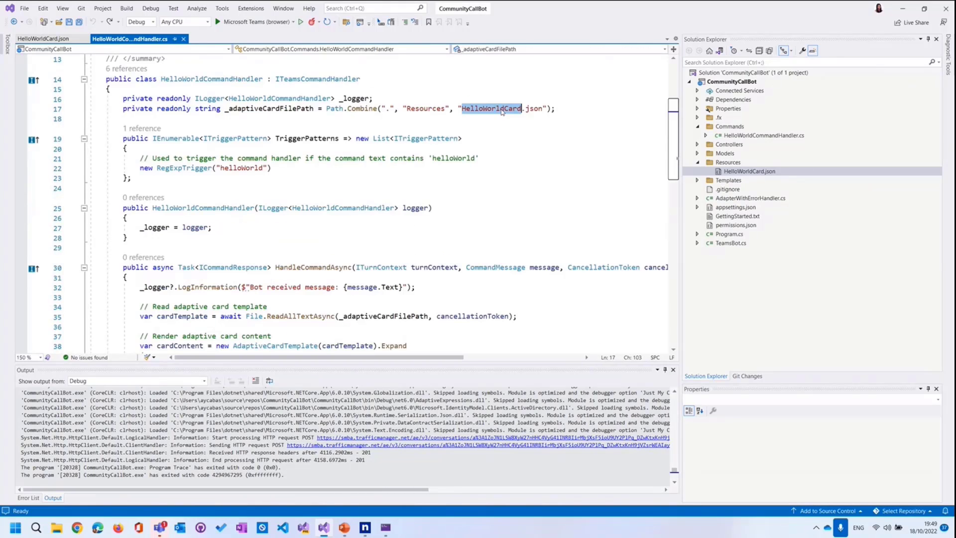
- Review HandleCommandAsync where cardTemplate is expanded with HelloWorldModel into an attachment
{"action": "scroll", "scroll_direction": "down", "scroll_amount": 3}
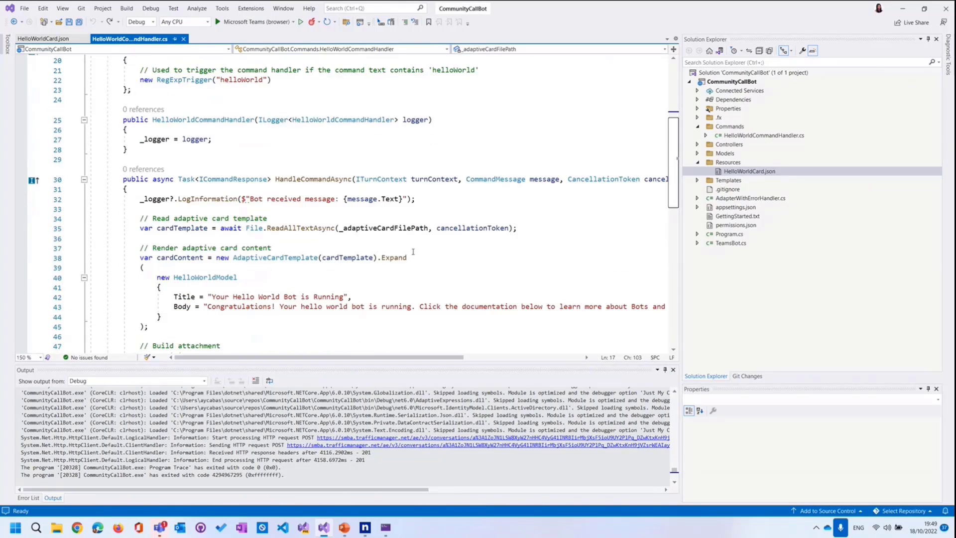
{"action": "double_click", "coordinate": [346, 287]}
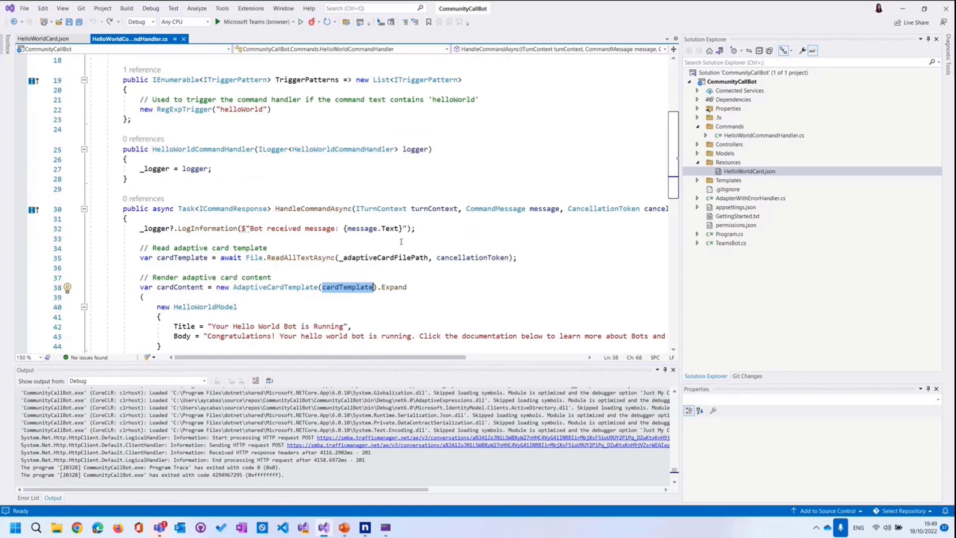
{"action": "scroll", "scroll_direction": "up", "scroll_amount": 3}
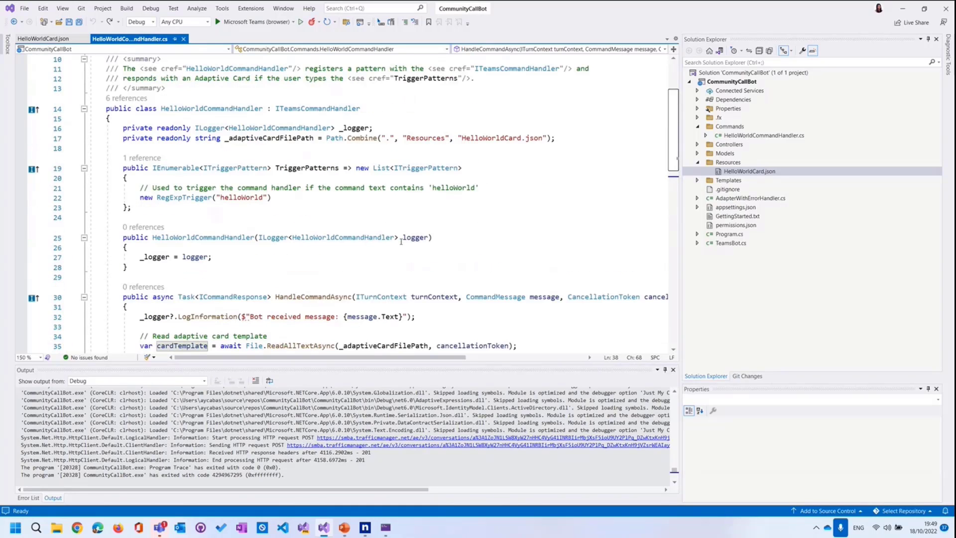
{"action": "left_click", "coordinate": [292, 138]}
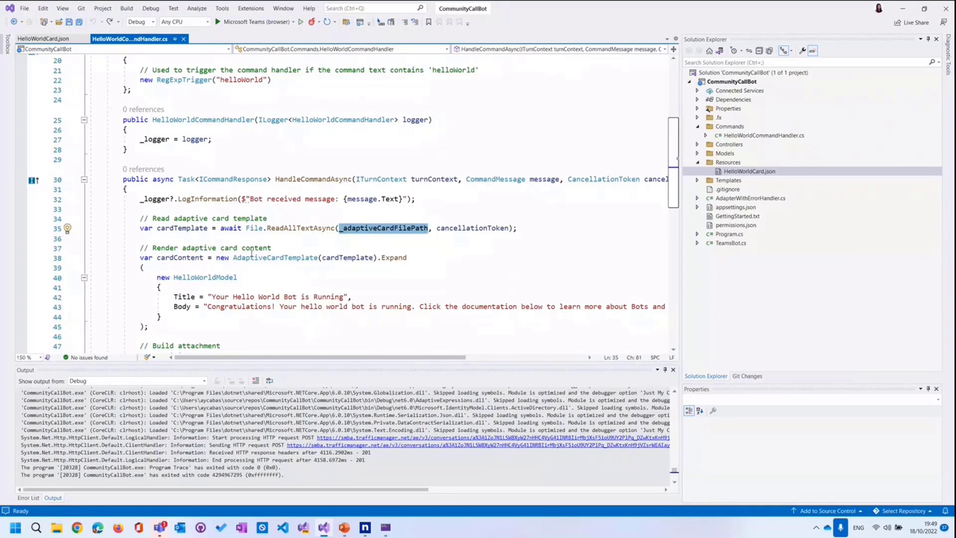
{"action": "scroll", "scroll_direction": "down", "scroll_amount": 3}
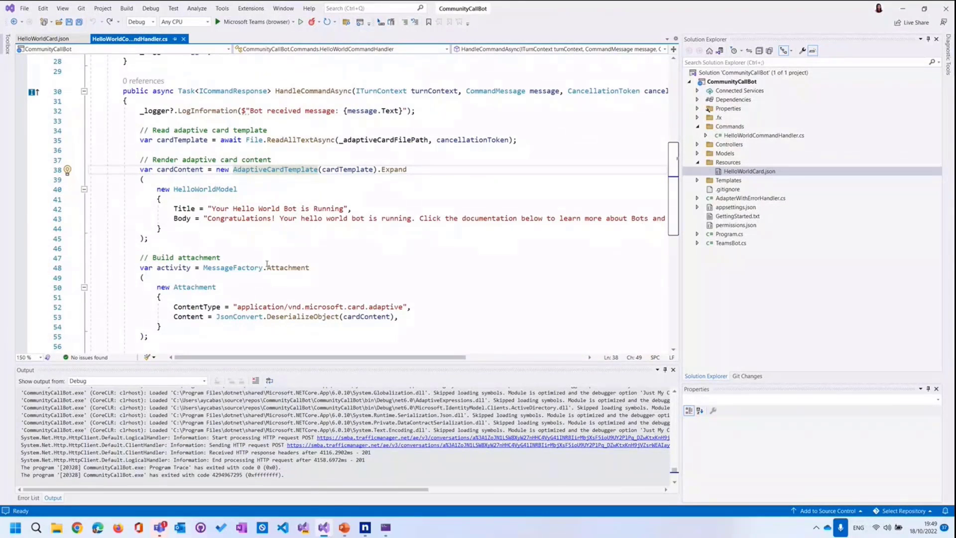
{"action": "left_click", "coordinate": [292, 169]}
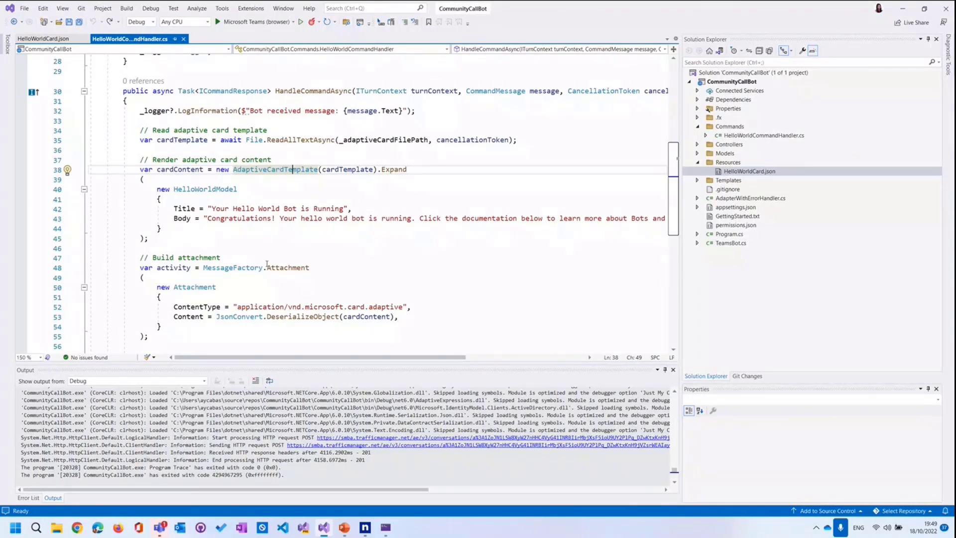
{"action": "left_click", "coordinate": [748, 170]}
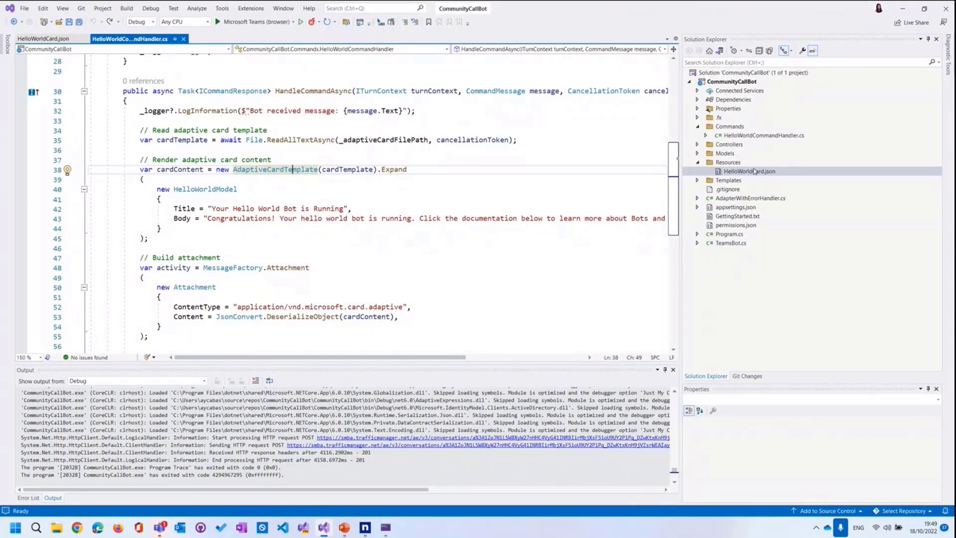
{"action": "left_click", "coordinate": [238, 233]}
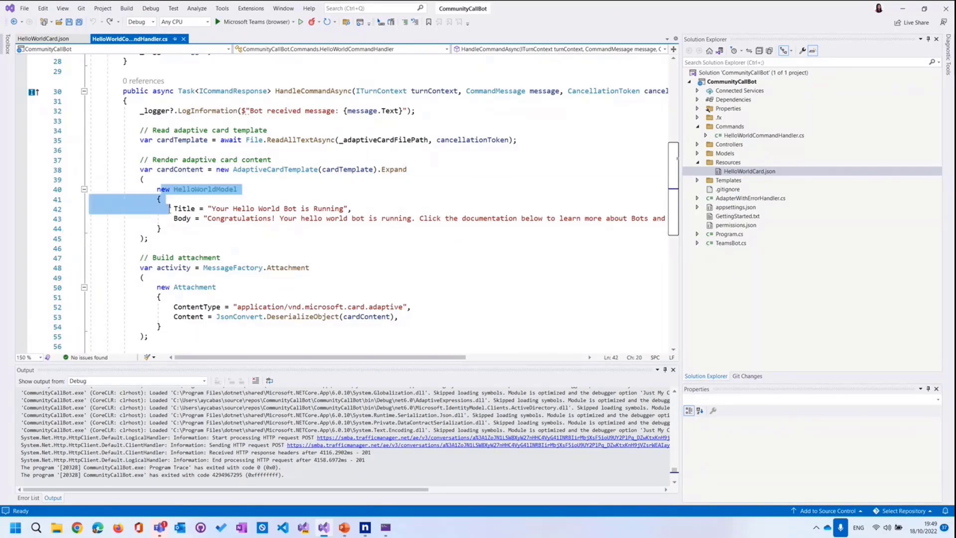
{"action": "double_click", "coordinate": [182, 218]}
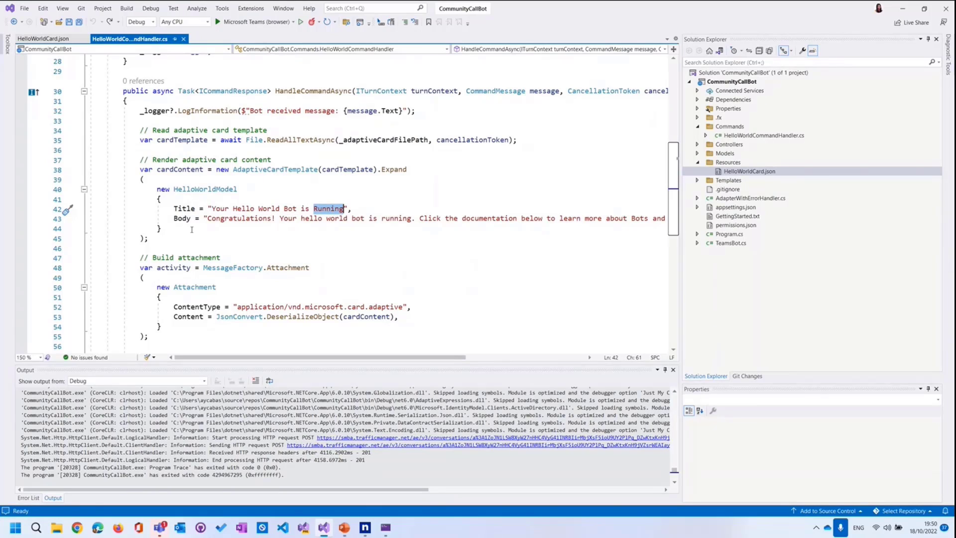
{"action": "scroll", "scroll_direction": "up", "scroll_amount": 3}
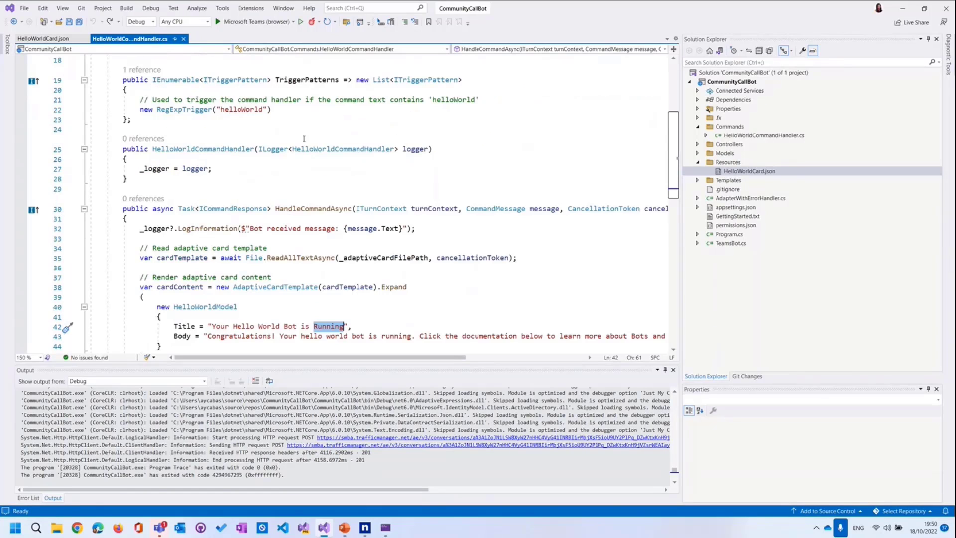
{"action": "scroll", "scroll_direction": "down", "scroll_amount": 3}
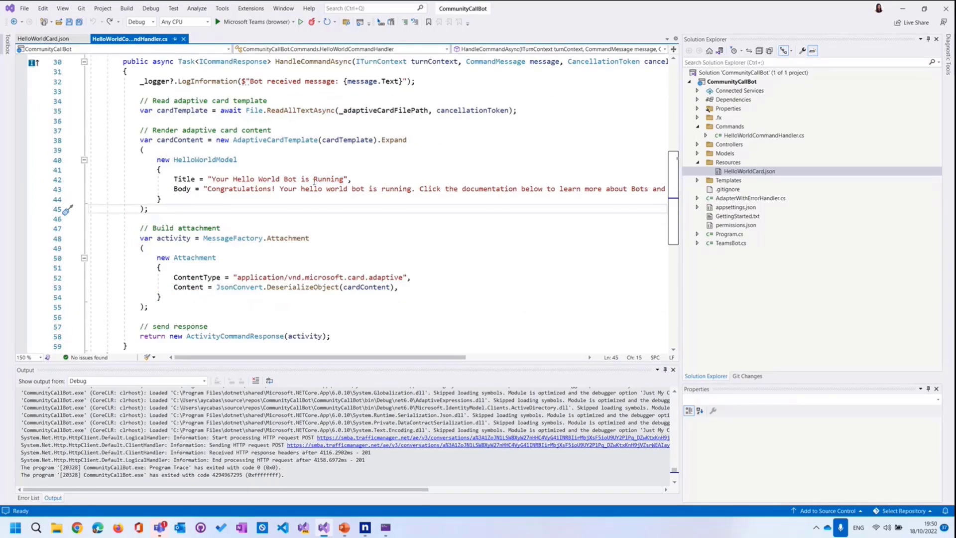
{"action": "left_click", "coordinate": [315, 215]}
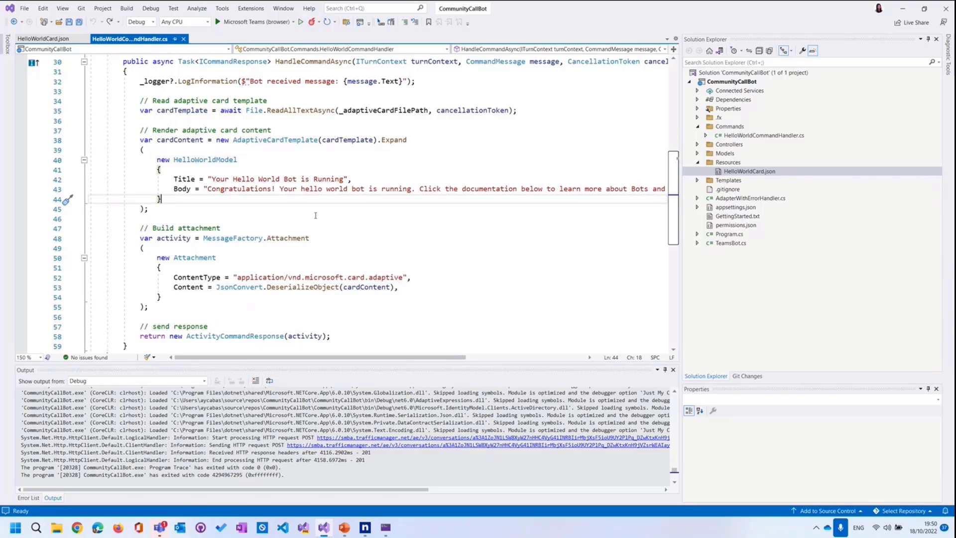
{"action": "mouse_move", "coordinate": [317, 206]}
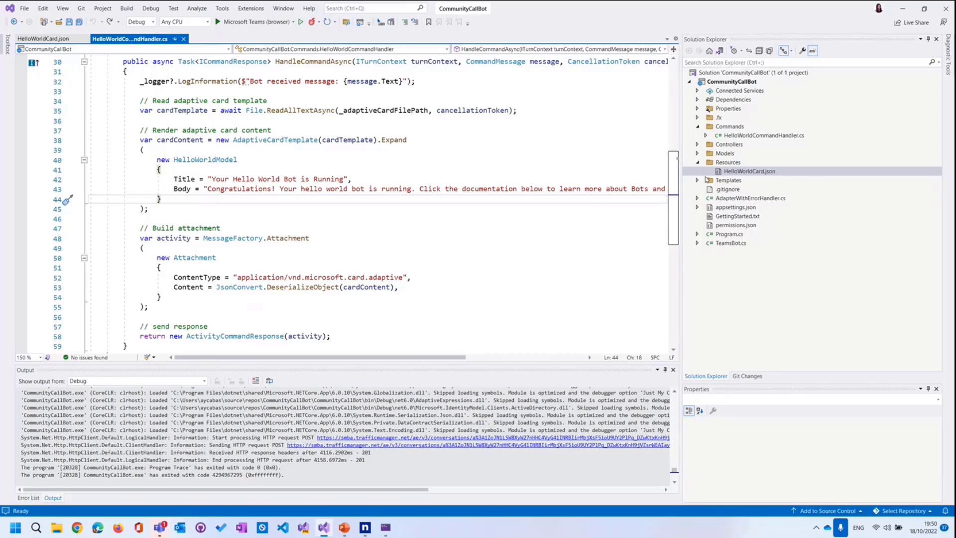
{"action": "mouse_move", "coordinate": [312, 214]}
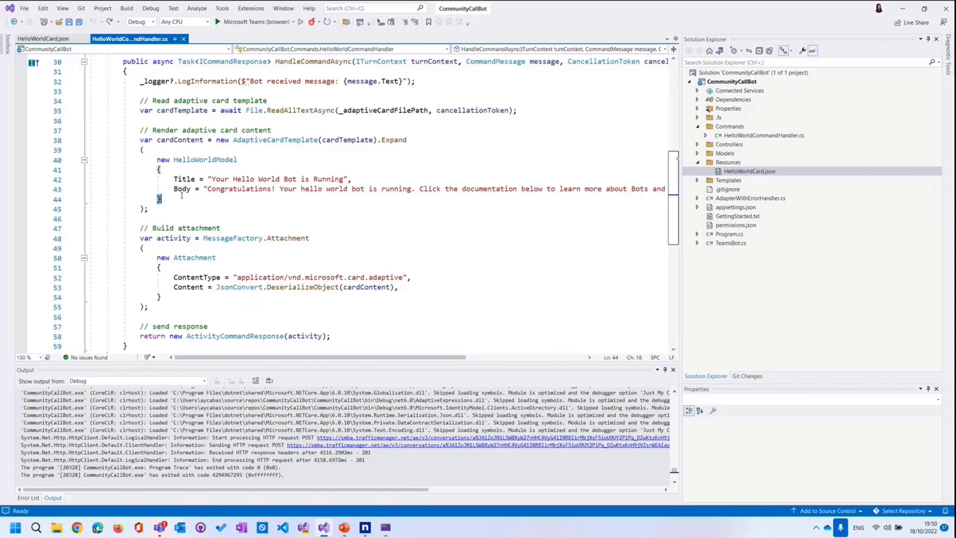
{"action": "double_click", "coordinate": [181, 188]}
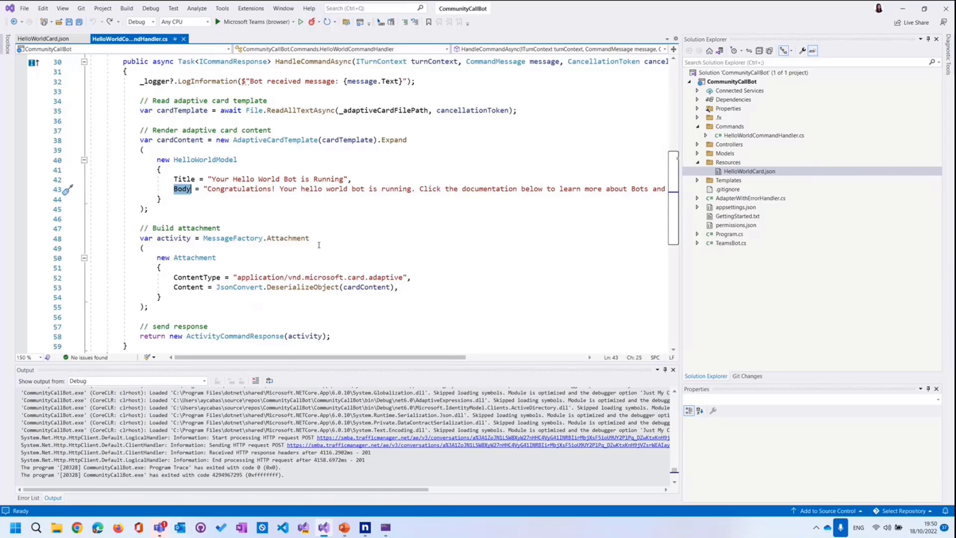
{"action": "scroll", "scroll_direction": "down", "scroll_amount": 3}
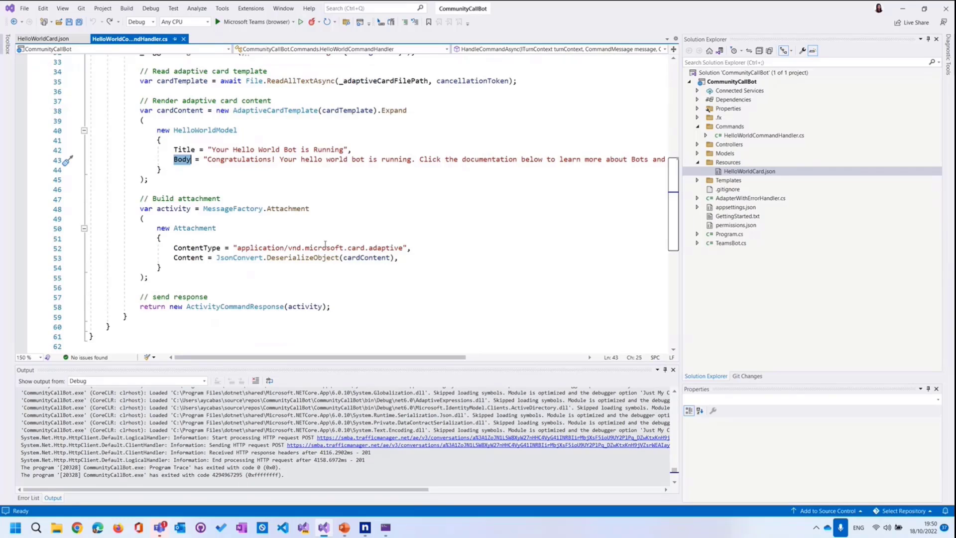
{"action": "mouse_move", "coordinate": [390, 248]}
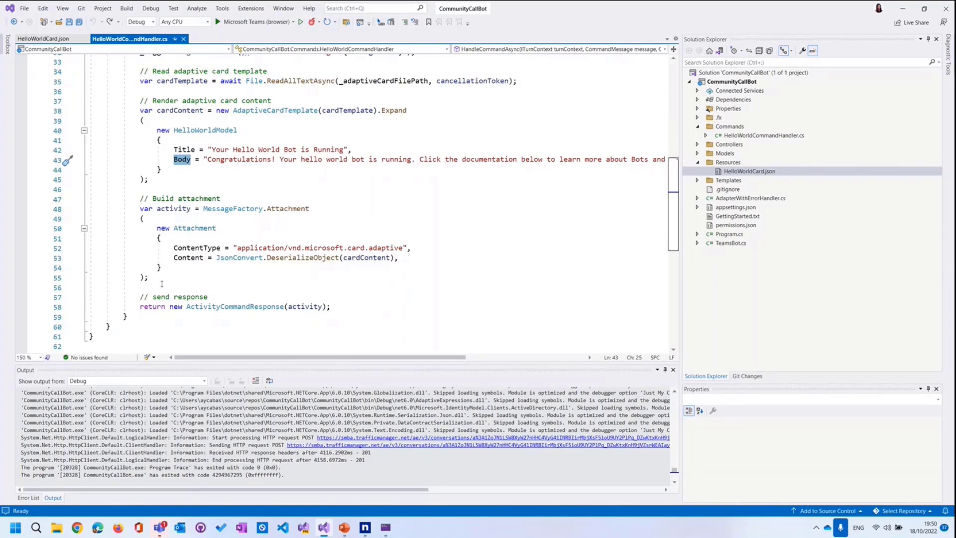
{"action": "left_click", "coordinate": [163, 278]}
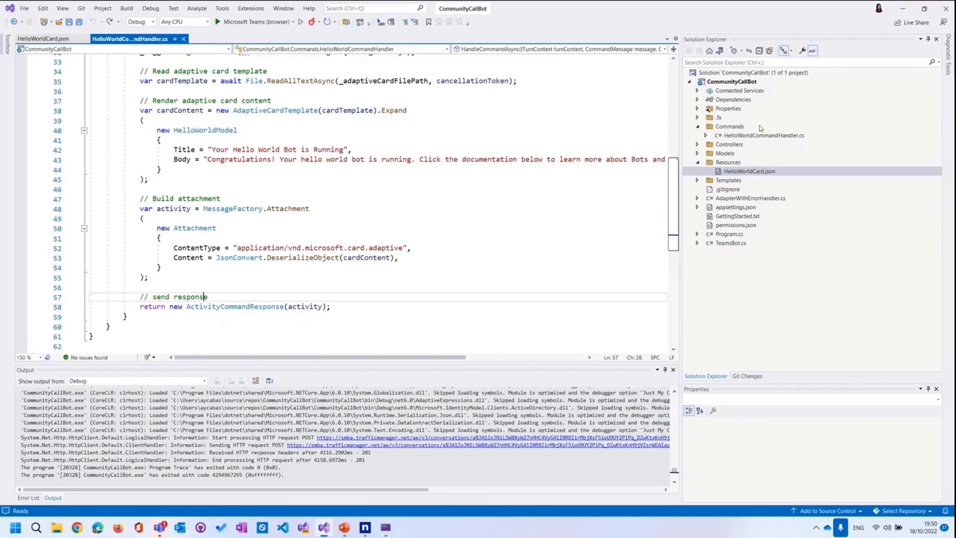
{"action": "mouse_move", "coordinate": [693, 121]}
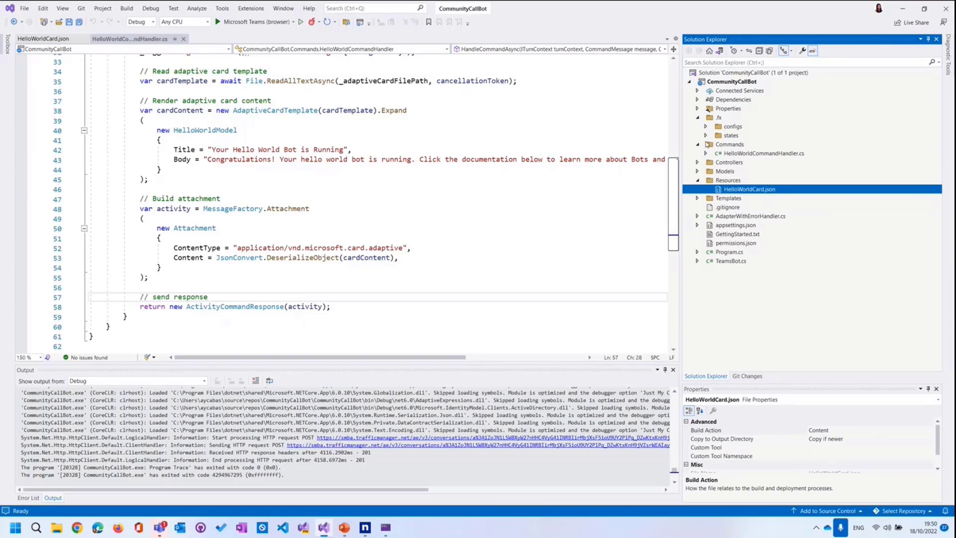
- Show local.userdata from .fx > states with its encrypted app secret and bot password entries
{"action": "left_click", "coordinate": [705, 136]}
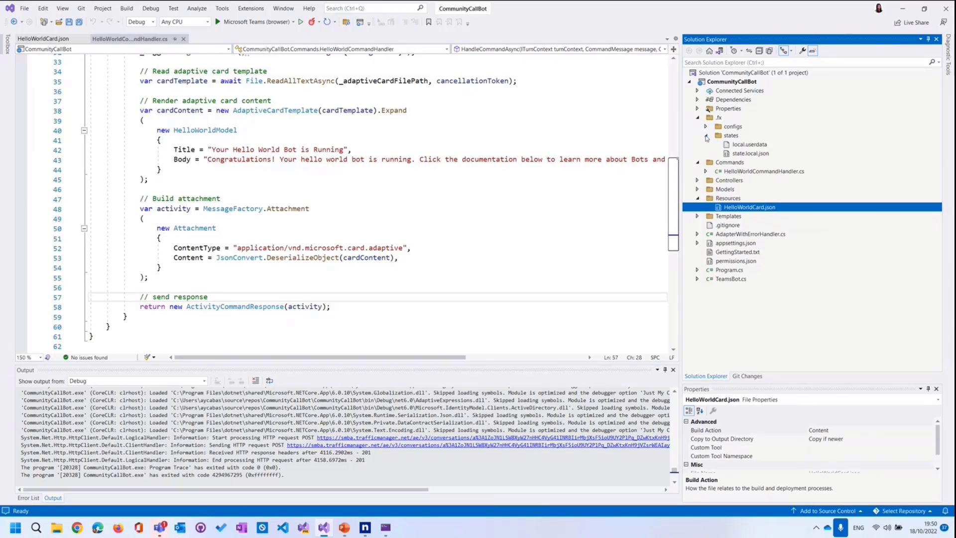
{"action": "right_click", "coordinate": [732, 81]}
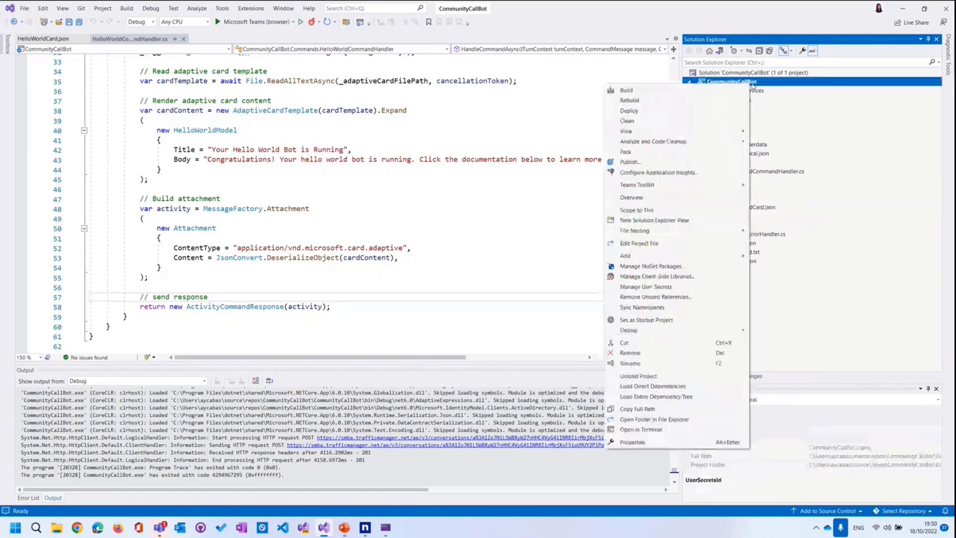
{"action": "mouse_move", "coordinate": [658, 172]}
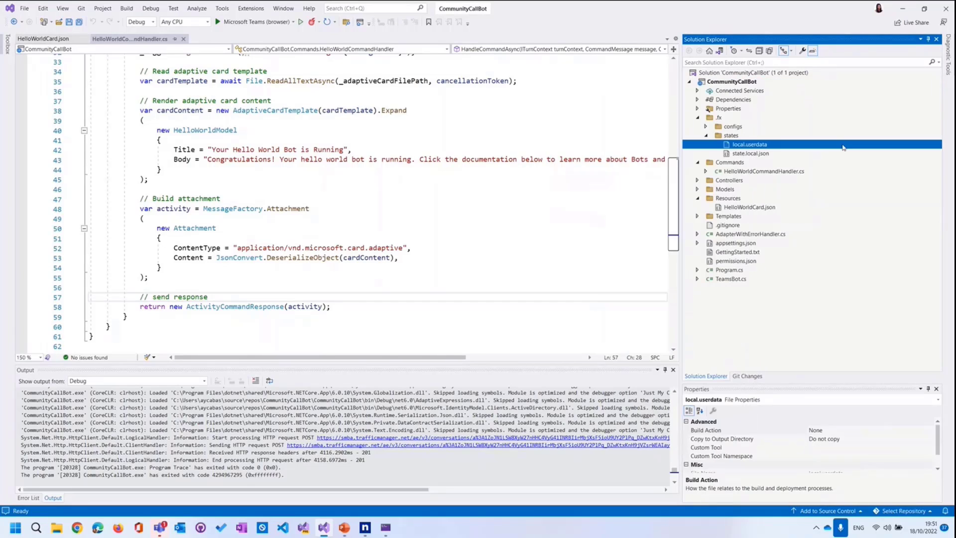
{"action": "double_click", "coordinate": [748, 144]}
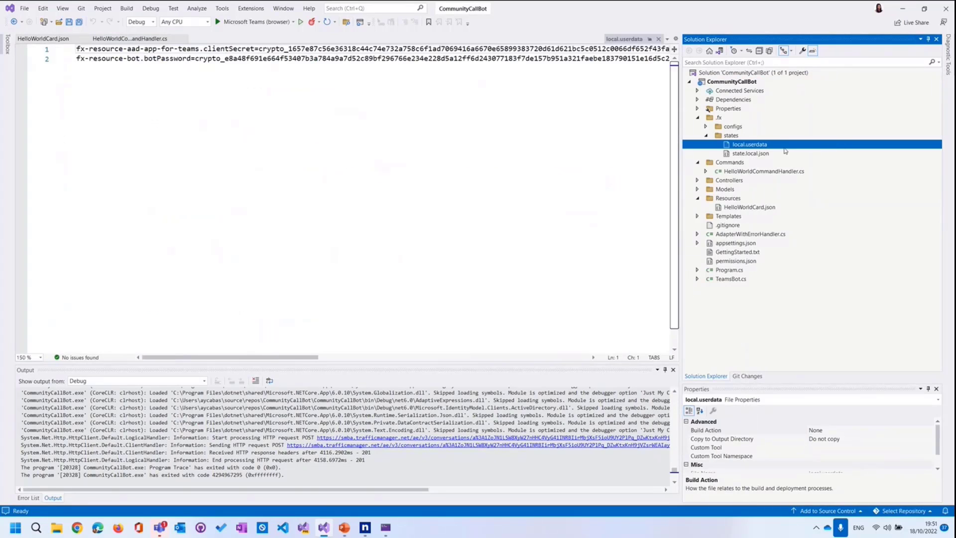
{"action": "mouse_move", "coordinate": [765, 157]}
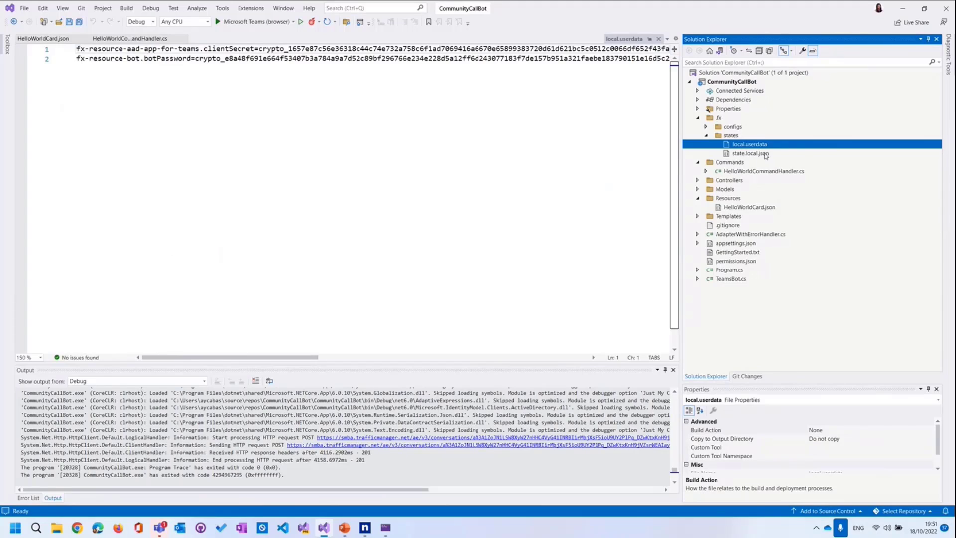
{"action": "left_click", "coordinate": [750, 154]}
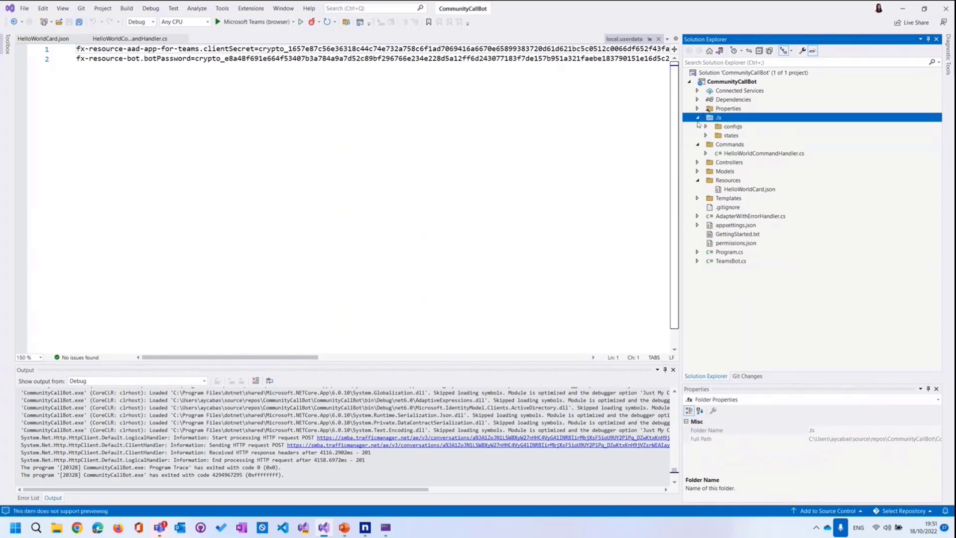
- Show BotController.cs, the api/messages controller, highlighting the conversation value in its constructor
{"action": "left_click", "coordinate": [697, 117]}
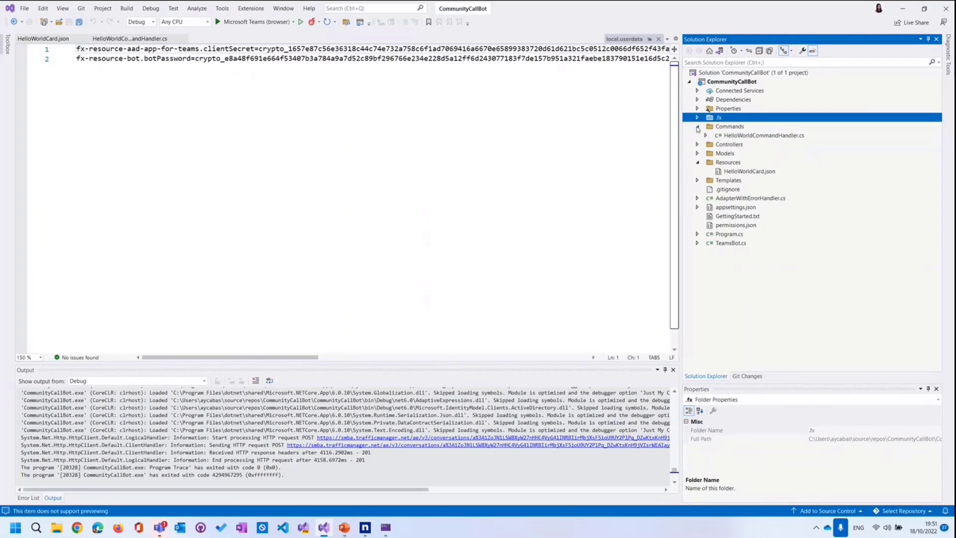
{"action": "mouse_move", "coordinate": [810, 143]}
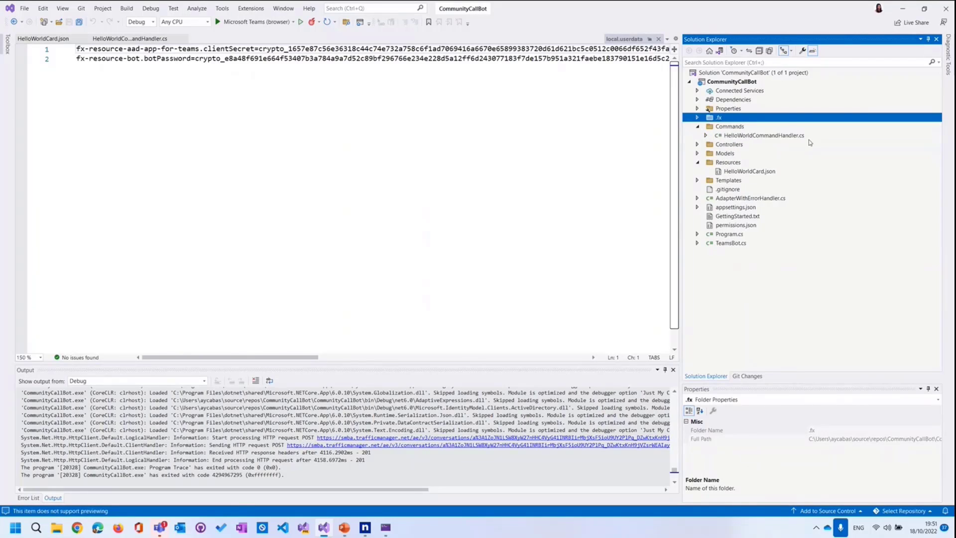
{"action": "left_click", "coordinate": [697, 134]}
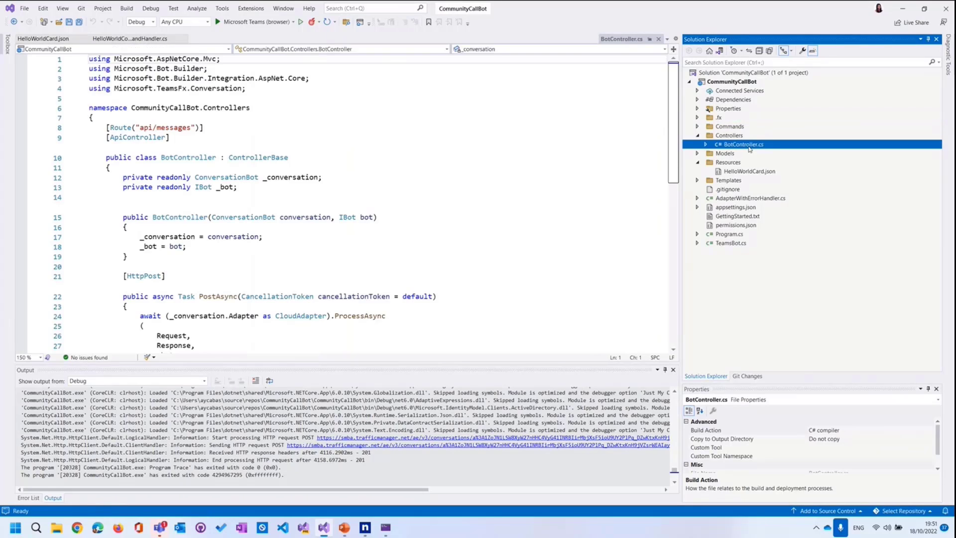
{"action": "scroll", "scroll_direction": "down", "scroll_amount": 3}
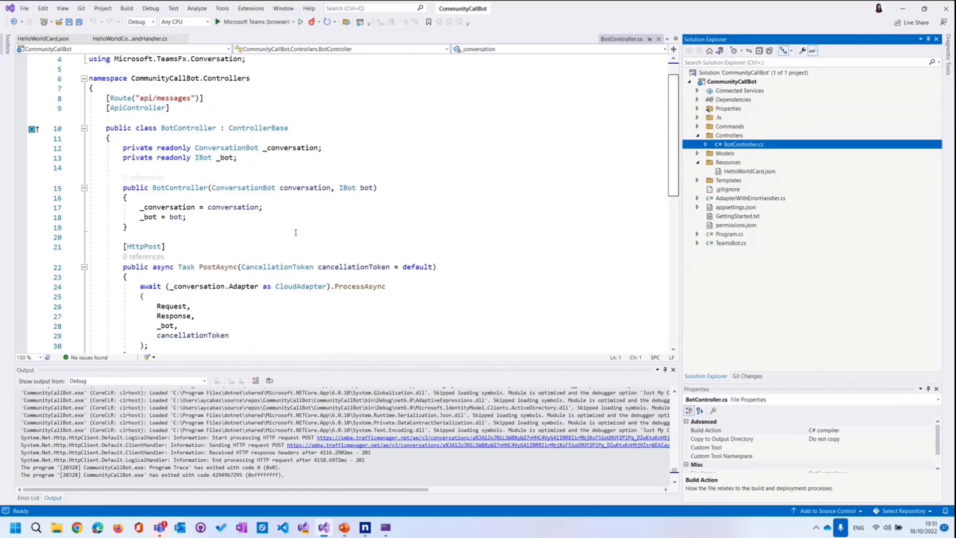
{"action": "scroll", "scroll_direction": "down", "scroll_amount": 3}
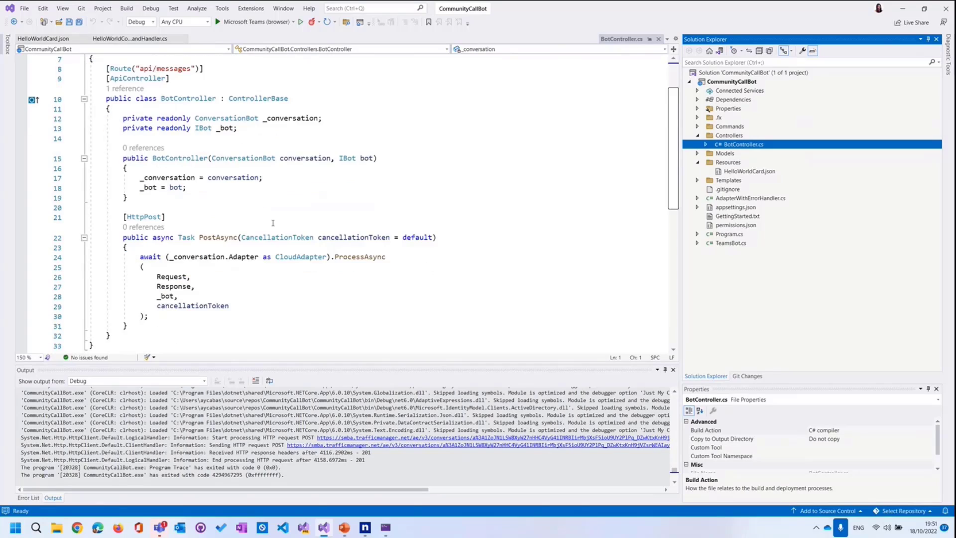
{"action": "double_click", "coordinate": [233, 177]}
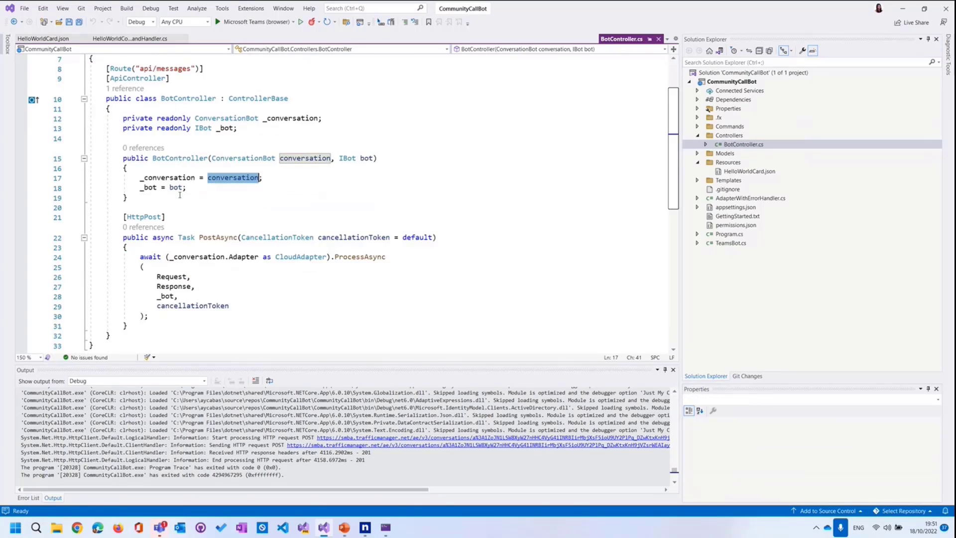
{"action": "left_click", "coordinate": [186, 188]}
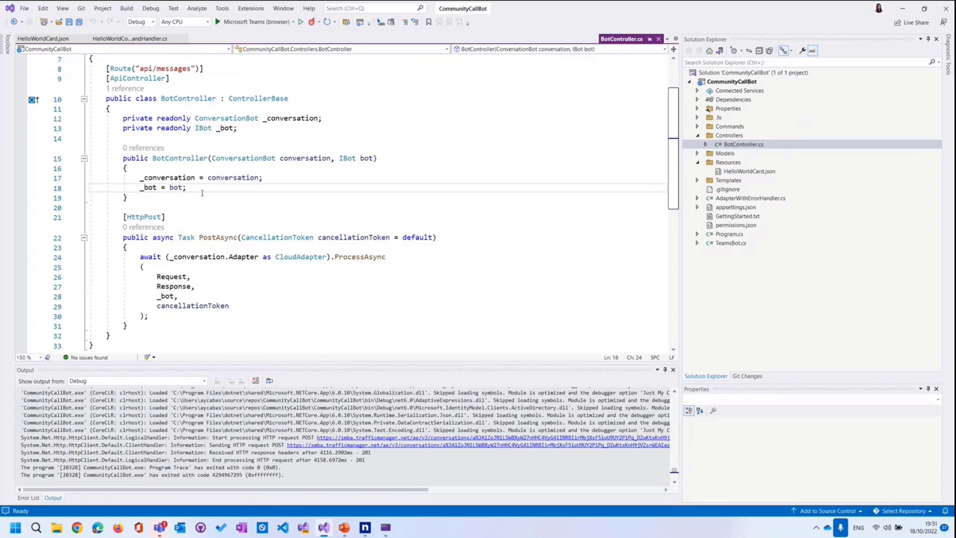
{"action": "mouse_move", "coordinate": [695, 161]}
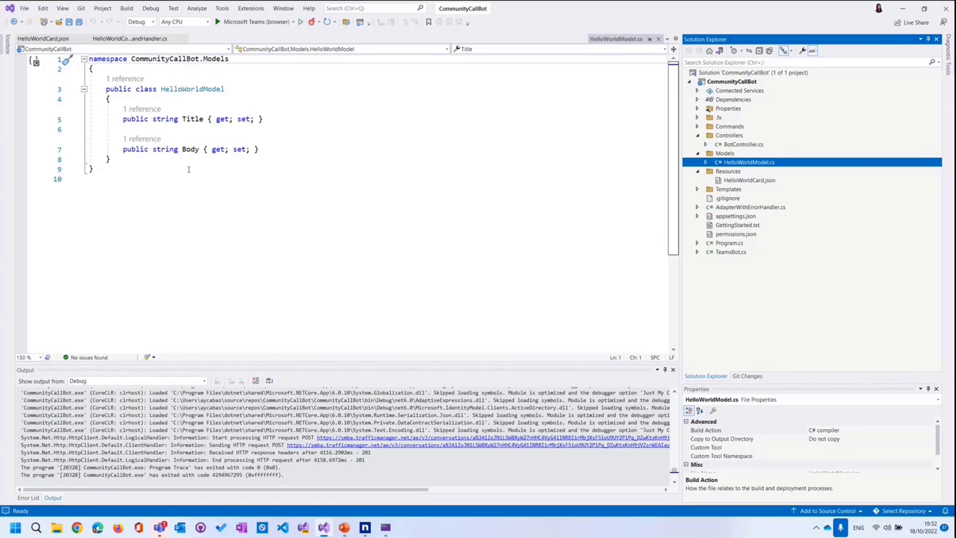
{"action": "mouse_move", "coordinate": [541, 210]}
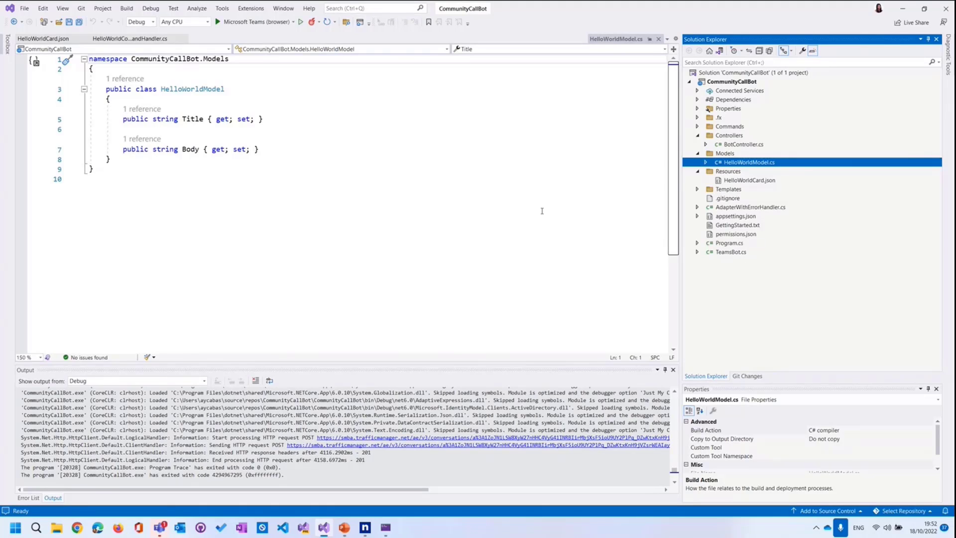
{"action": "mouse_move", "coordinate": [767, 187]}
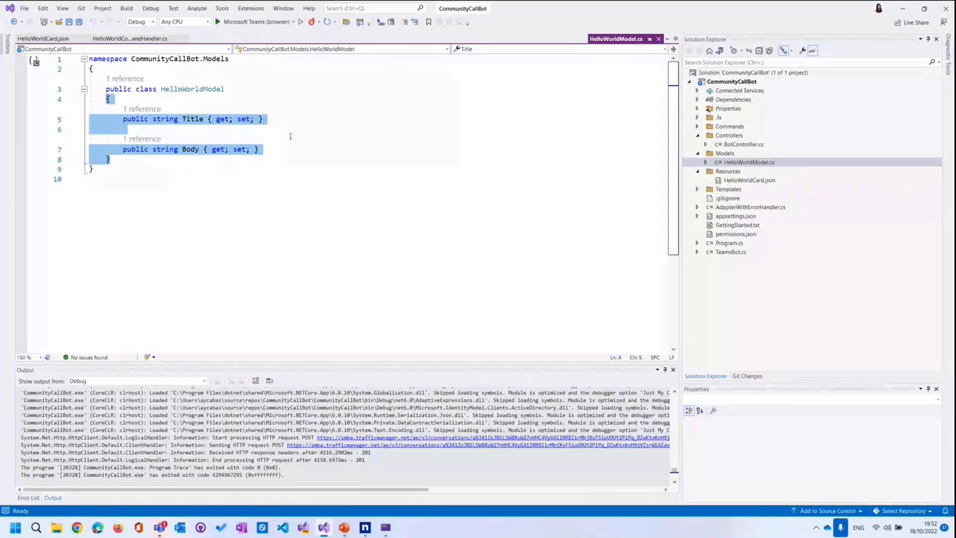
- Show the HelloWorldCard title placeholder, then list appPackage and azure under the Templates folder
{"action": "left_click", "coordinate": [125, 129]}
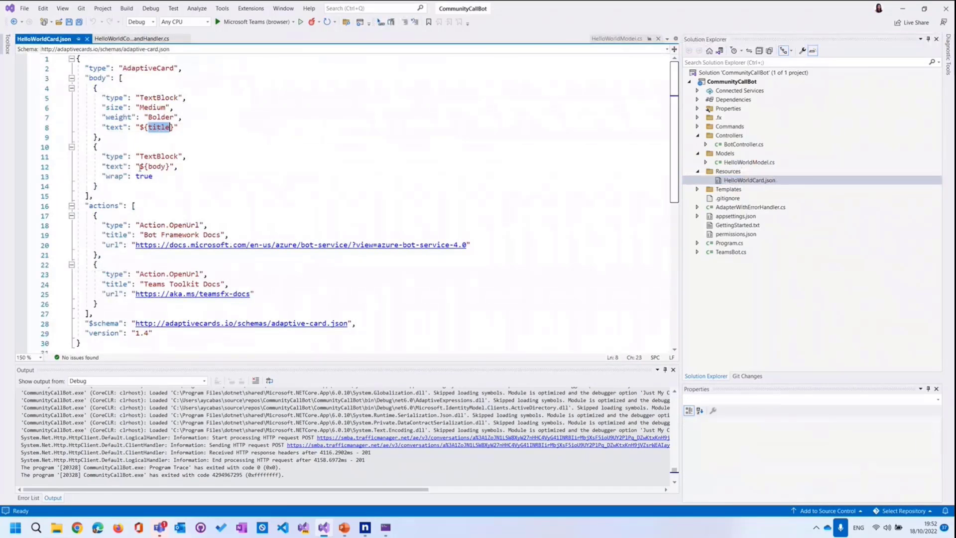
{"action": "double_click", "coordinate": [155, 166]}
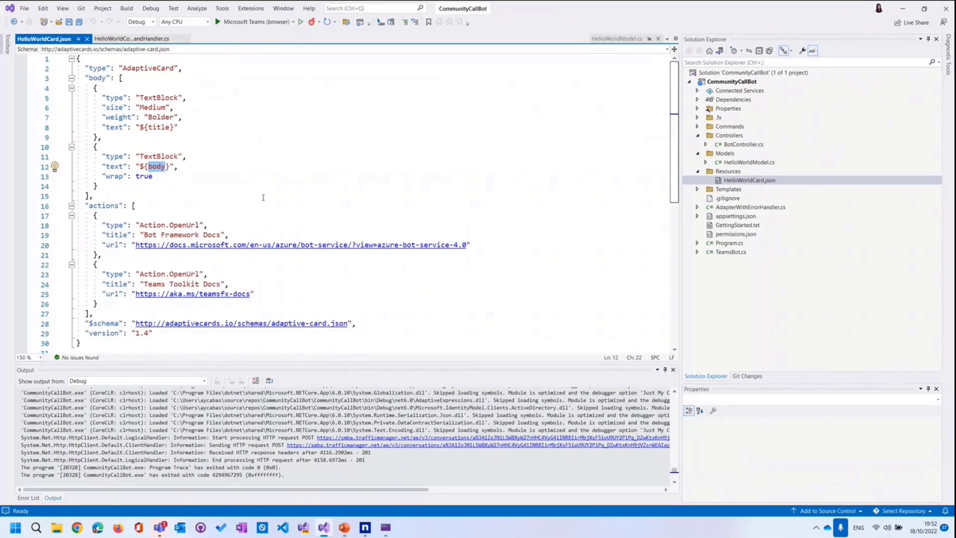
{"action": "left_click", "coordinate": [727, 162]}
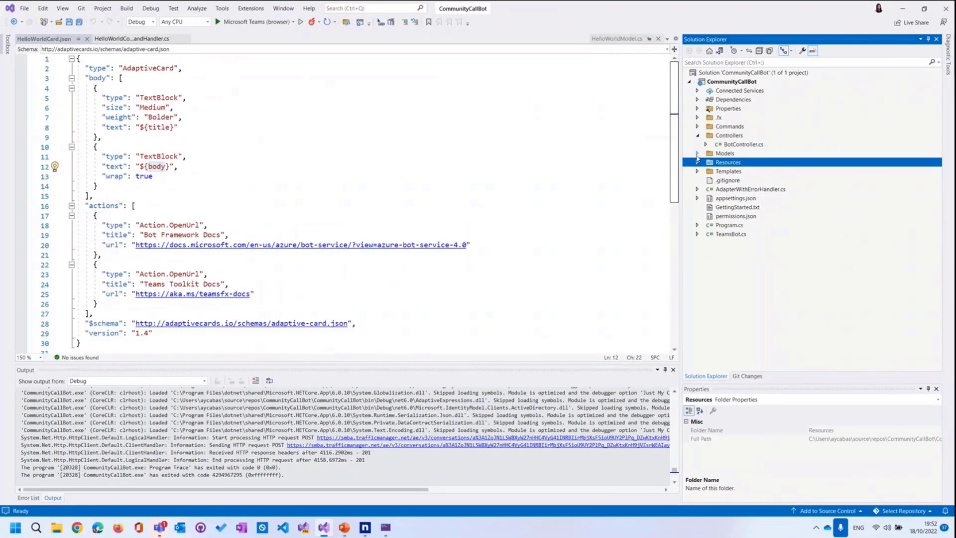
{"action": "left_click", "coordinate": [697, 171]}
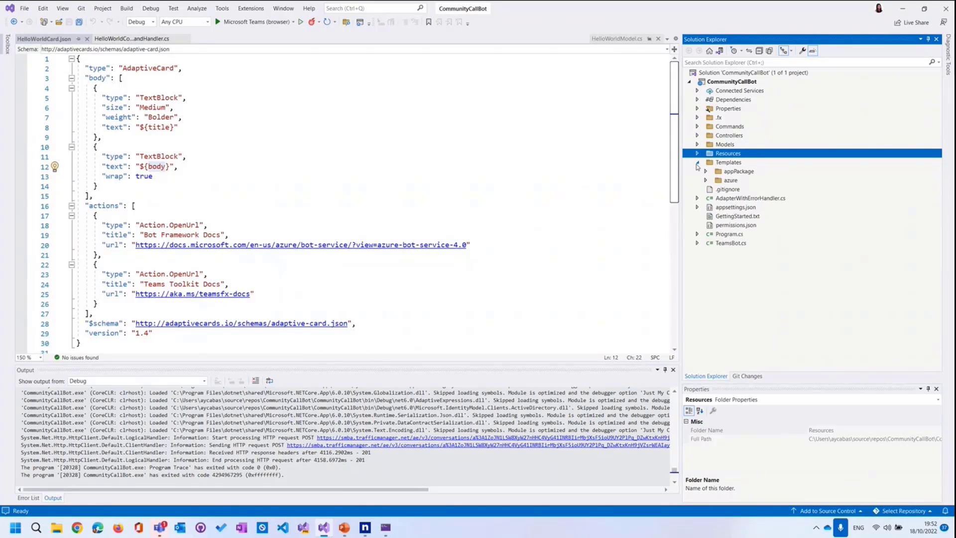
{"action": "left_click", "coordinate": [697, 162]}
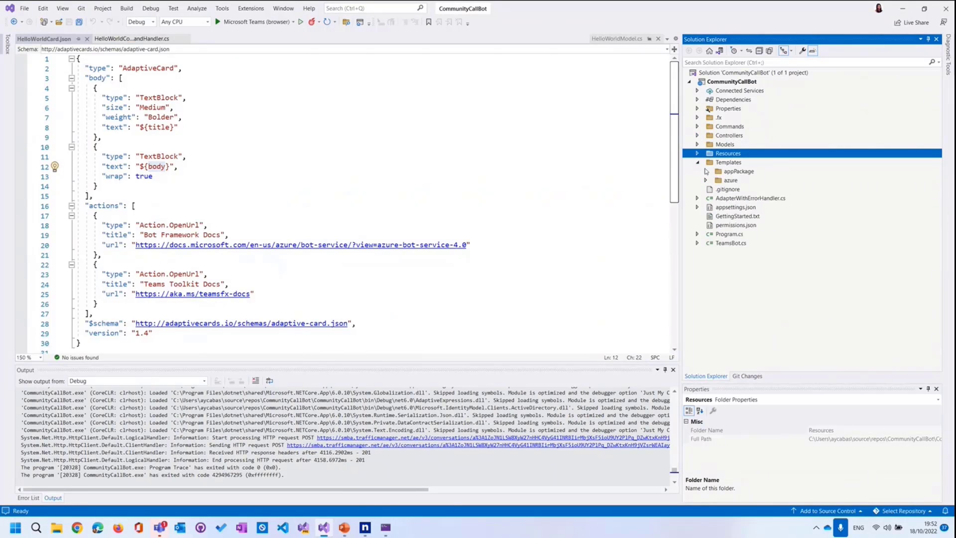
- Show manifest.template.json in appPackage with its resources folder holding color.png and outline.png
{"action": "left_click", "coordinate": [705, 171]}
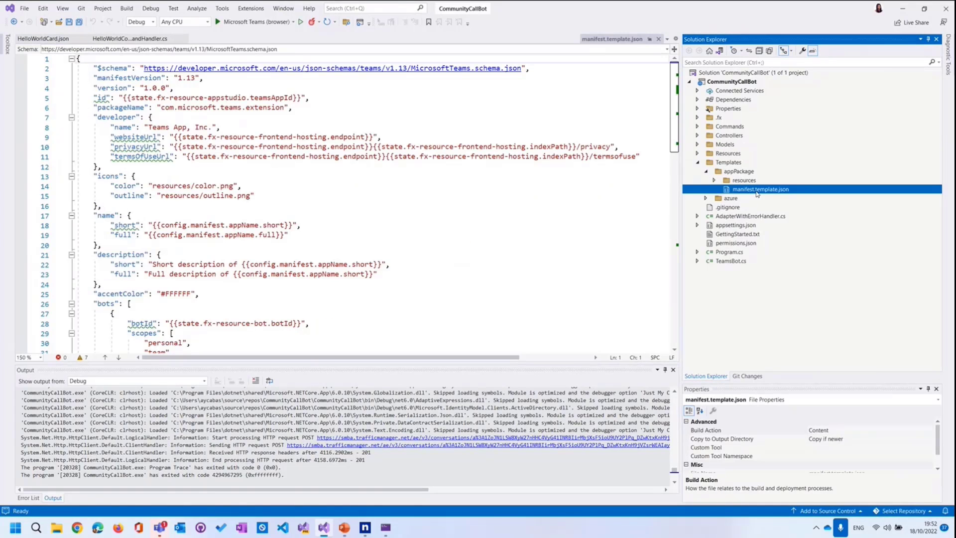
{"action": "left_click", "coordinate": [713, 180]}
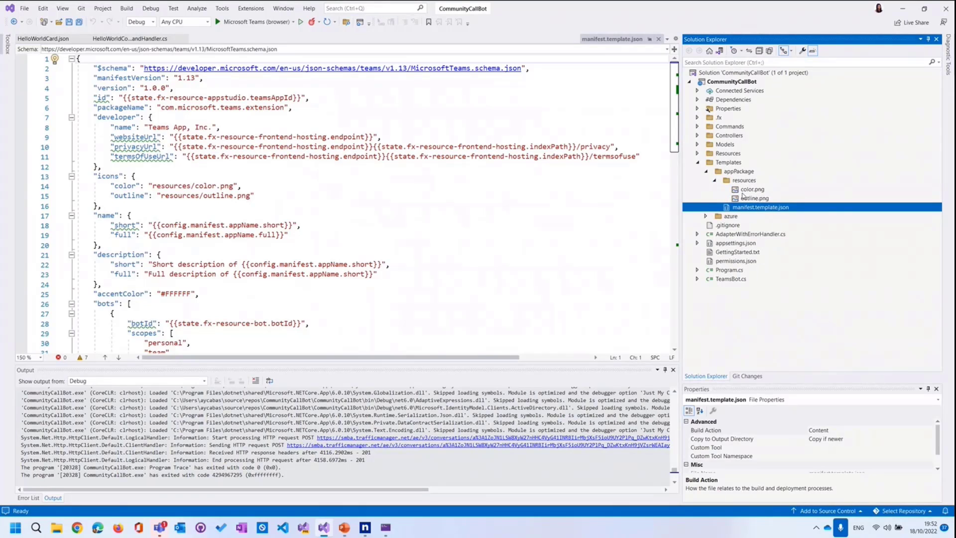
{"action": "mouse_move", "coordinate": [707, 183]}
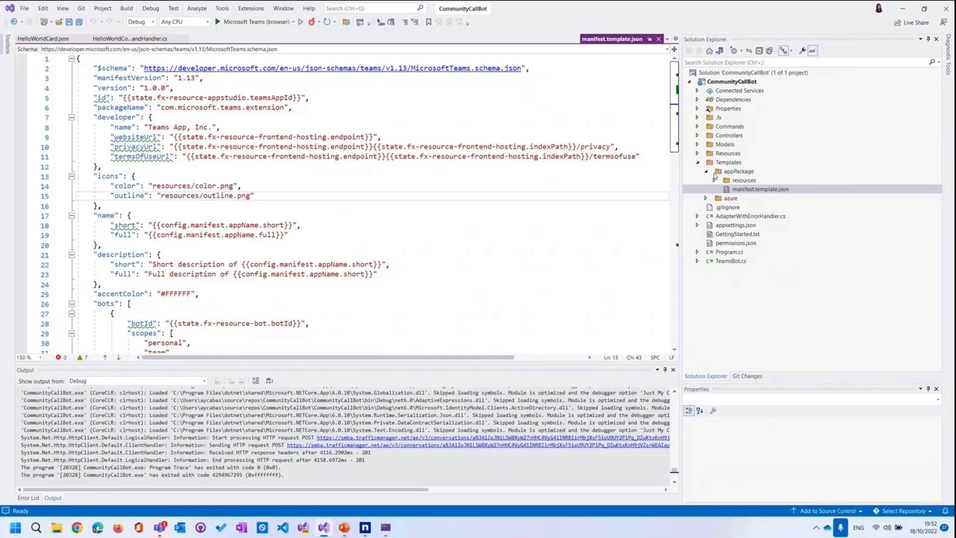
- Look through the azure templates: provision/webapp.bicep and teamsFx/webapp.bicep
{"action": "left_click", "coordinate": [706, 183]}
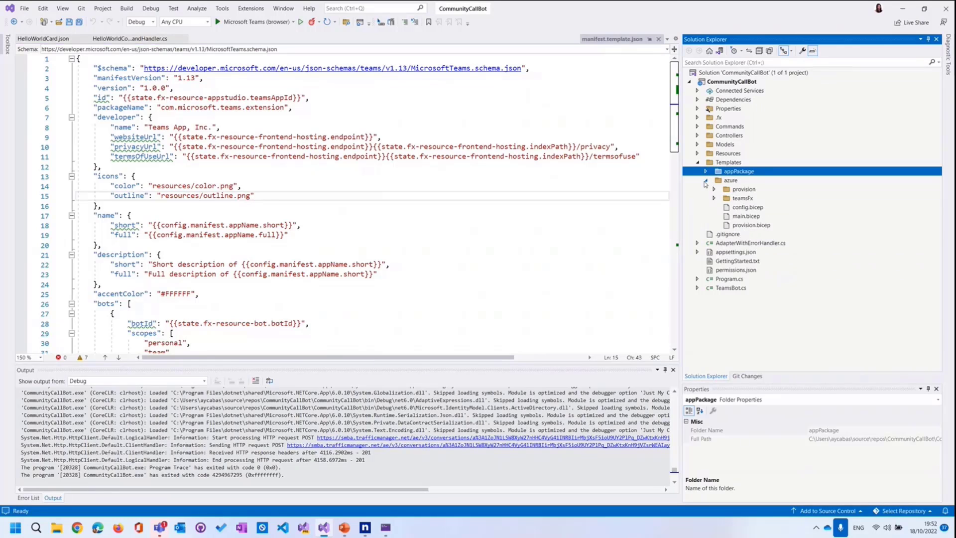
{"action": "left_click", "coordinate": [705, 189]}
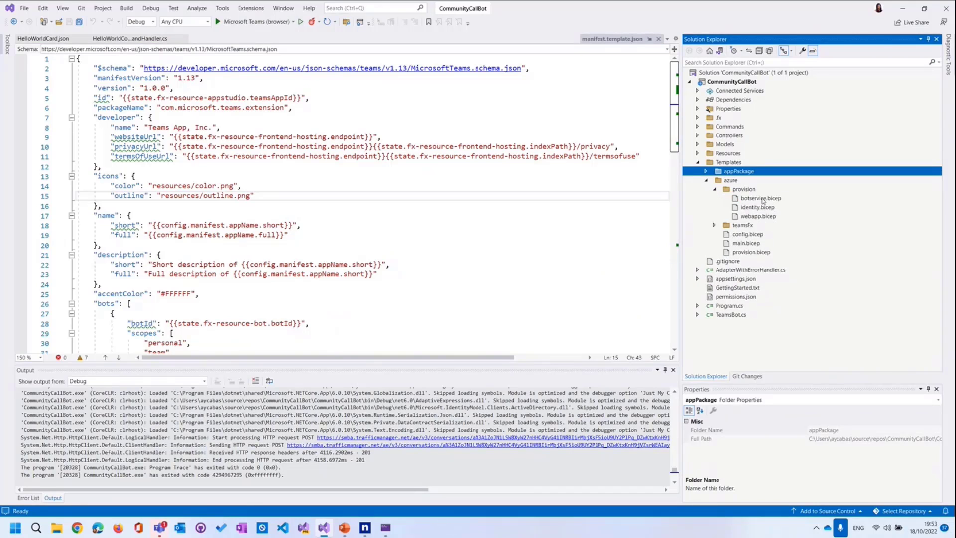
{"action": "left_click", "coordinate": [758, 216]}
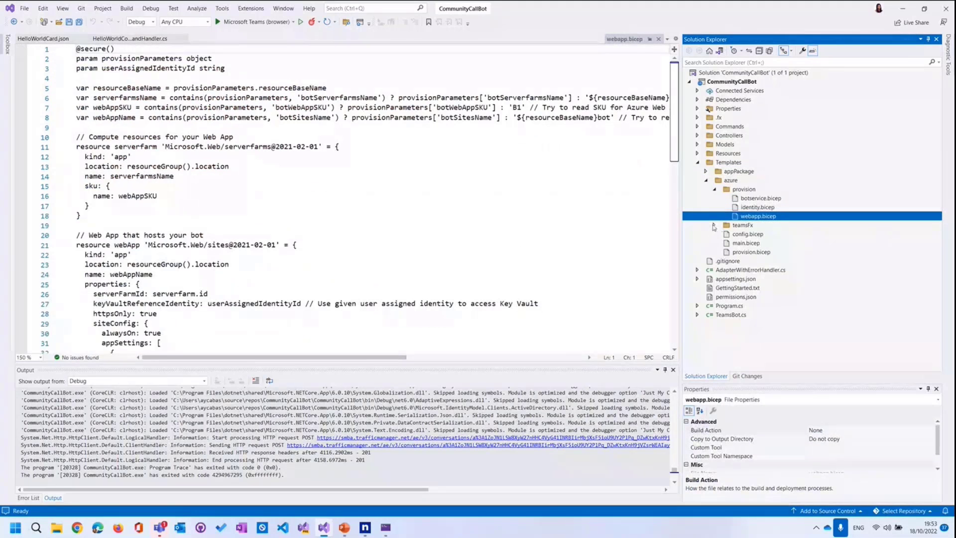
{"action": "left_click", "coordinate": [705, 224]}
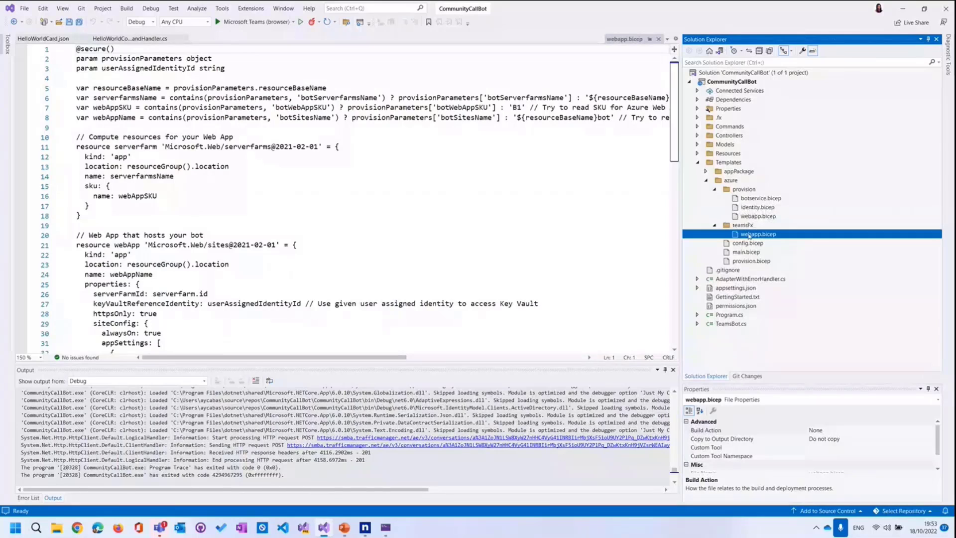
{"action": "left_click", "coordinate": [758, 233]}
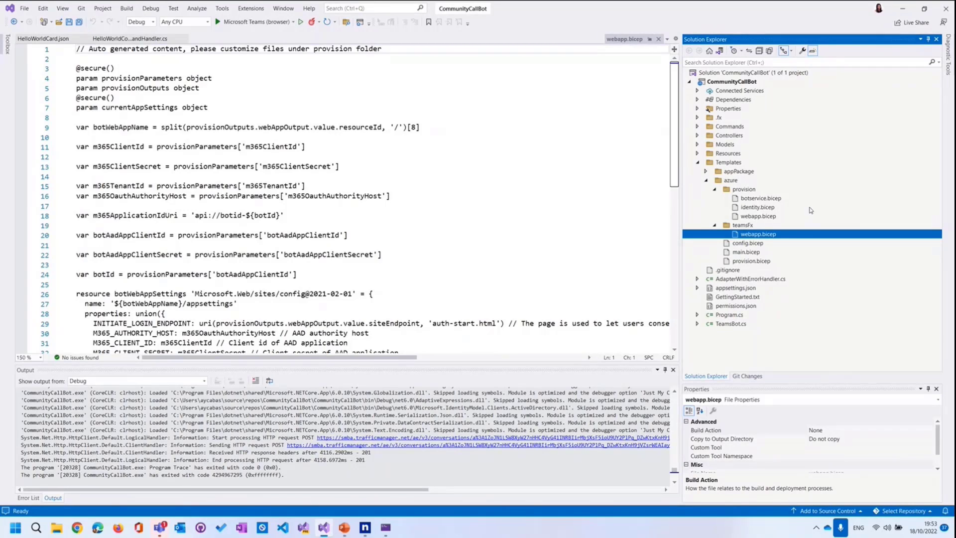
- End on config.bicep merging TeamsFx settings, then tidy away the provision and azure folders
{"action": "right_click", "coordinate": [731, 81]}
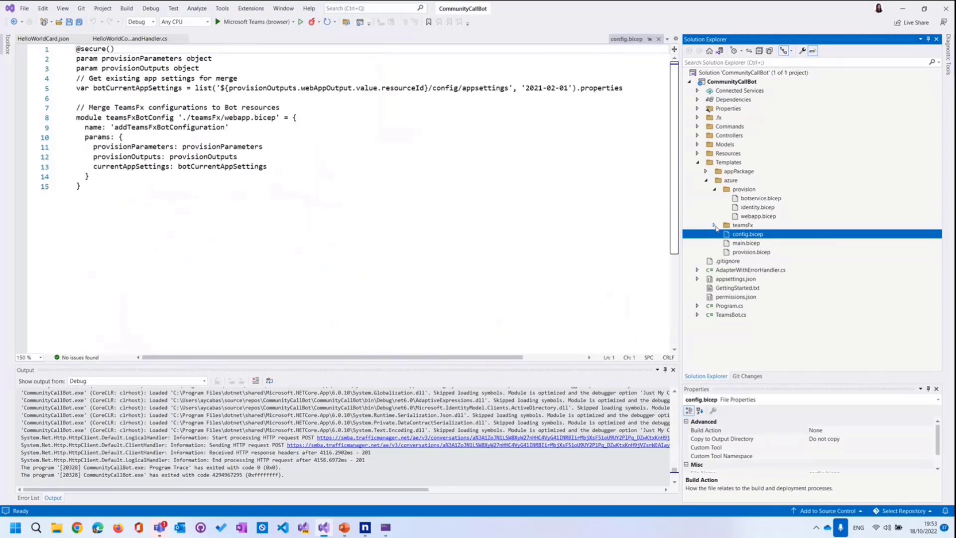
{"action": "left_click", "coordinate": [715, 189]}
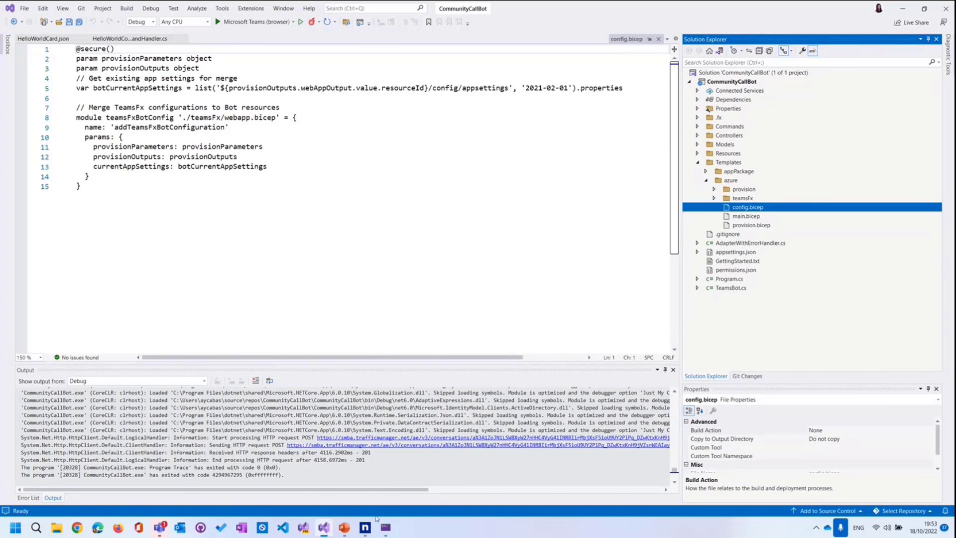
{"action": "mouse_move", "coordinate": [712, 189]}
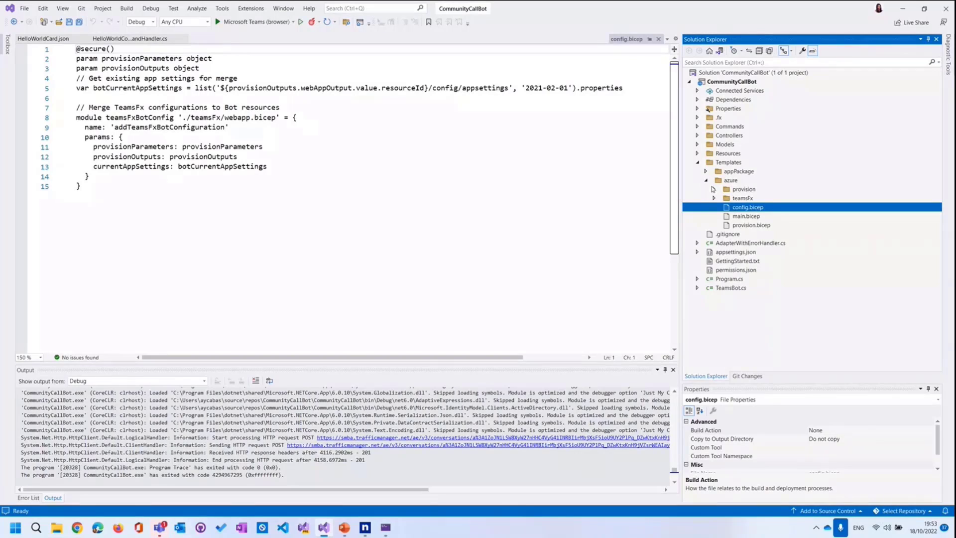
{"action": "left_click", "coordinate": [705, 180]}
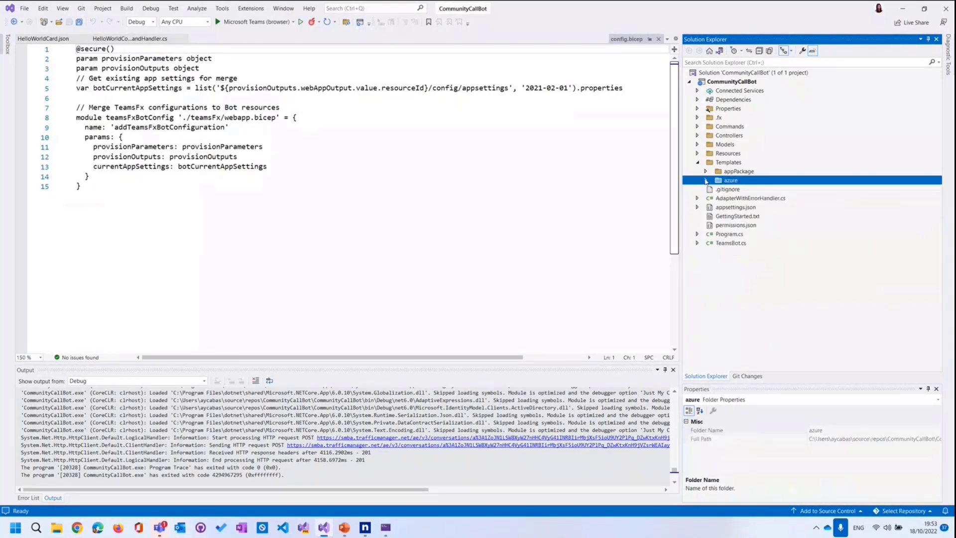
- Show the empty TeamsBot.cs handler with HelloWorldCommandHandler, HelloWorldModel and HelloWorldCard listed in the project
{"action": "left_click", "coordinate": [731, 243]}
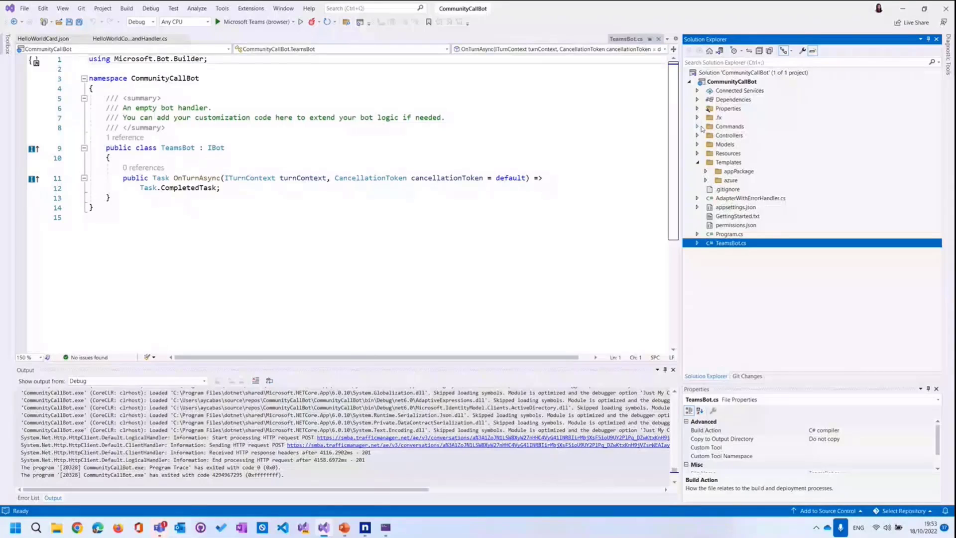
{"action": "left_click", "coordinate": [697, 126]}
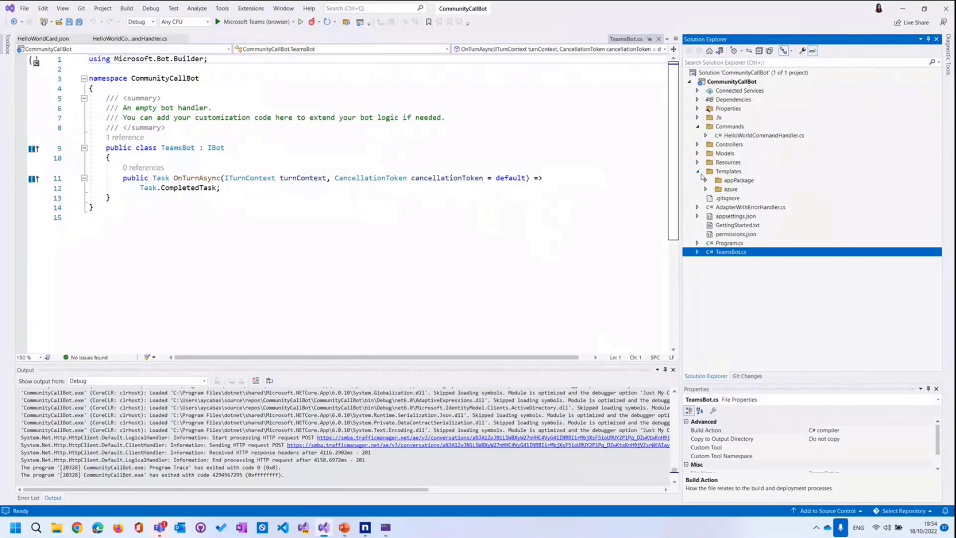
{"action": "left_click", "coordinate": [696, 170]}
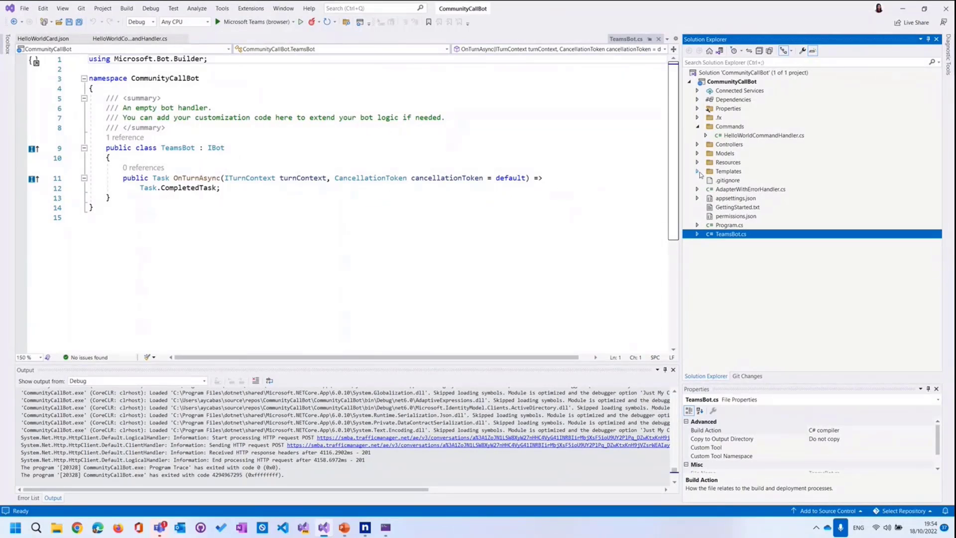
{"action": "left_click", "coordinate": [697, 162]}
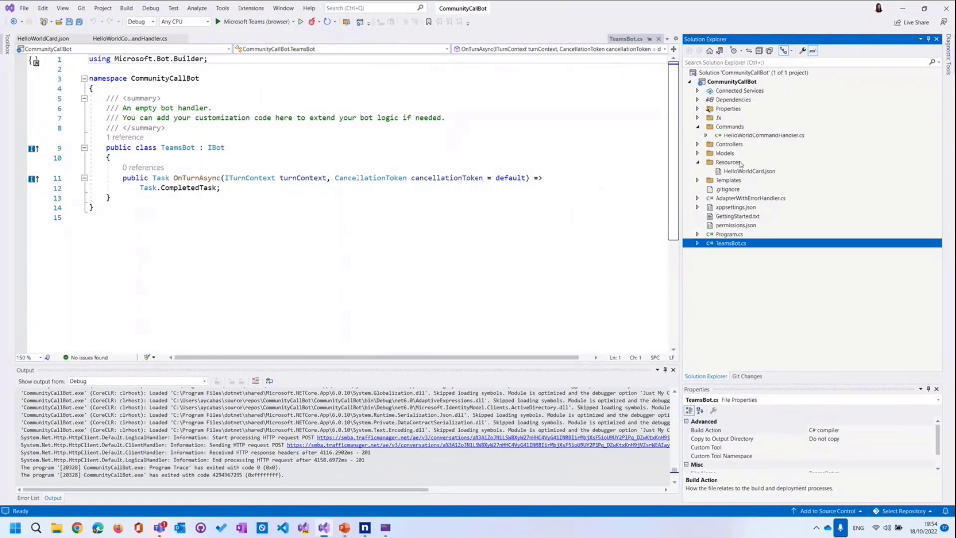
{"action": "left_click", "coordinate": [696, 154]}
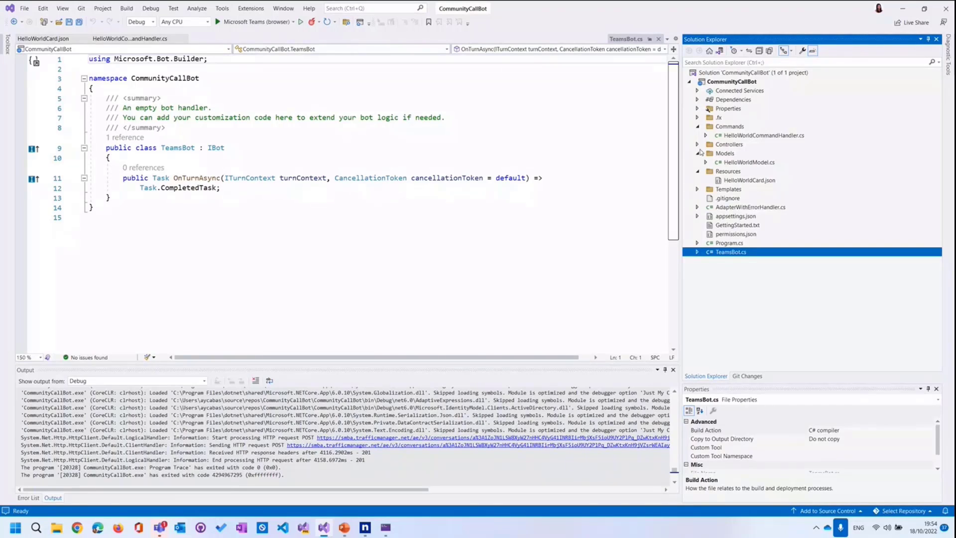
{"action": "mouse_move", "coordinate": [726, 297]}
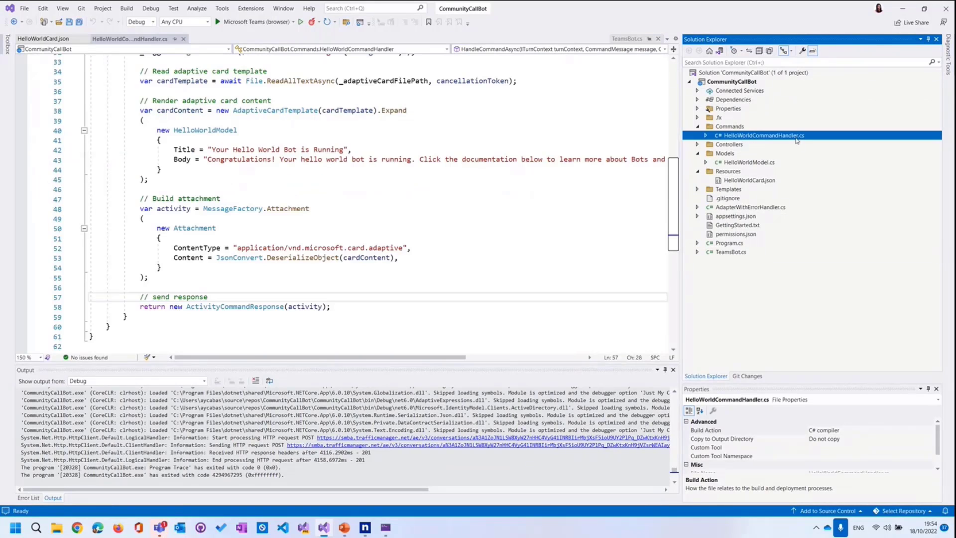
{"action": "mouse_move", "coordinate": [736, 163]}
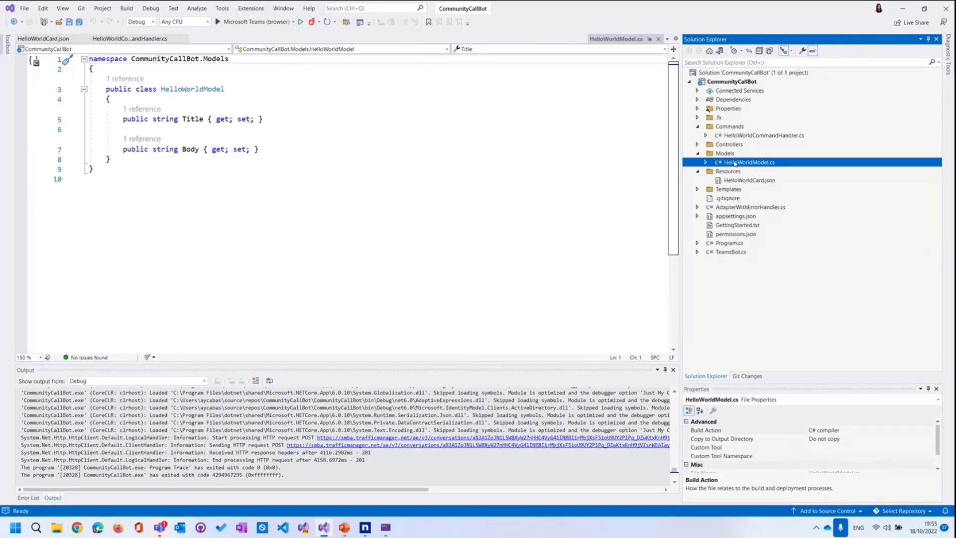
- Collapse the Models folder in Solution Explorer after viewing HelloWorldModel's Title and Body properties
{"action": "left_click", "coordinate": [697, 153]}
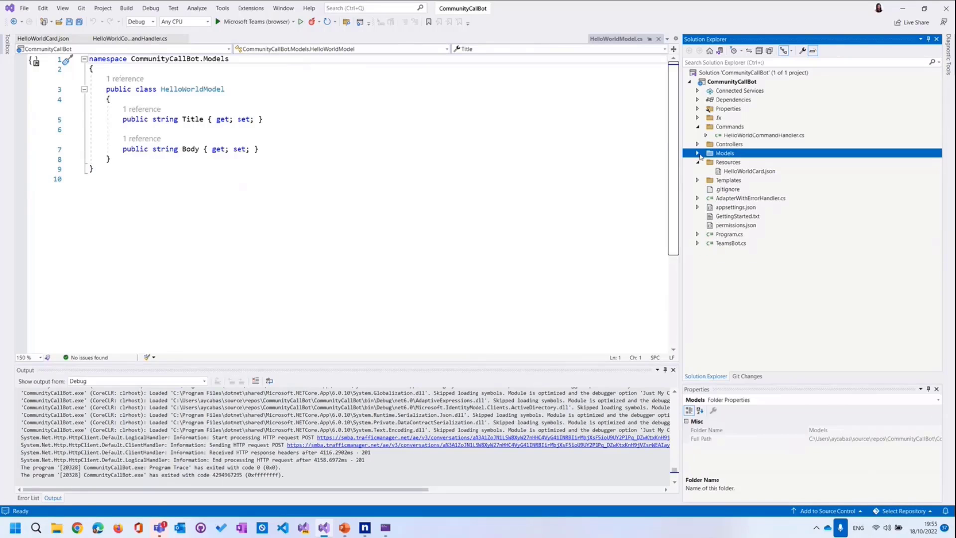
{"action": "mouse_move", "coordinate": [831, 178]}
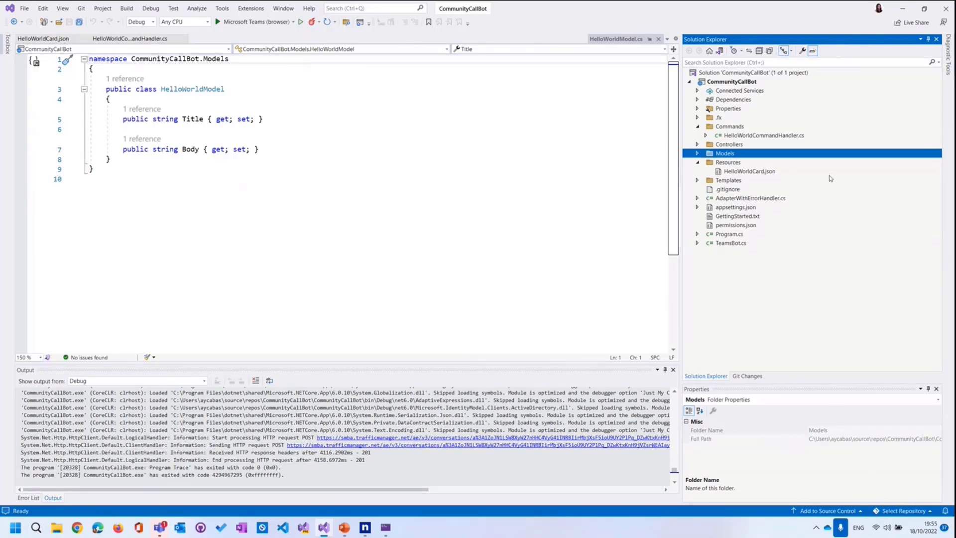